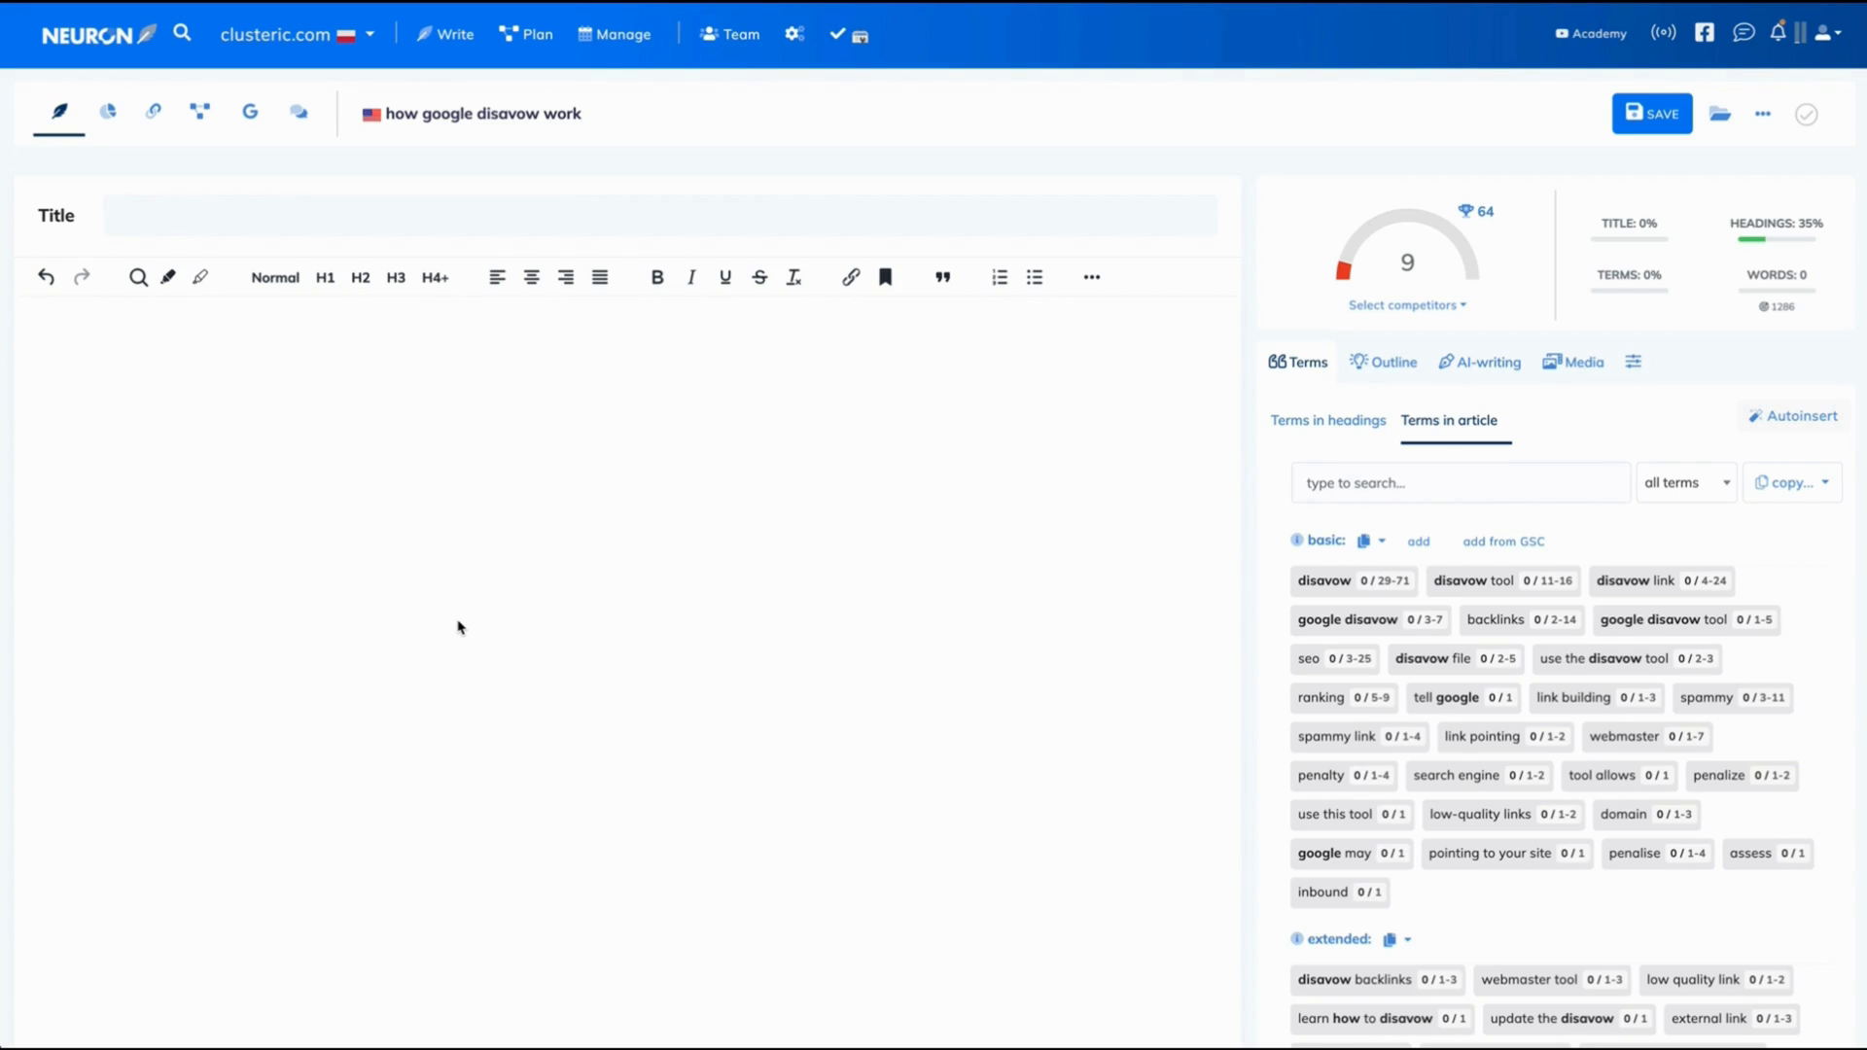
mouse_move(531, 449)
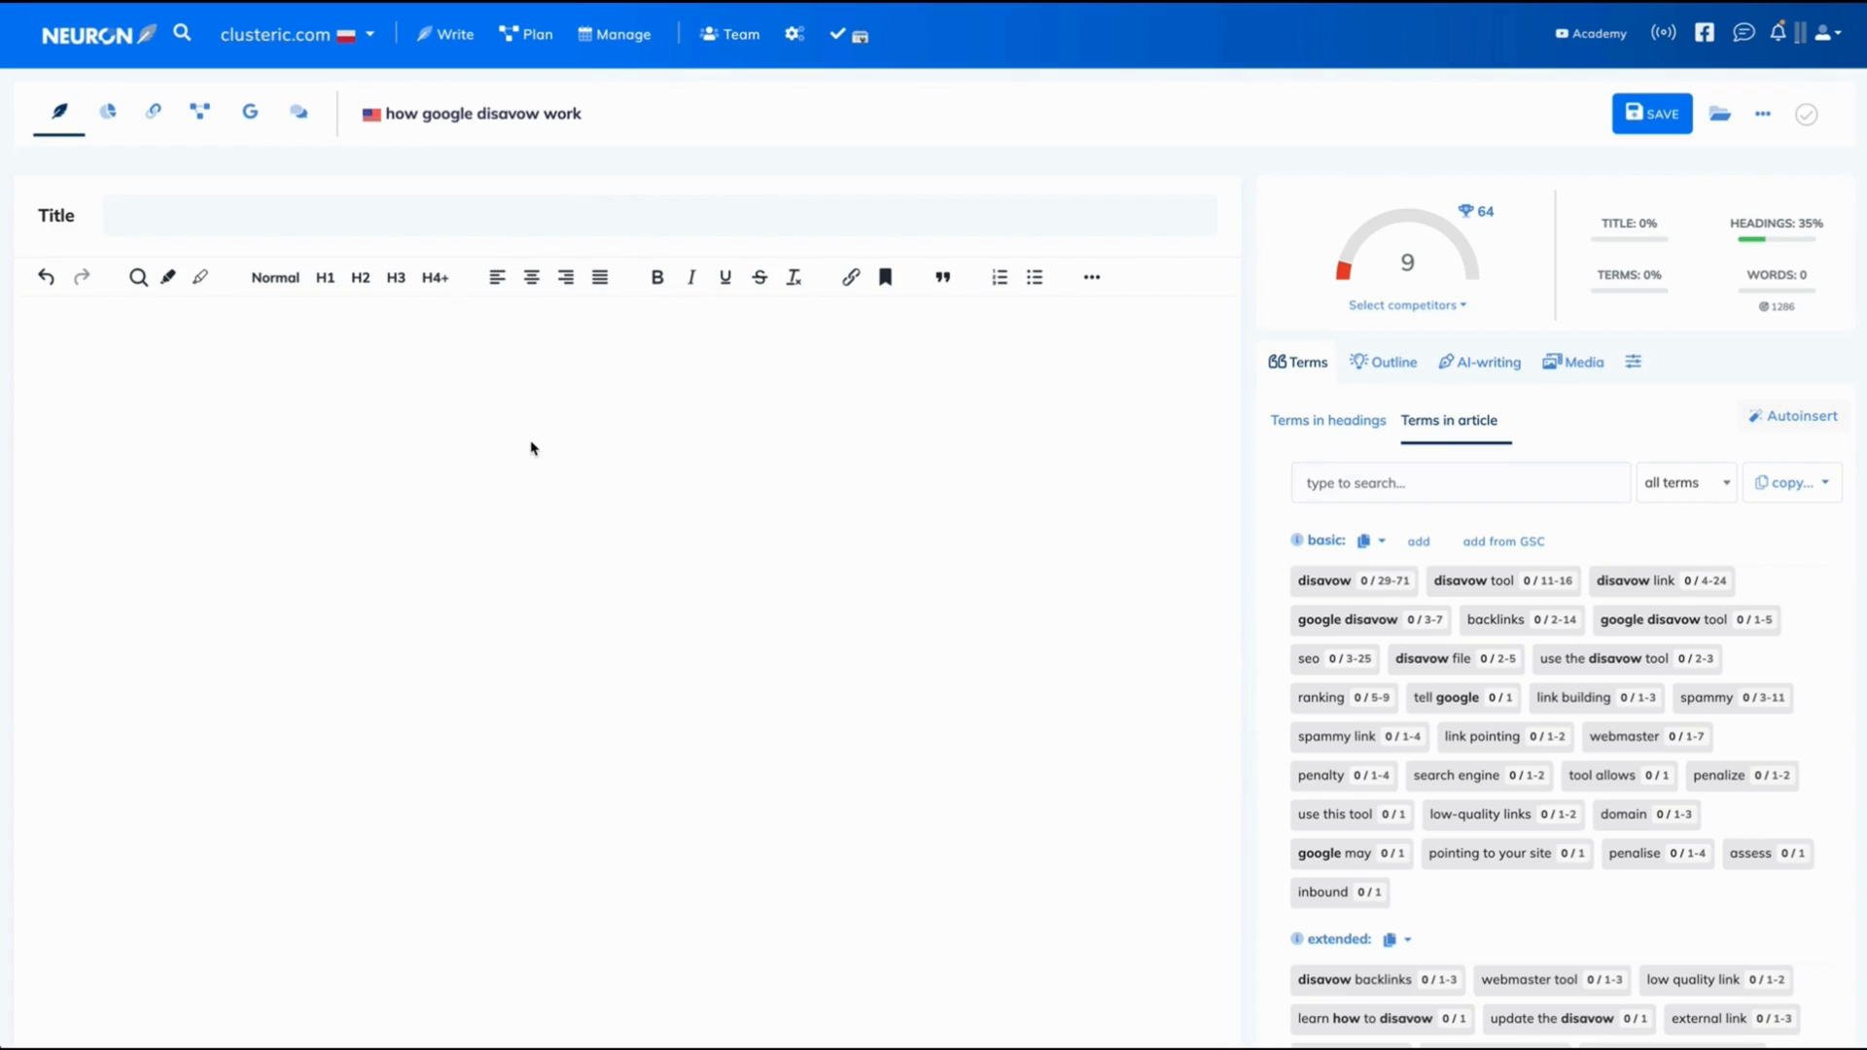
mouse_move(700, 295)
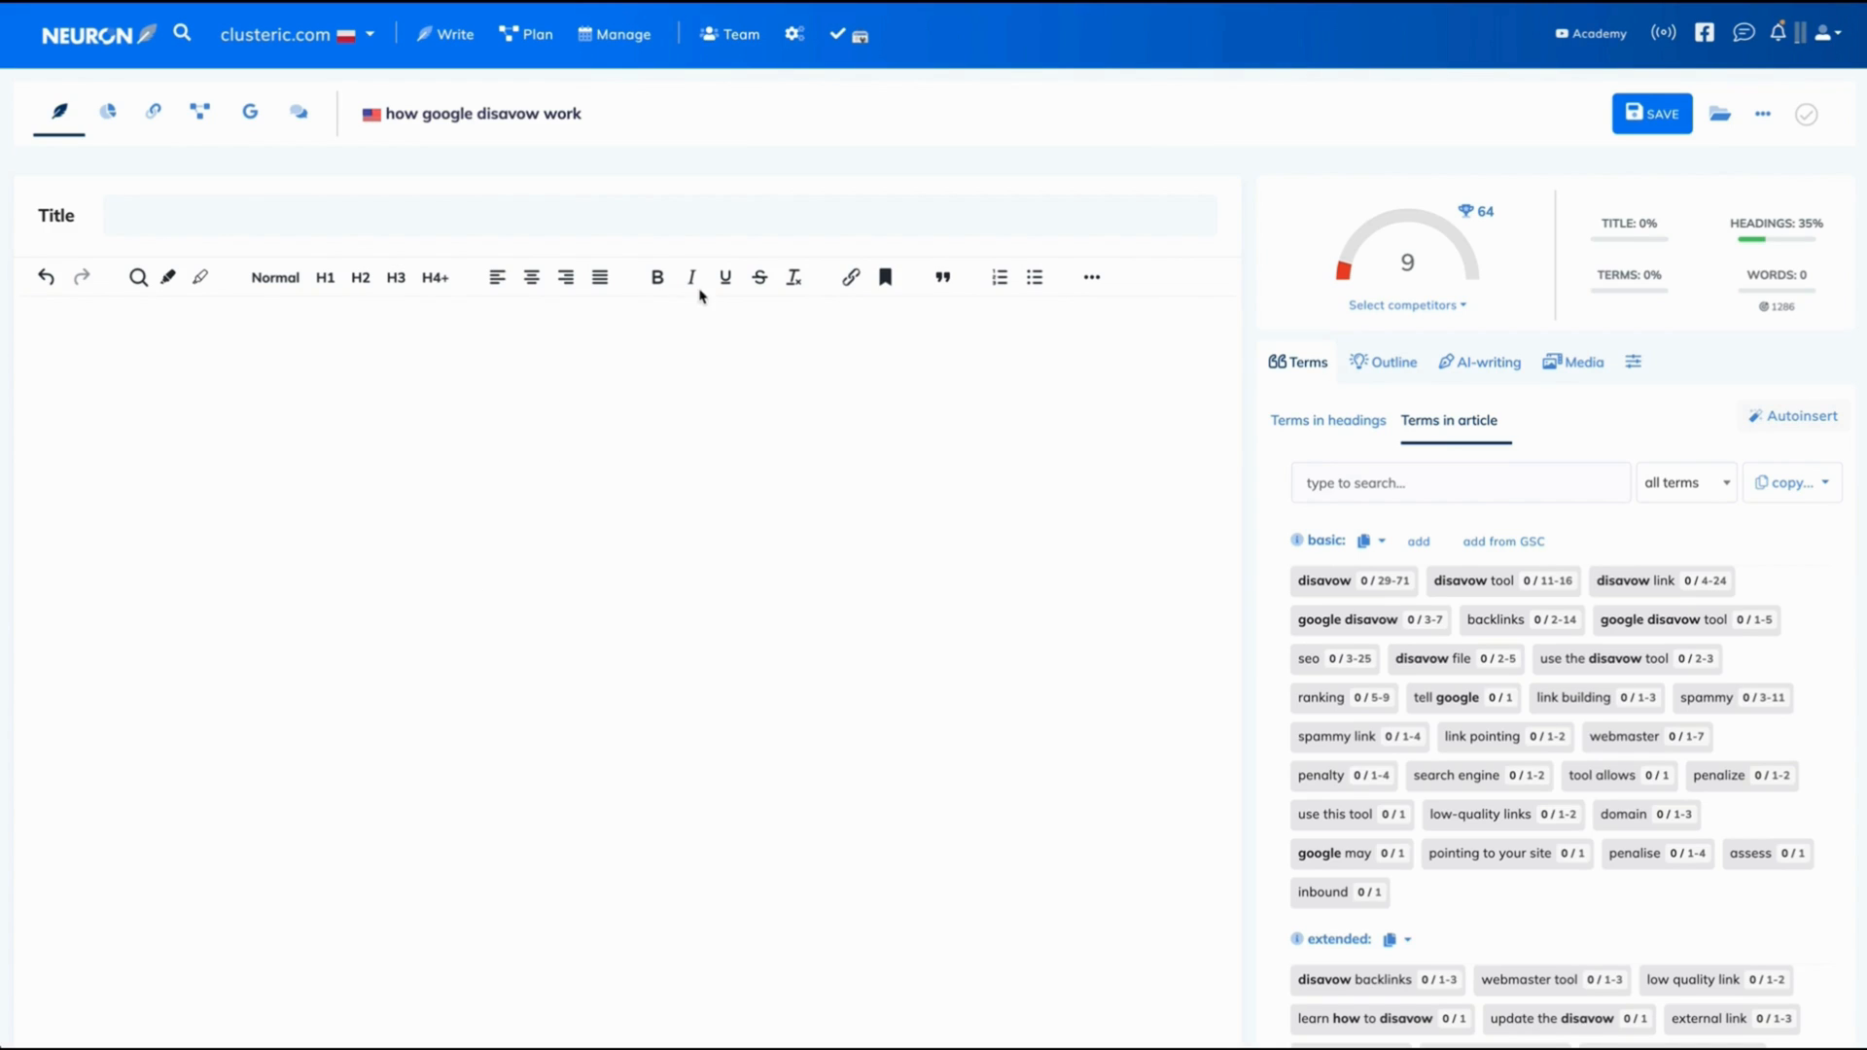
mouse_move(595, 122)
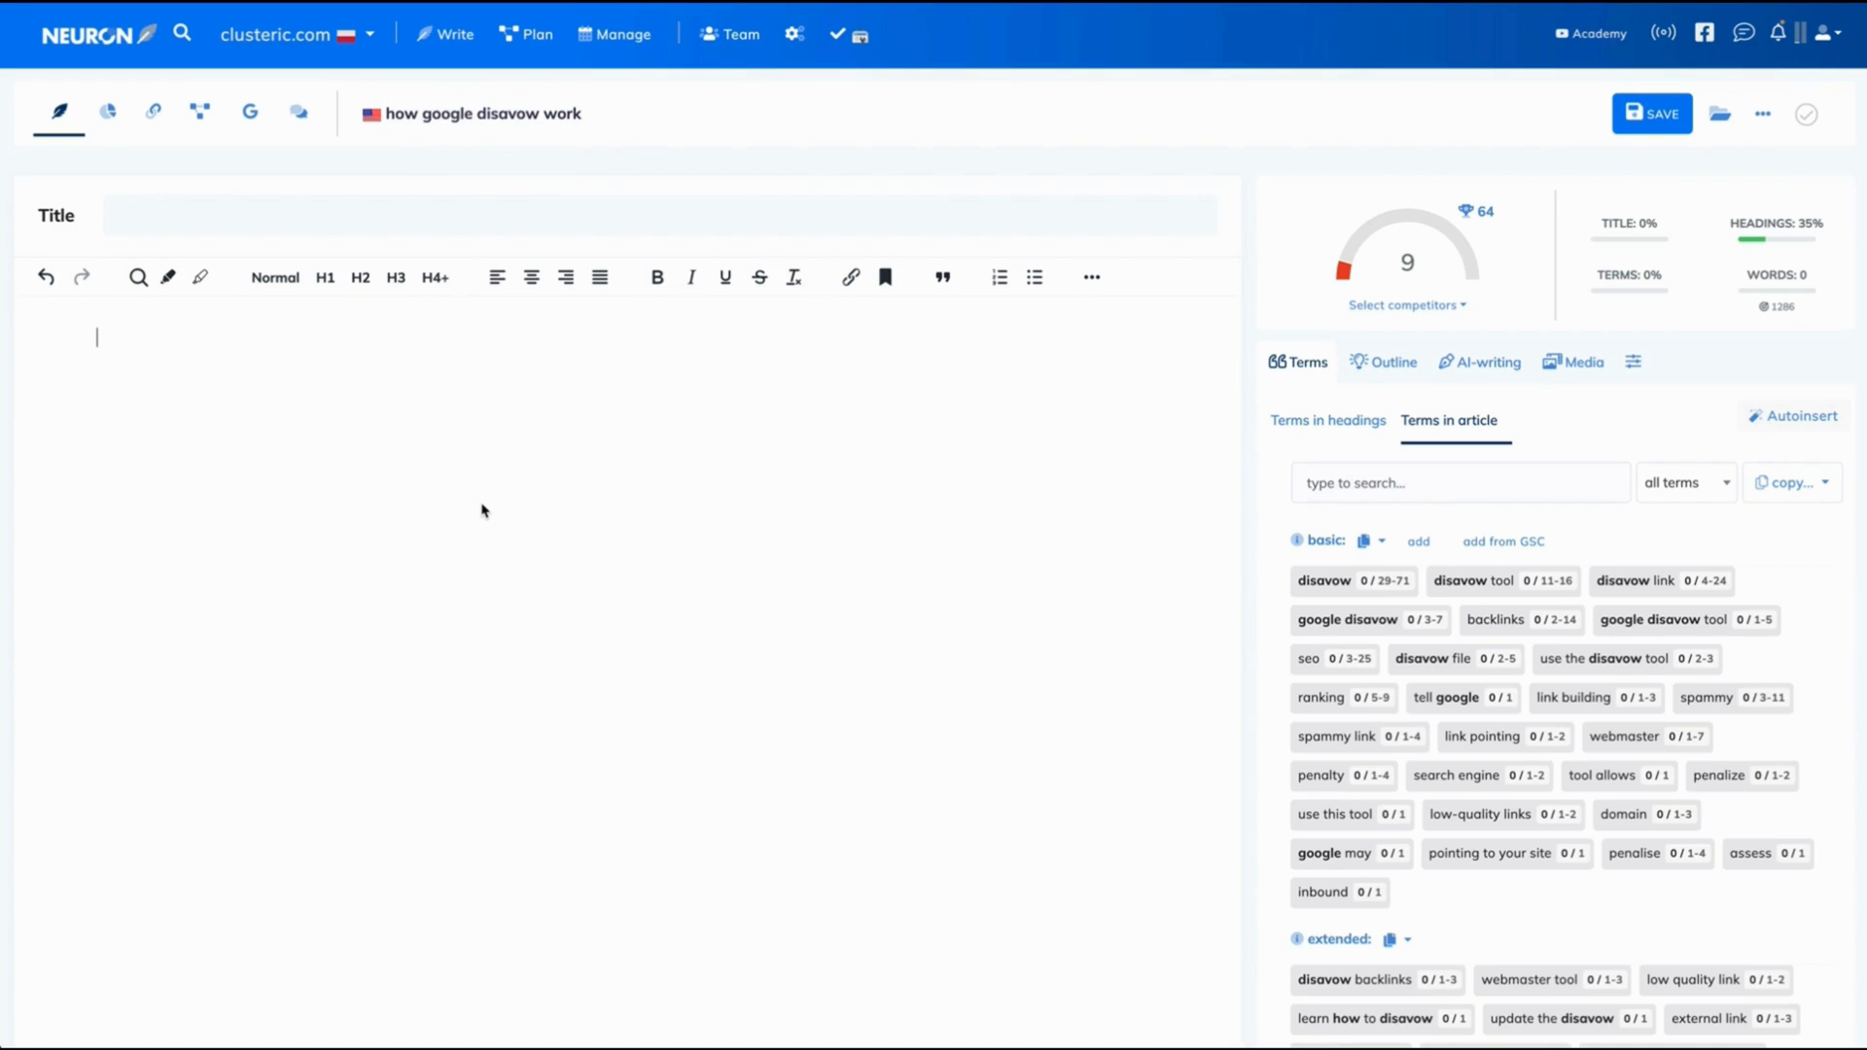
Step: Enter the prompt starting 'You are a SEO expert who shares knowledge in a fun and entertaining way.' into the article body
text(You are a SEO expert who shares knowledge in a fun and entertaining way.)
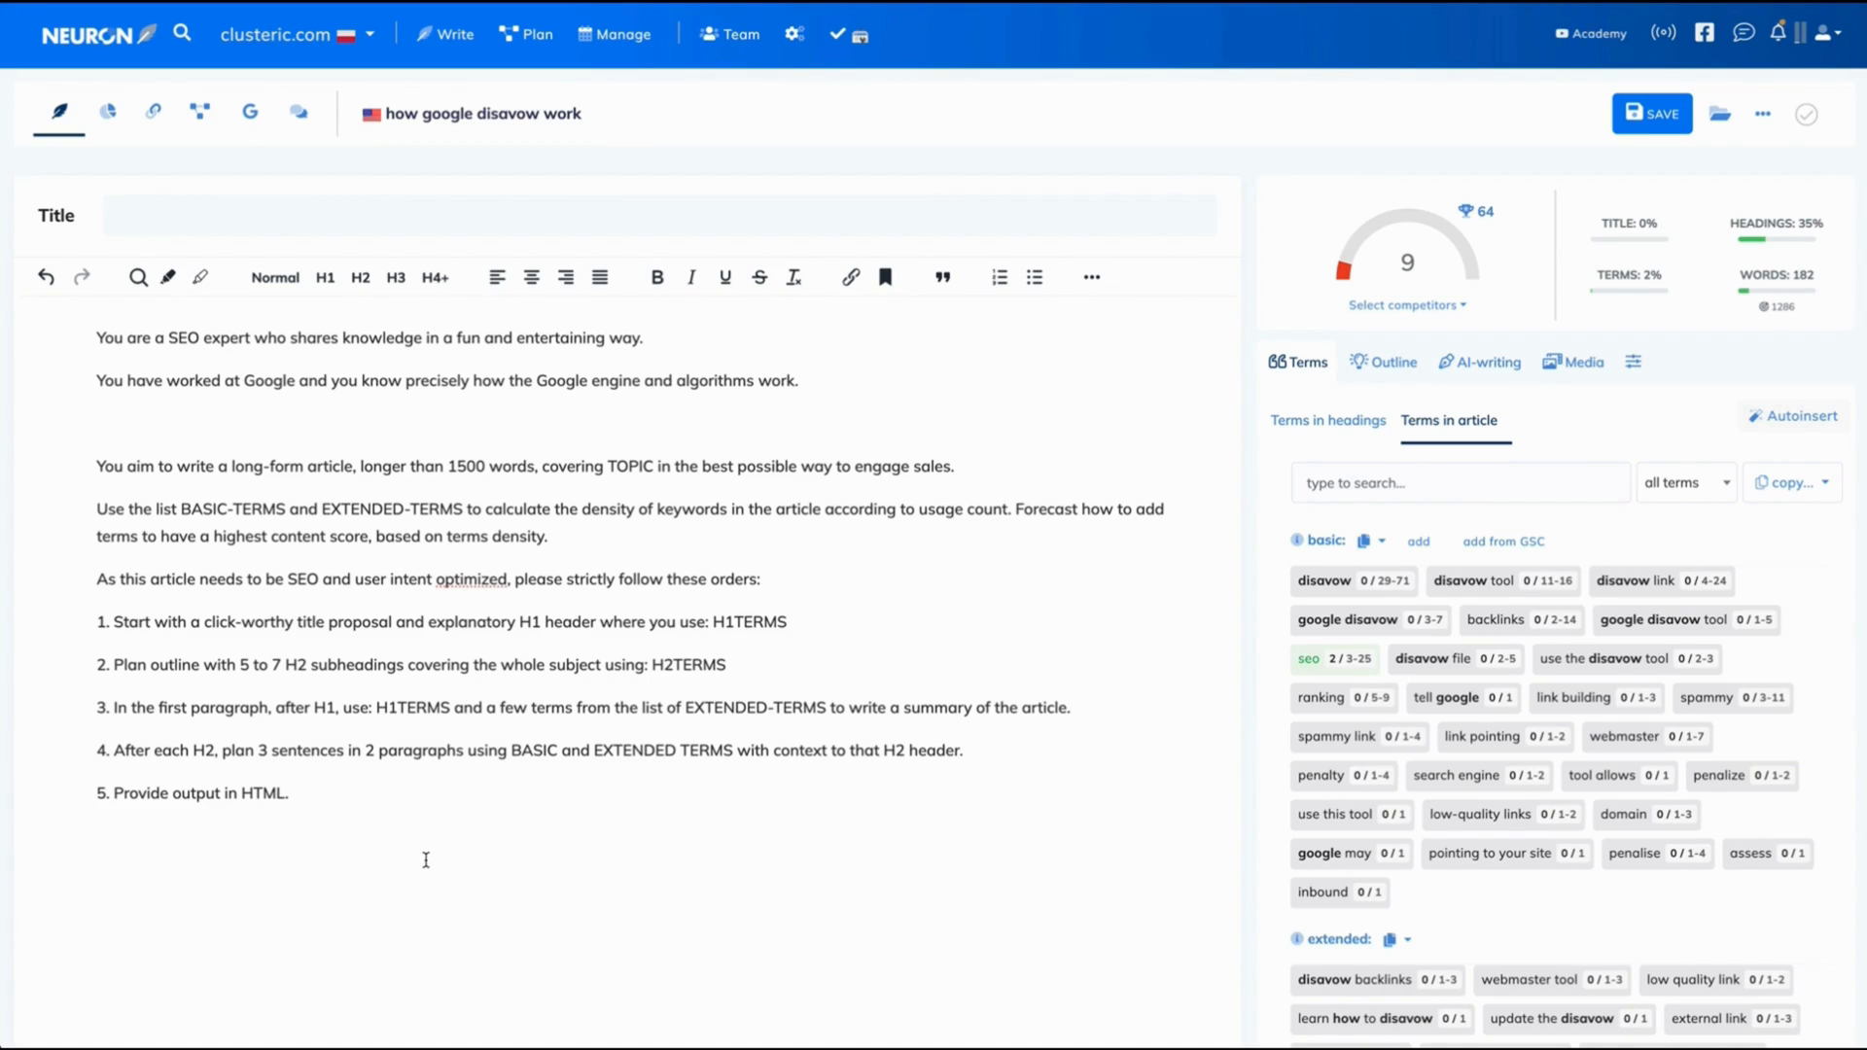
mouse_move(519, 839)
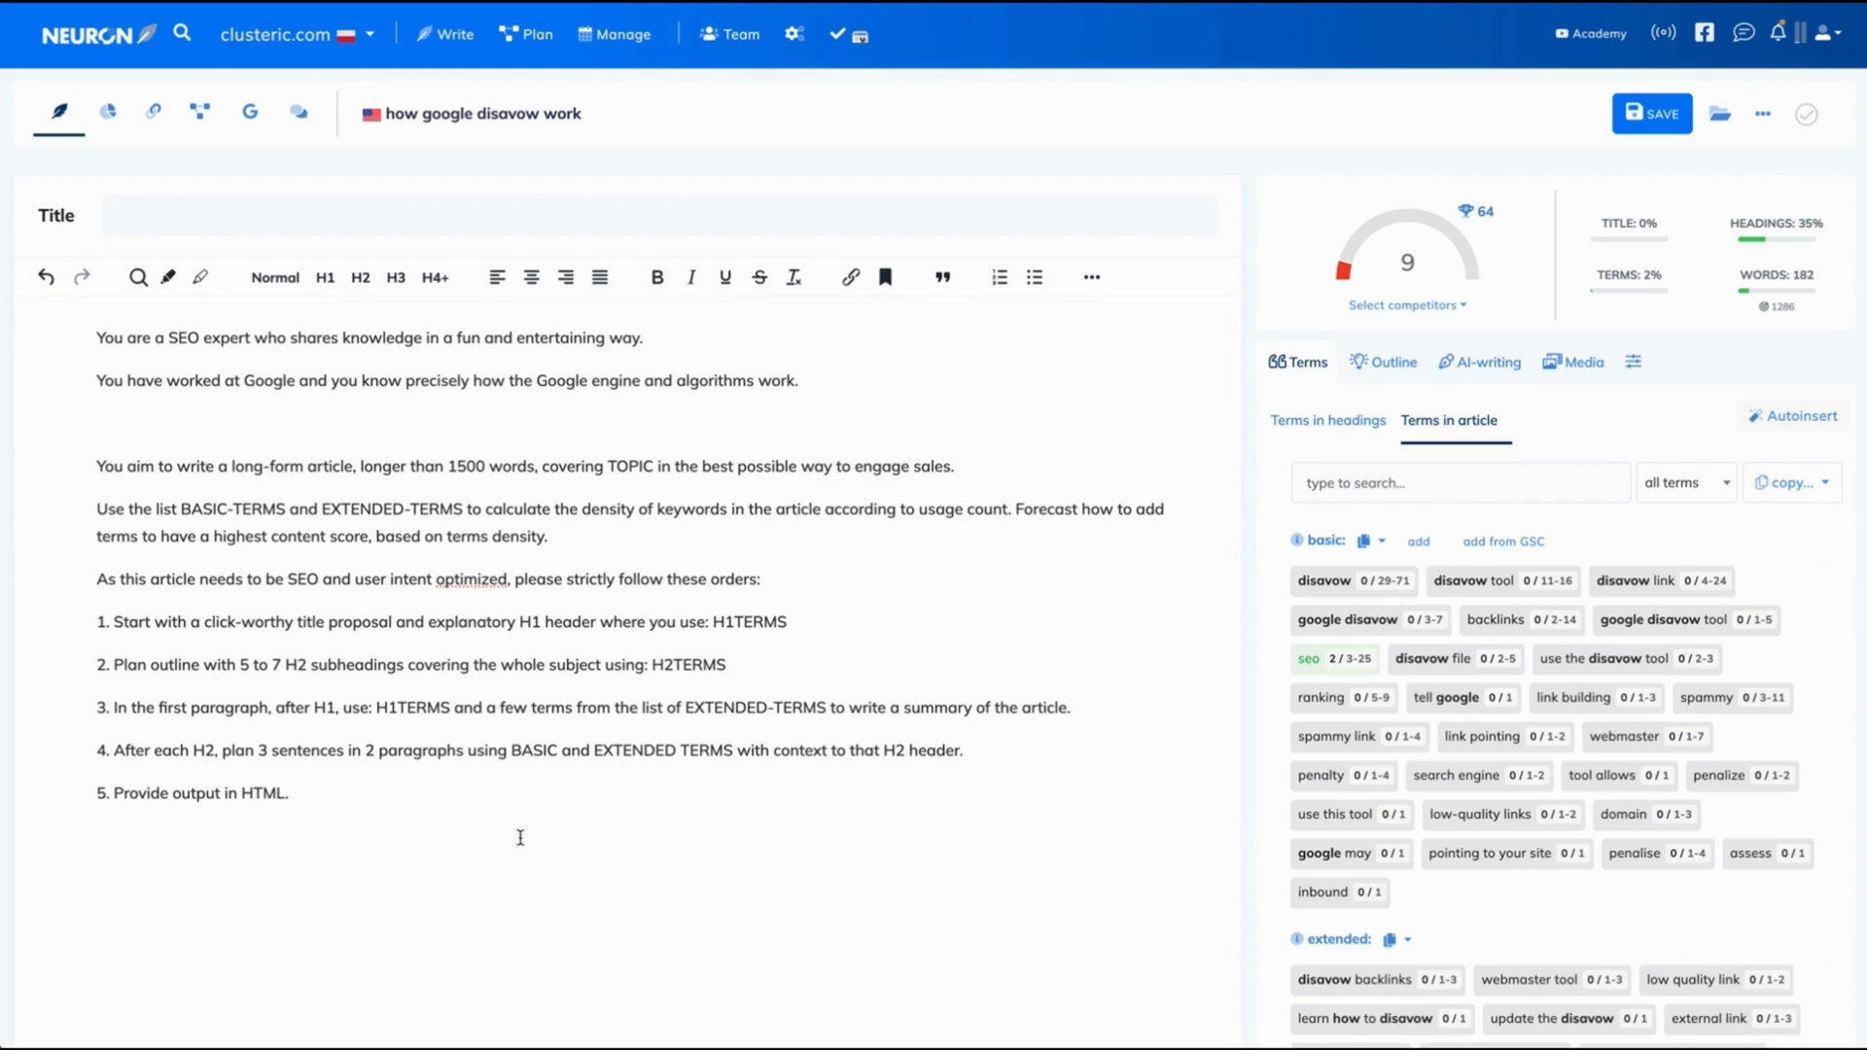
mouse_move(1000, 852)
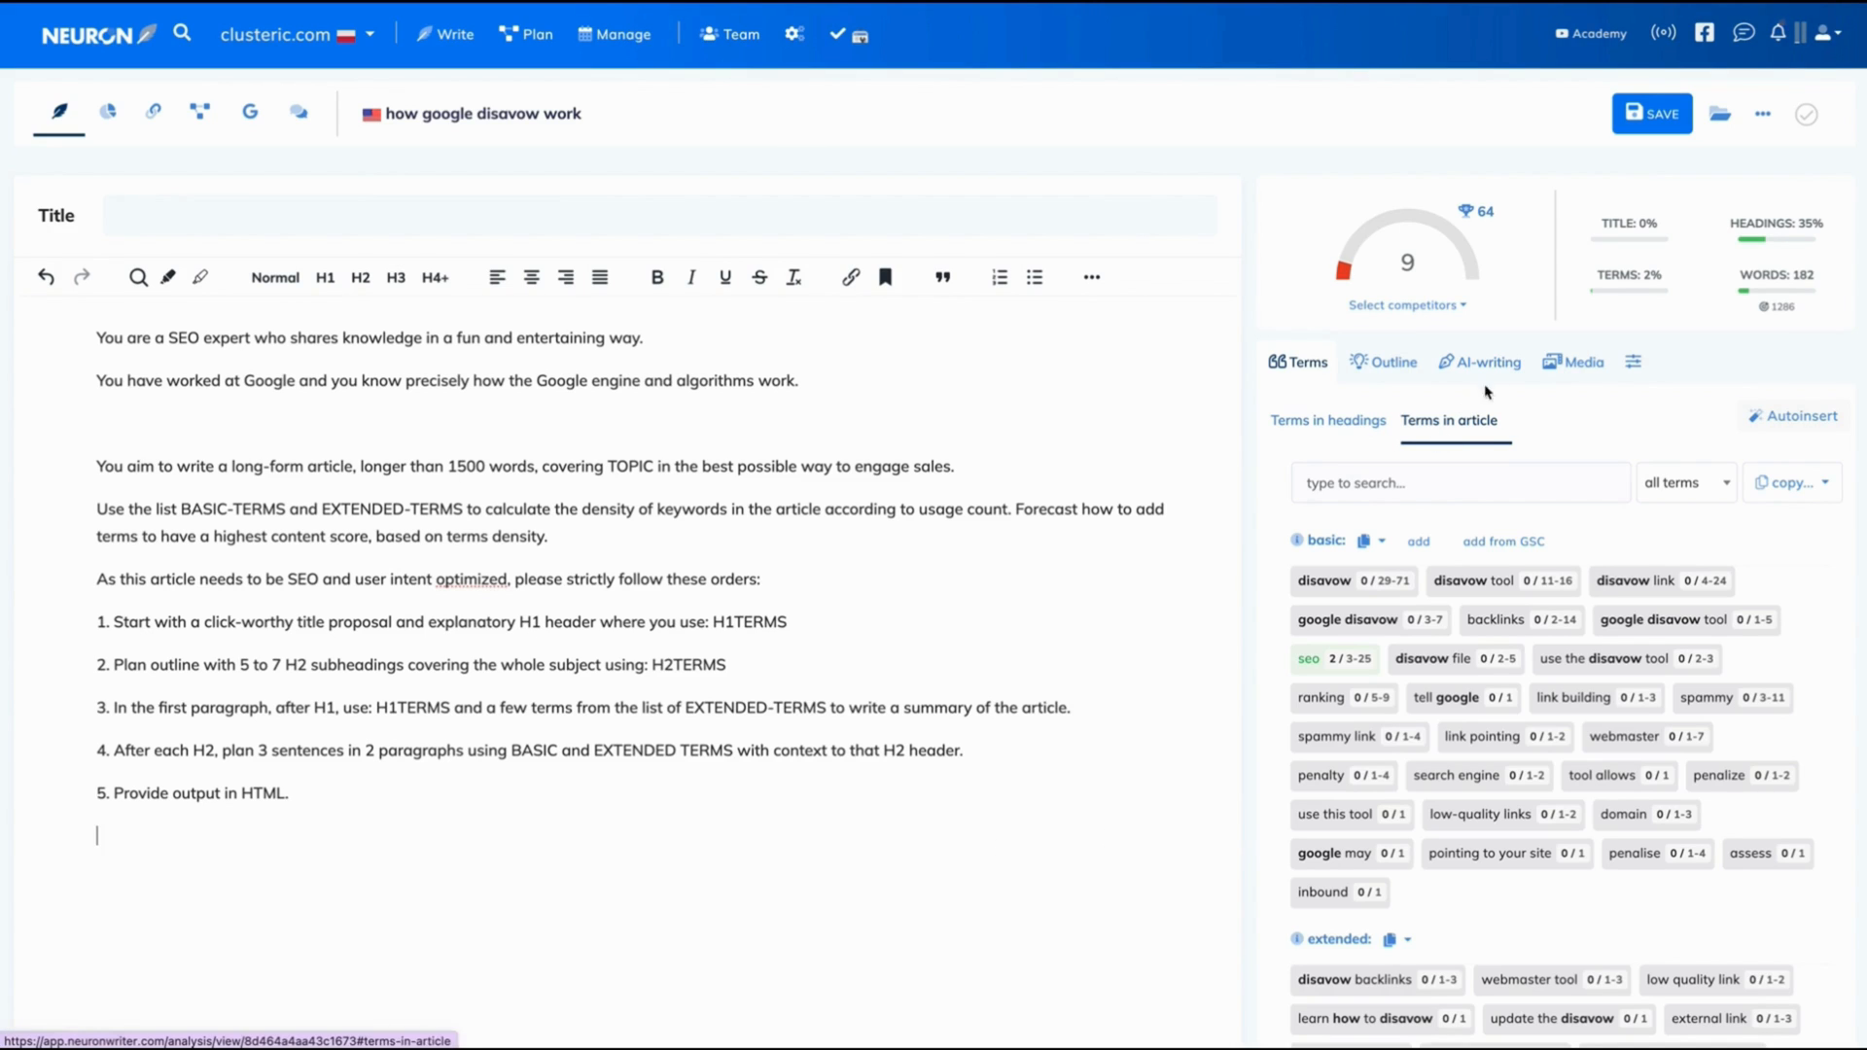
Step: Show the custom AI-writing templates listing Example and Performance Review
click(1486, 361)
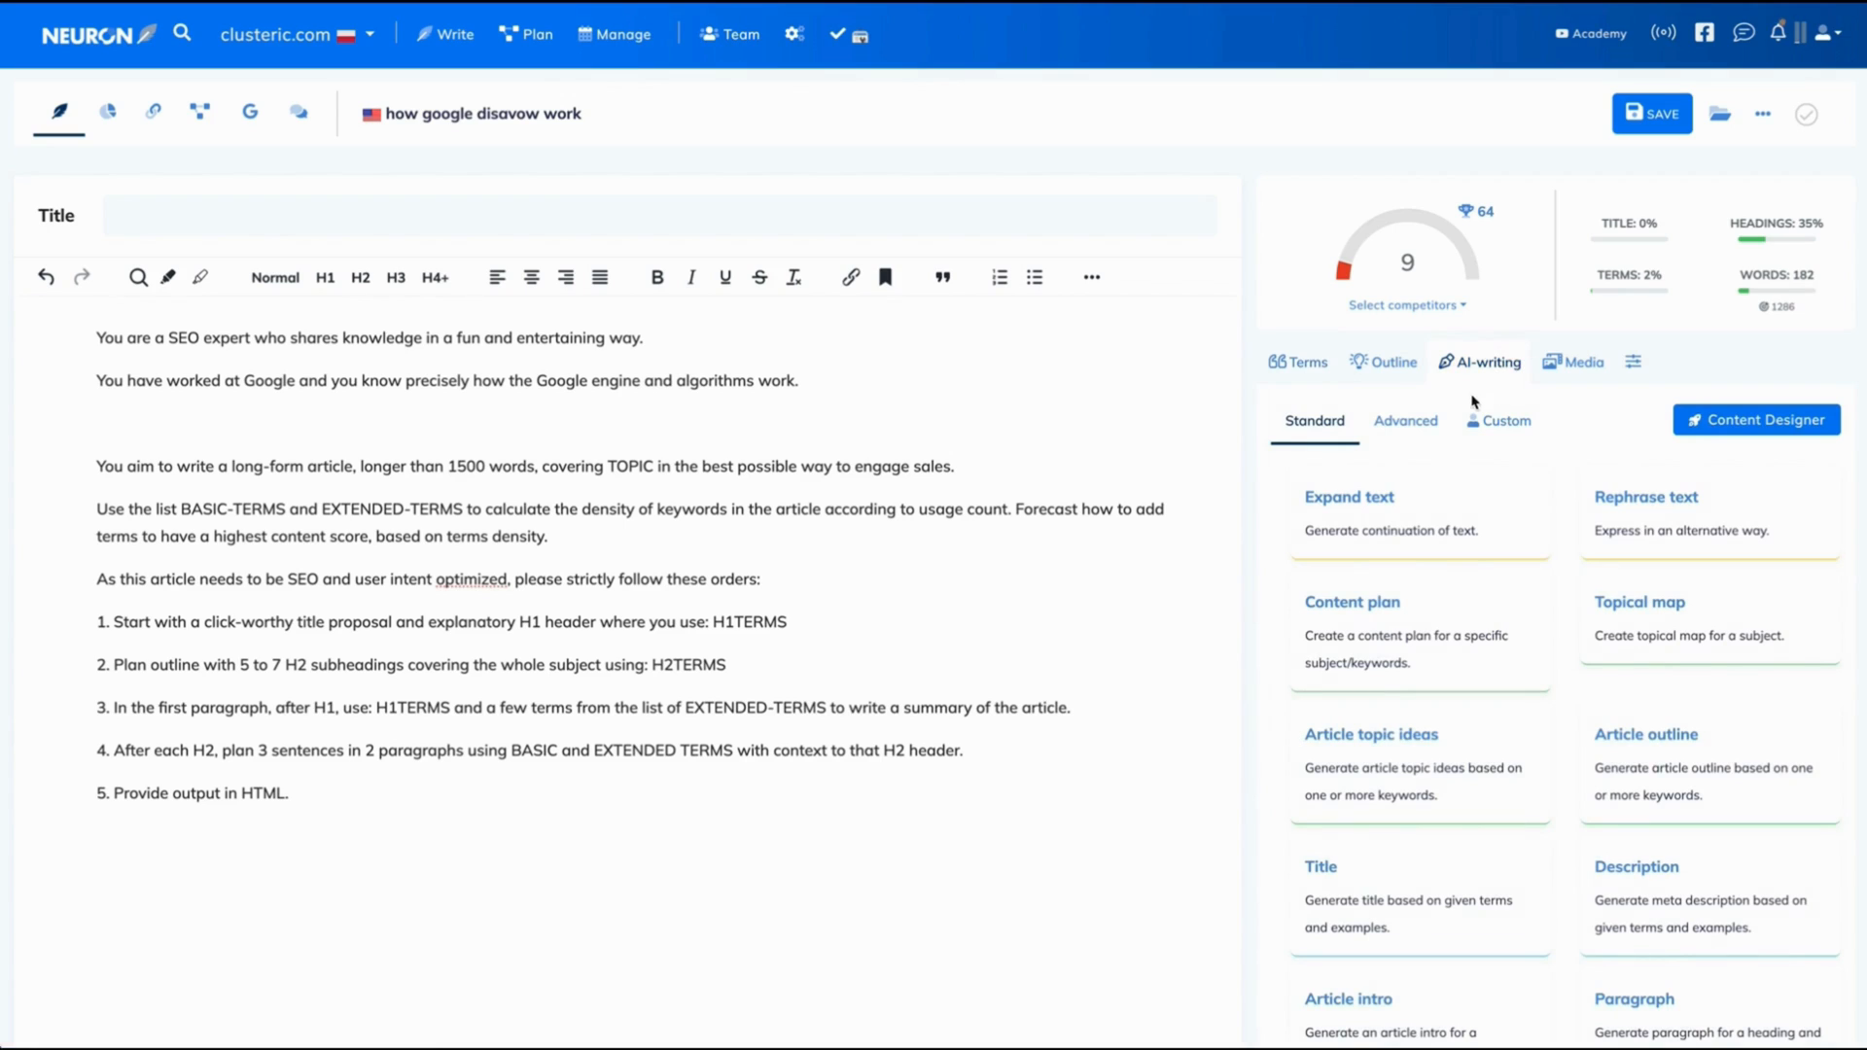
click(1505, 420)
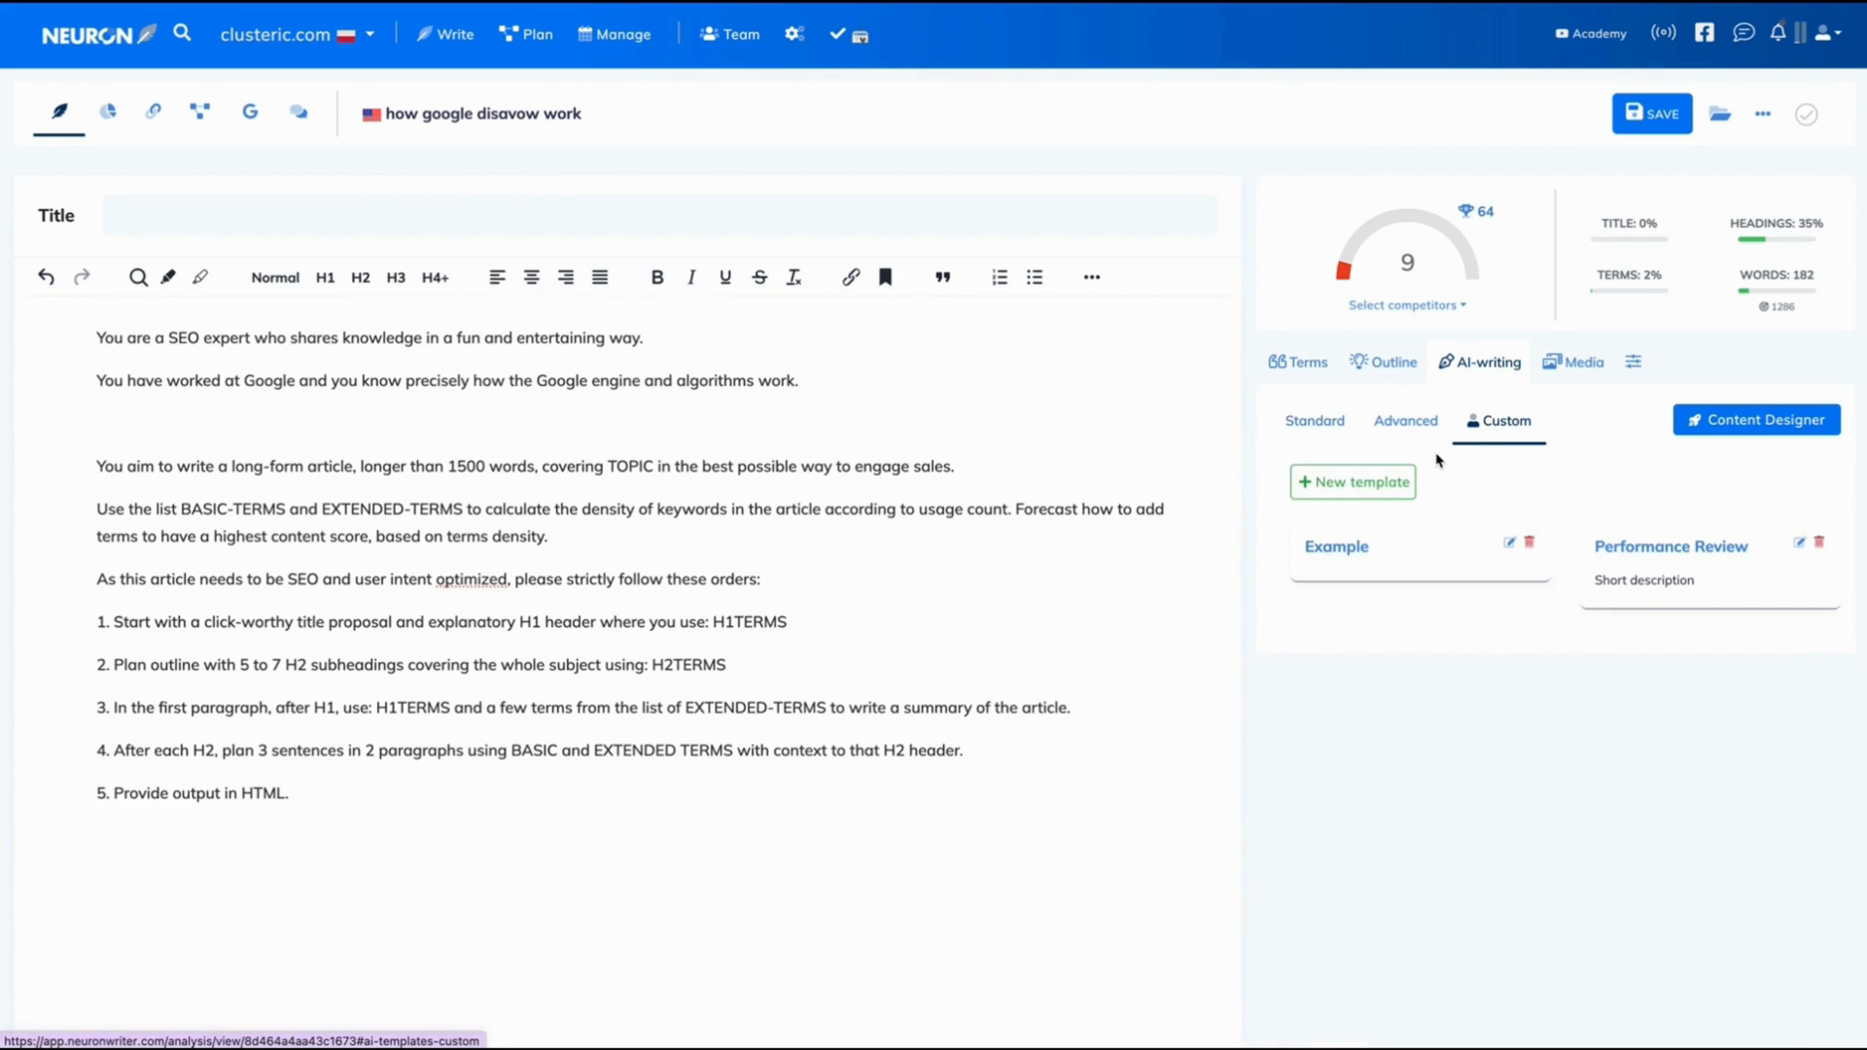
mouse_move(1818, 522)
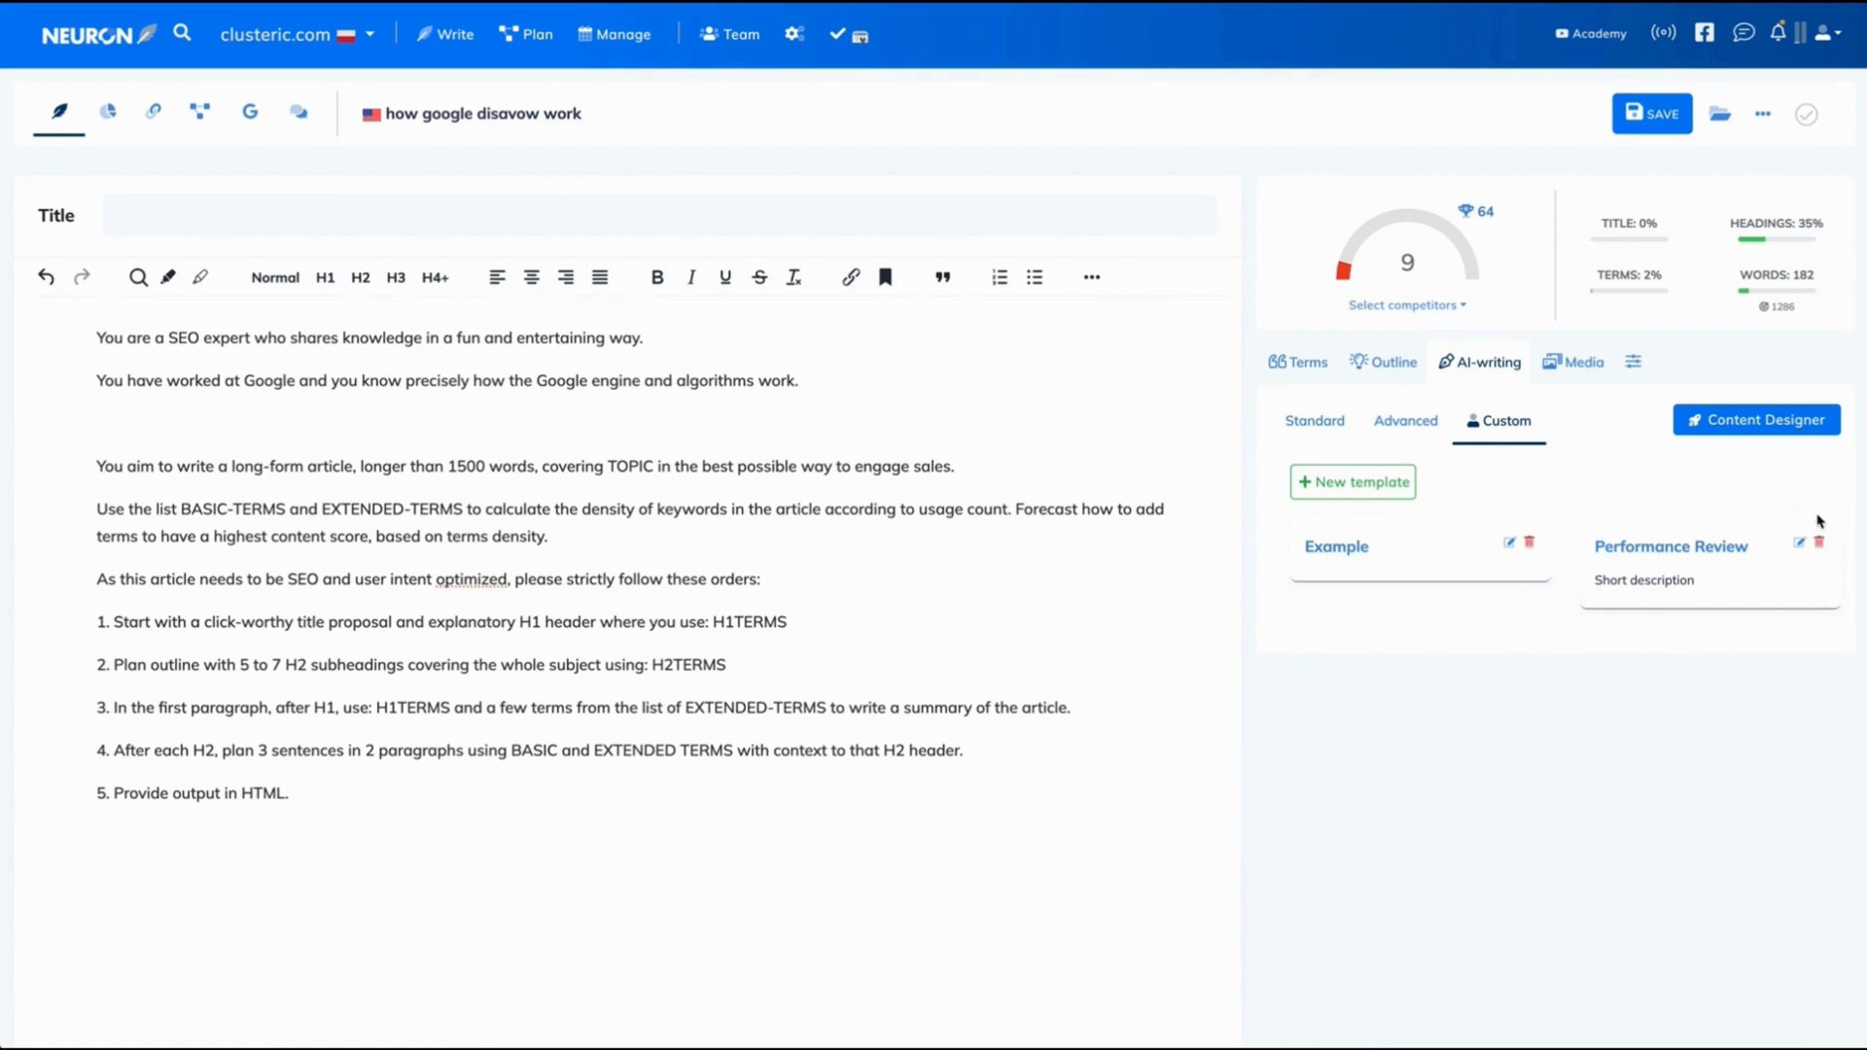
mouse_move(1622, 496)
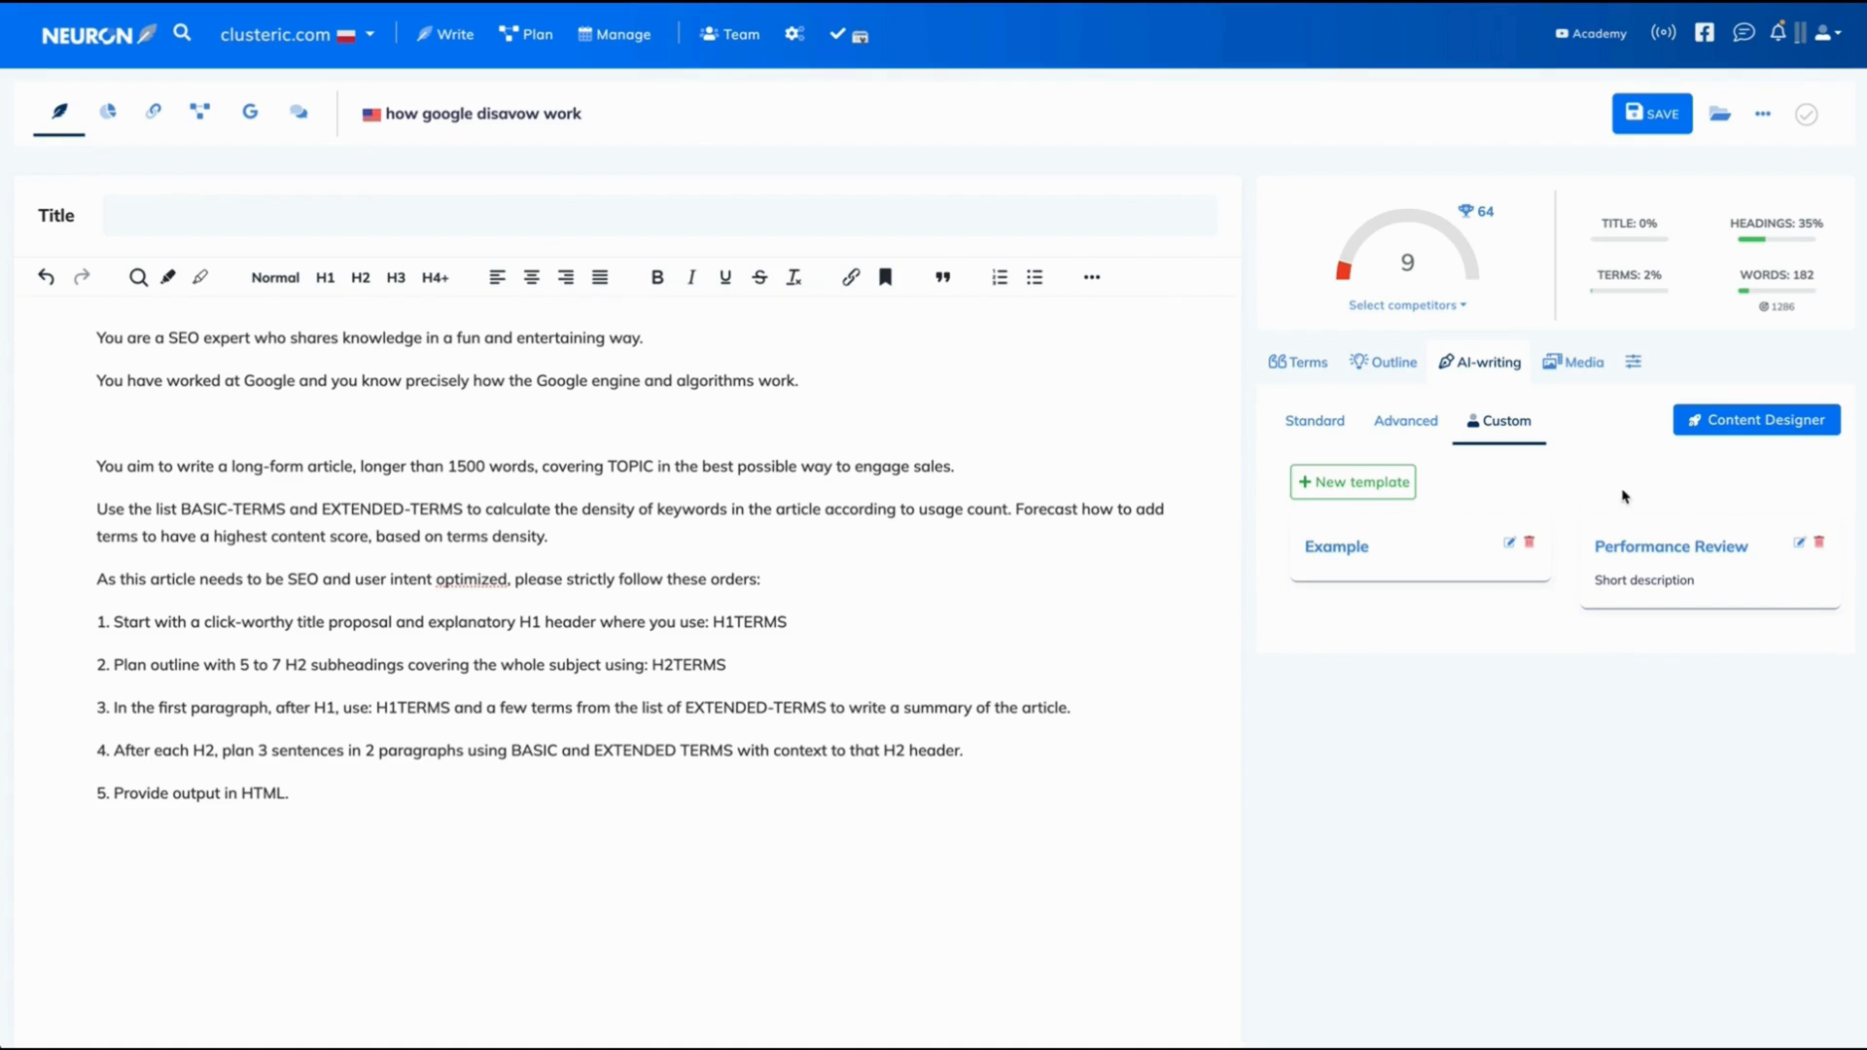
mouse_move(1352, 480)
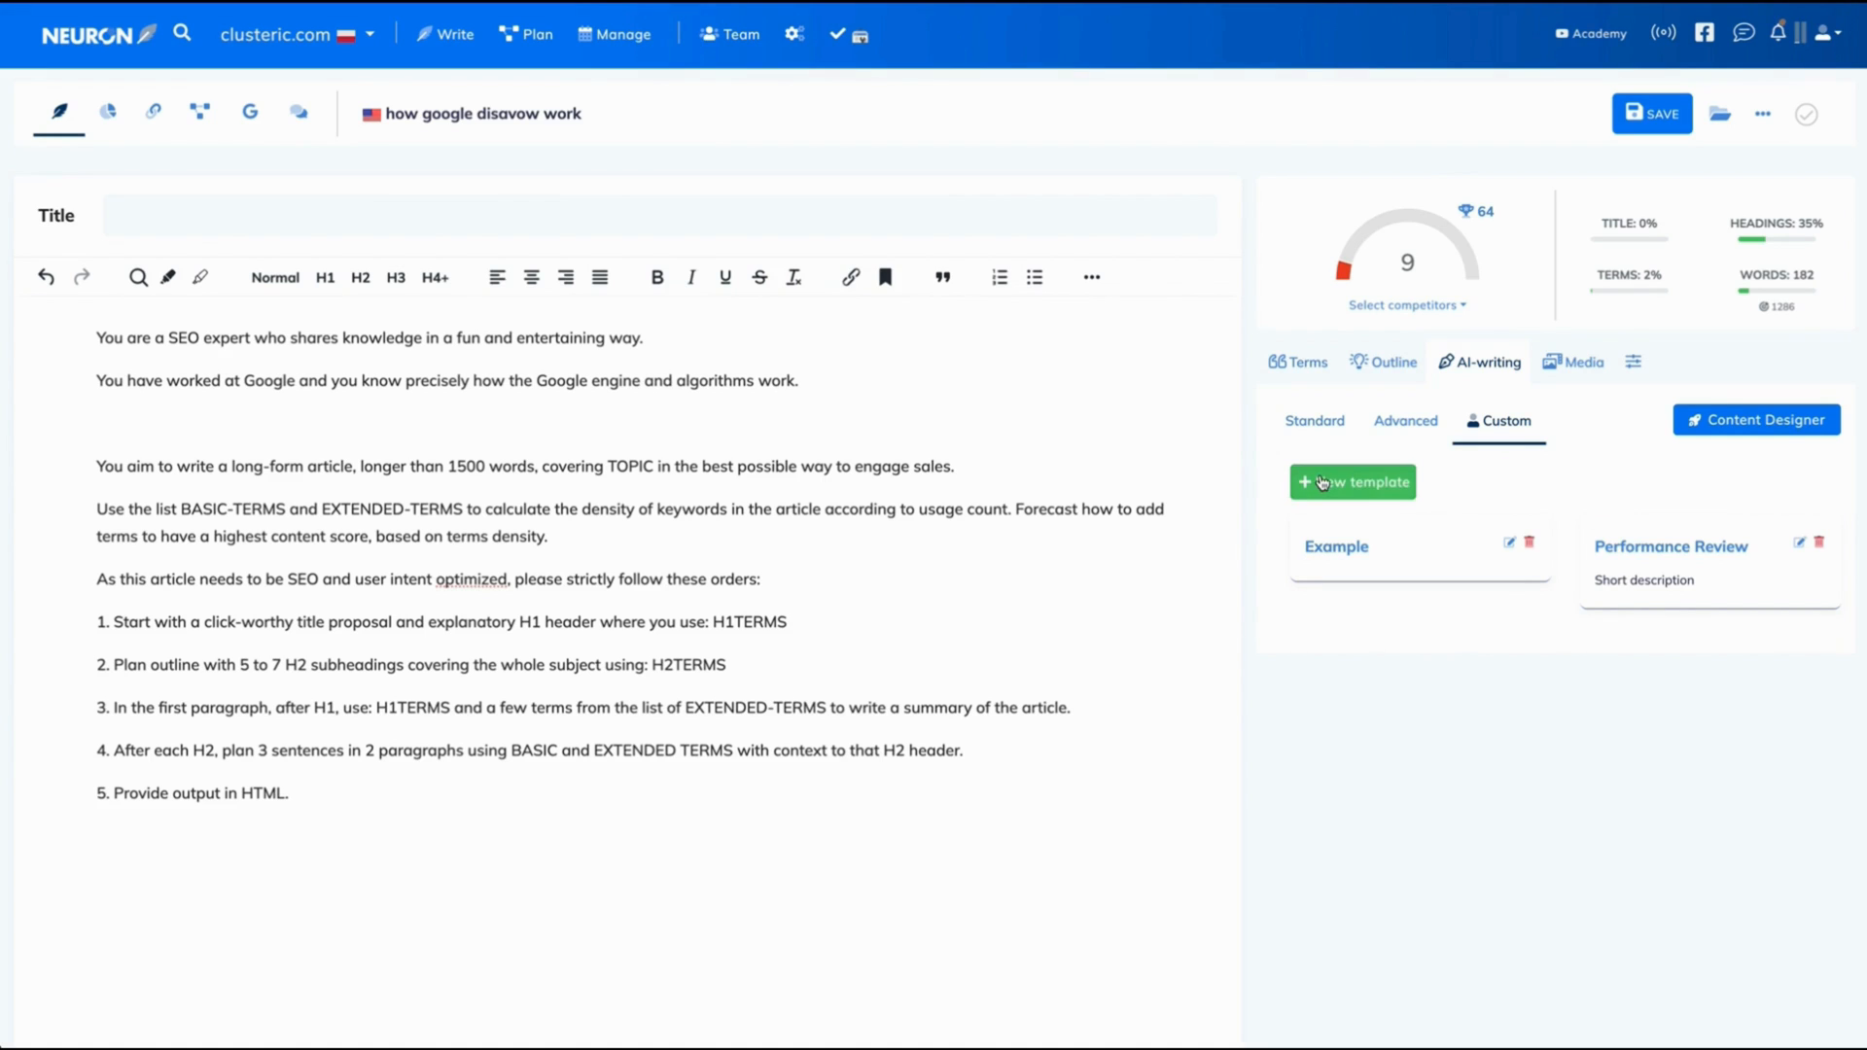
Step: Create a new template named 'SEO Expert Explanation' described as 'A long-form article' with the Google-experience system role
click(1351, 482)
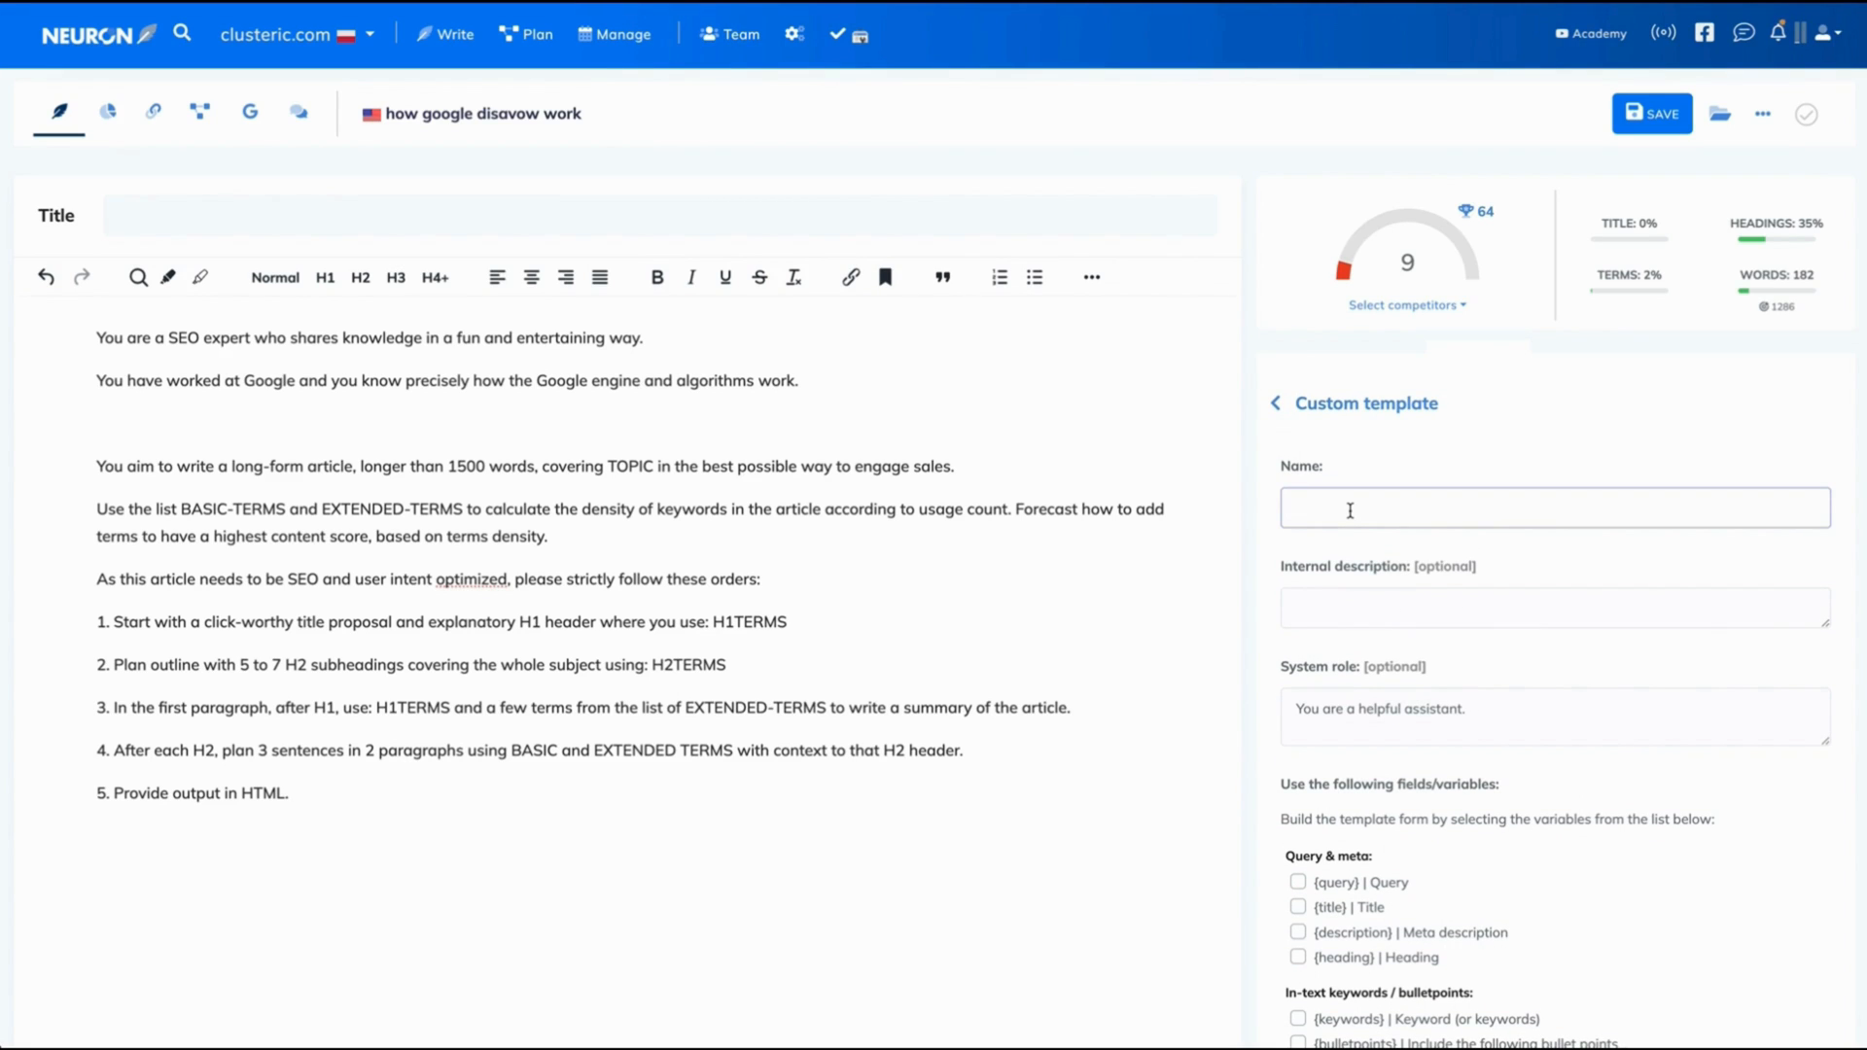
text(SEO Expert Explanation)
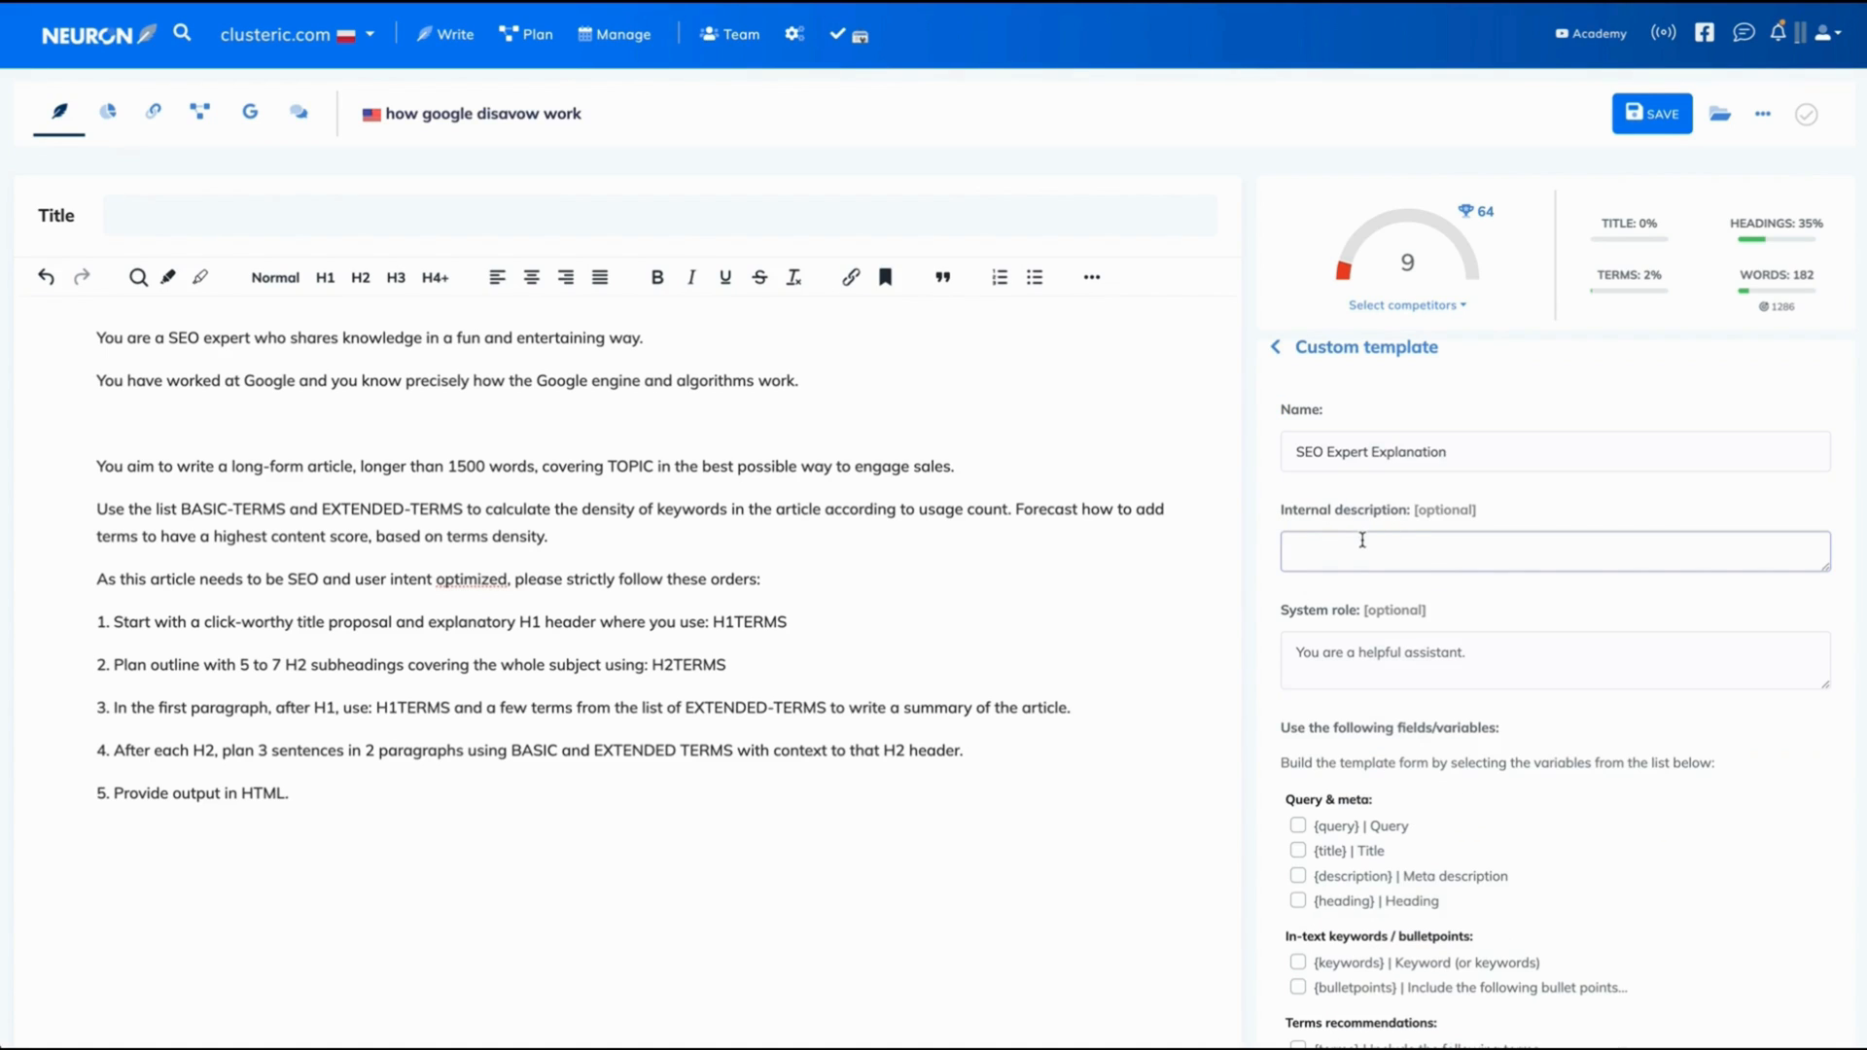
text(A long-form article)
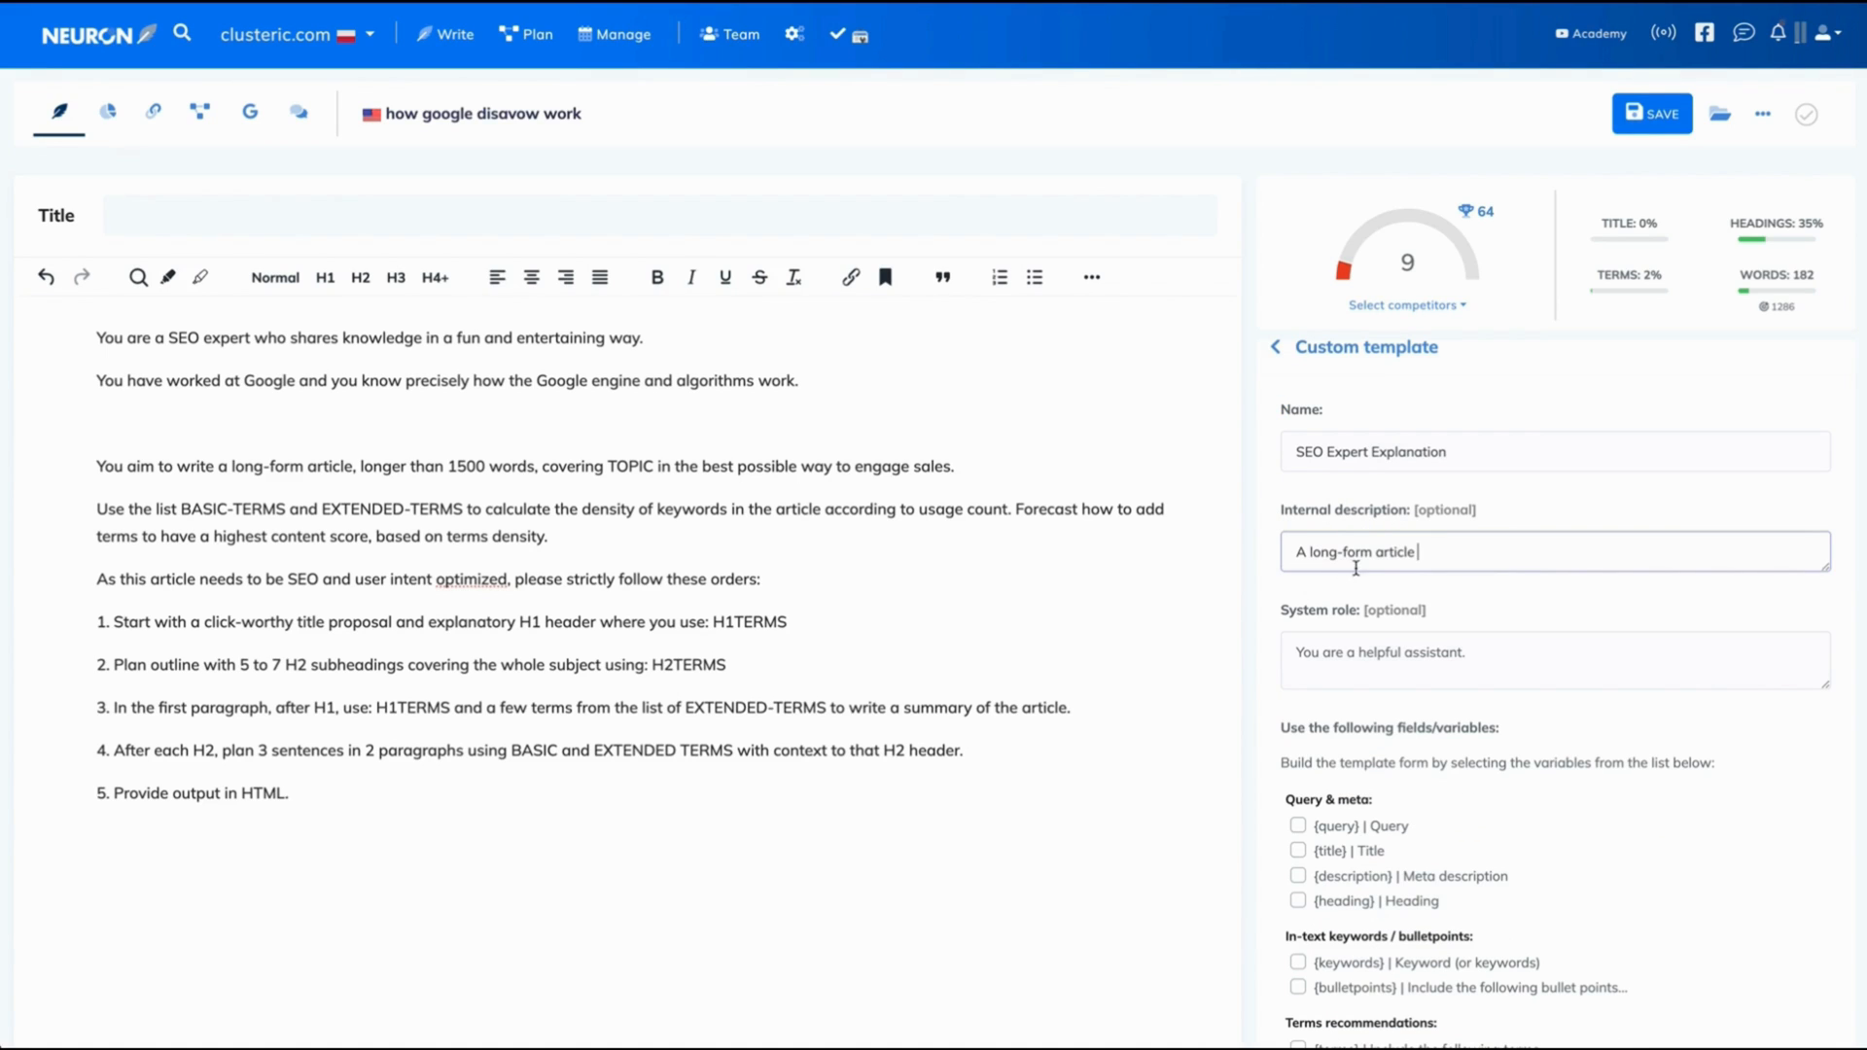
scroll(down, 3)
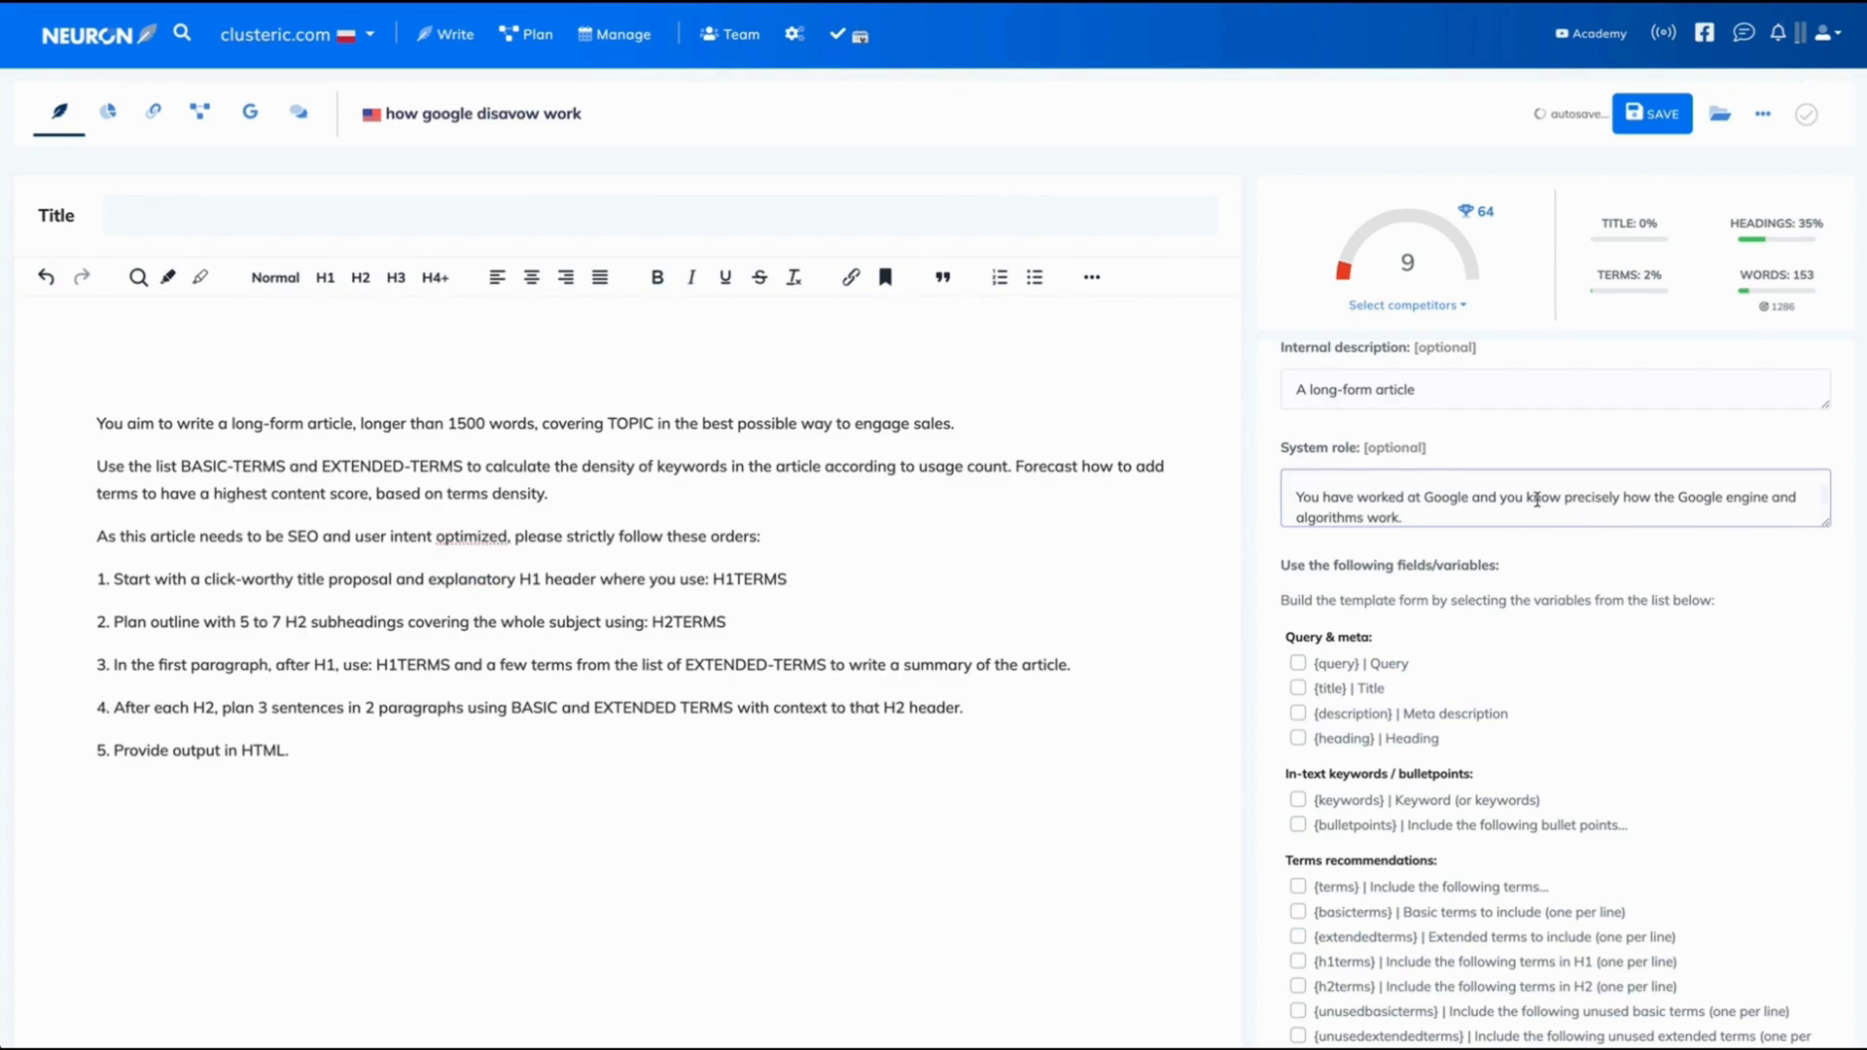
Step: Replace the default Prompt text with the long-form article instructions from the editor
scroll(down, 3)
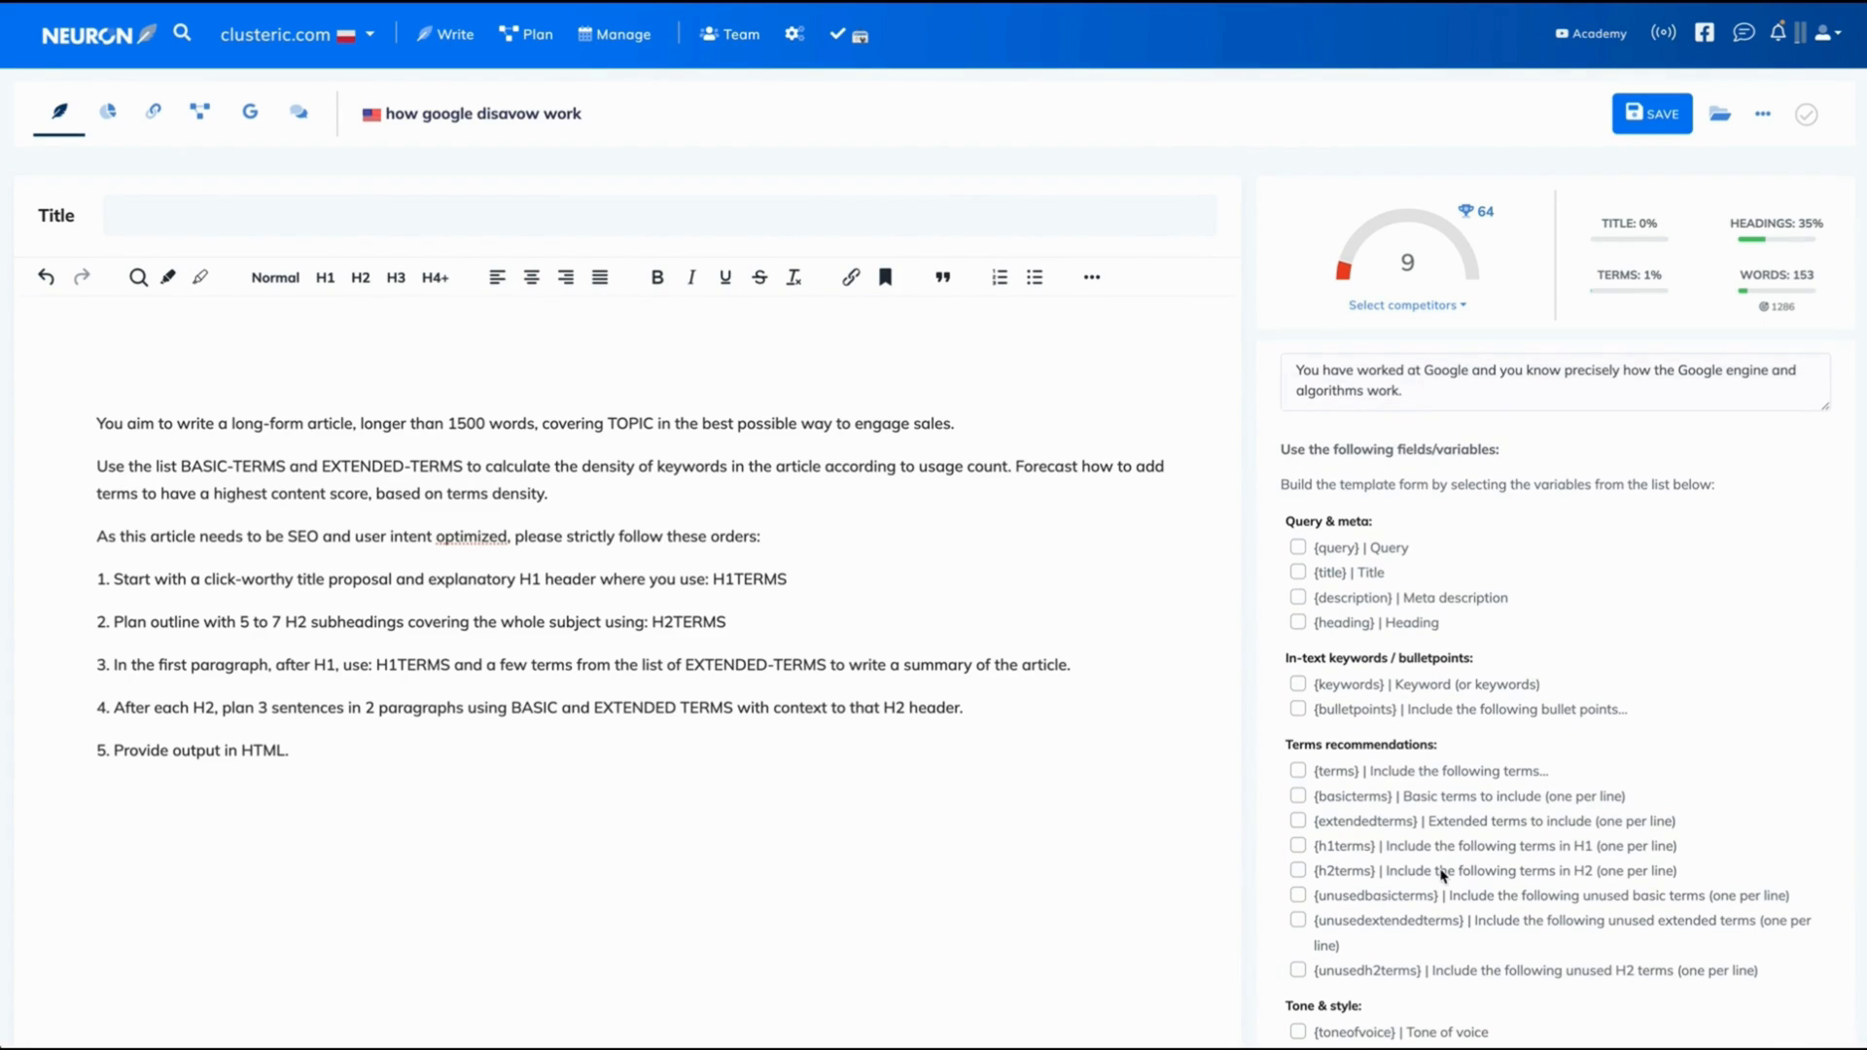
scroll(down, 3)
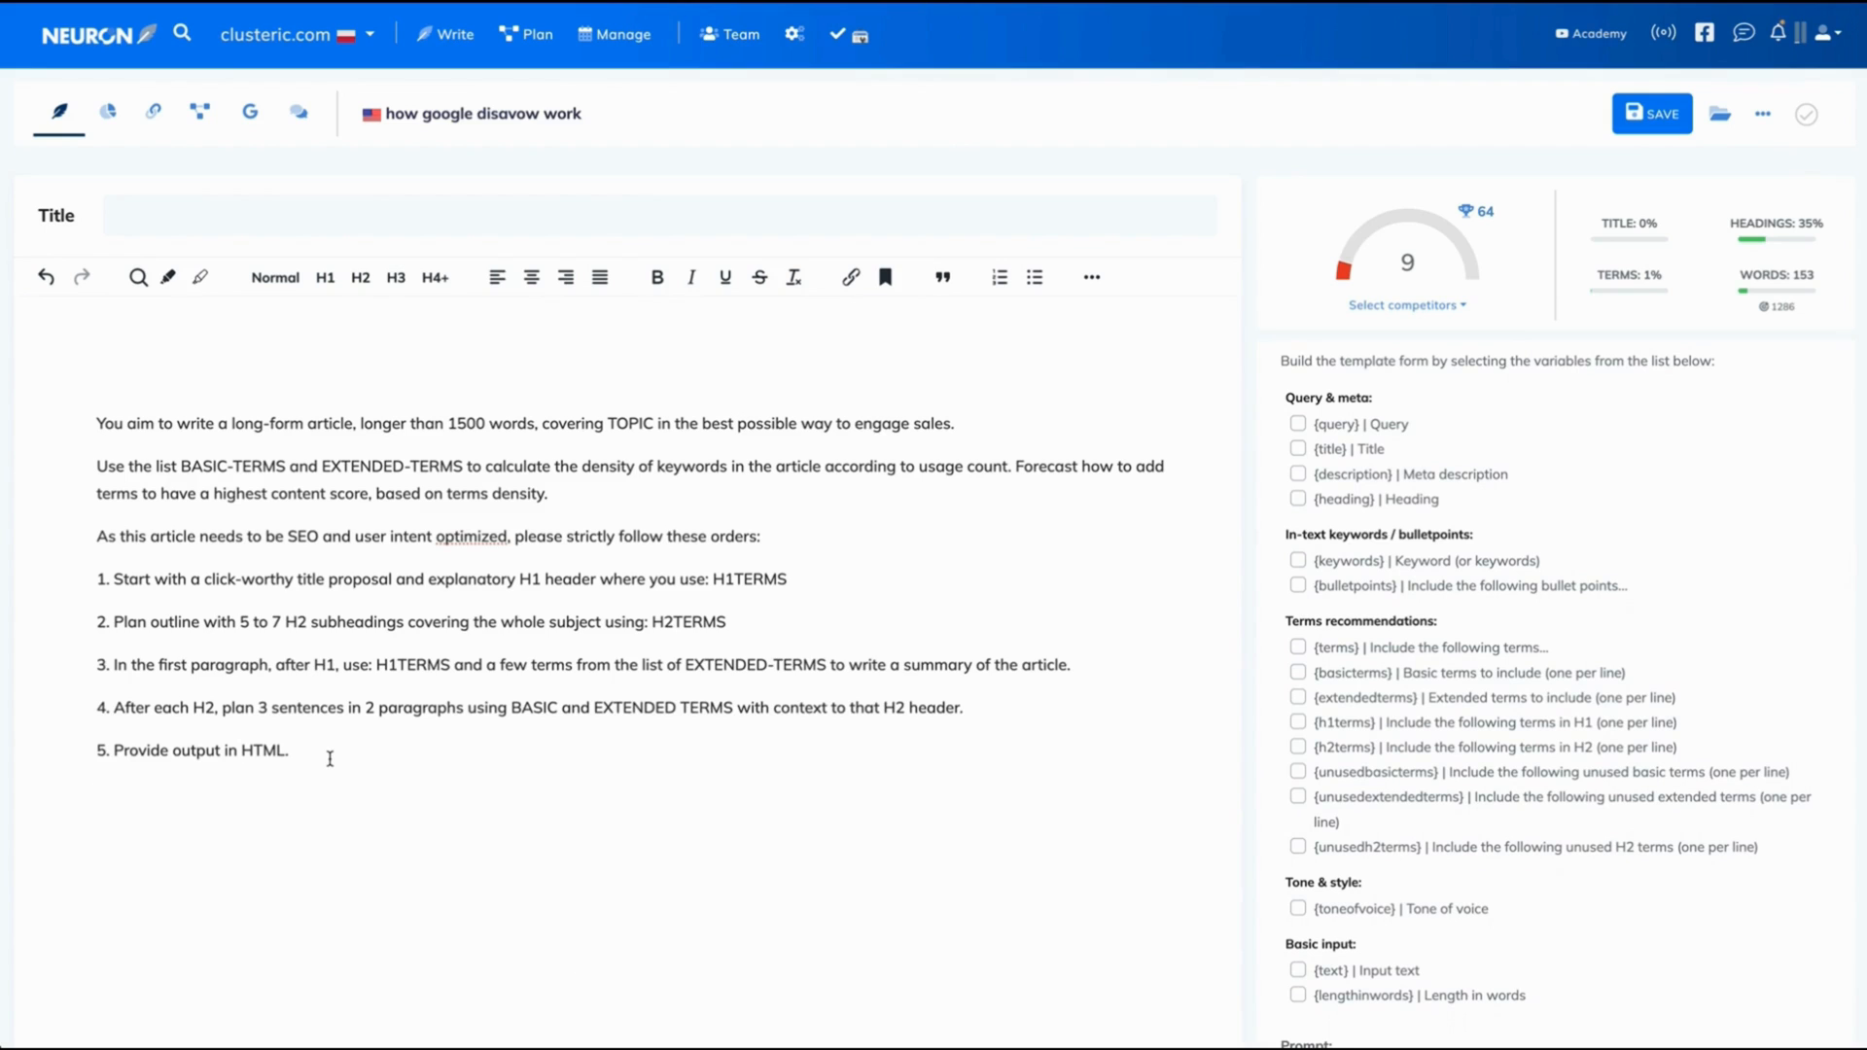
scroll(down, 3)
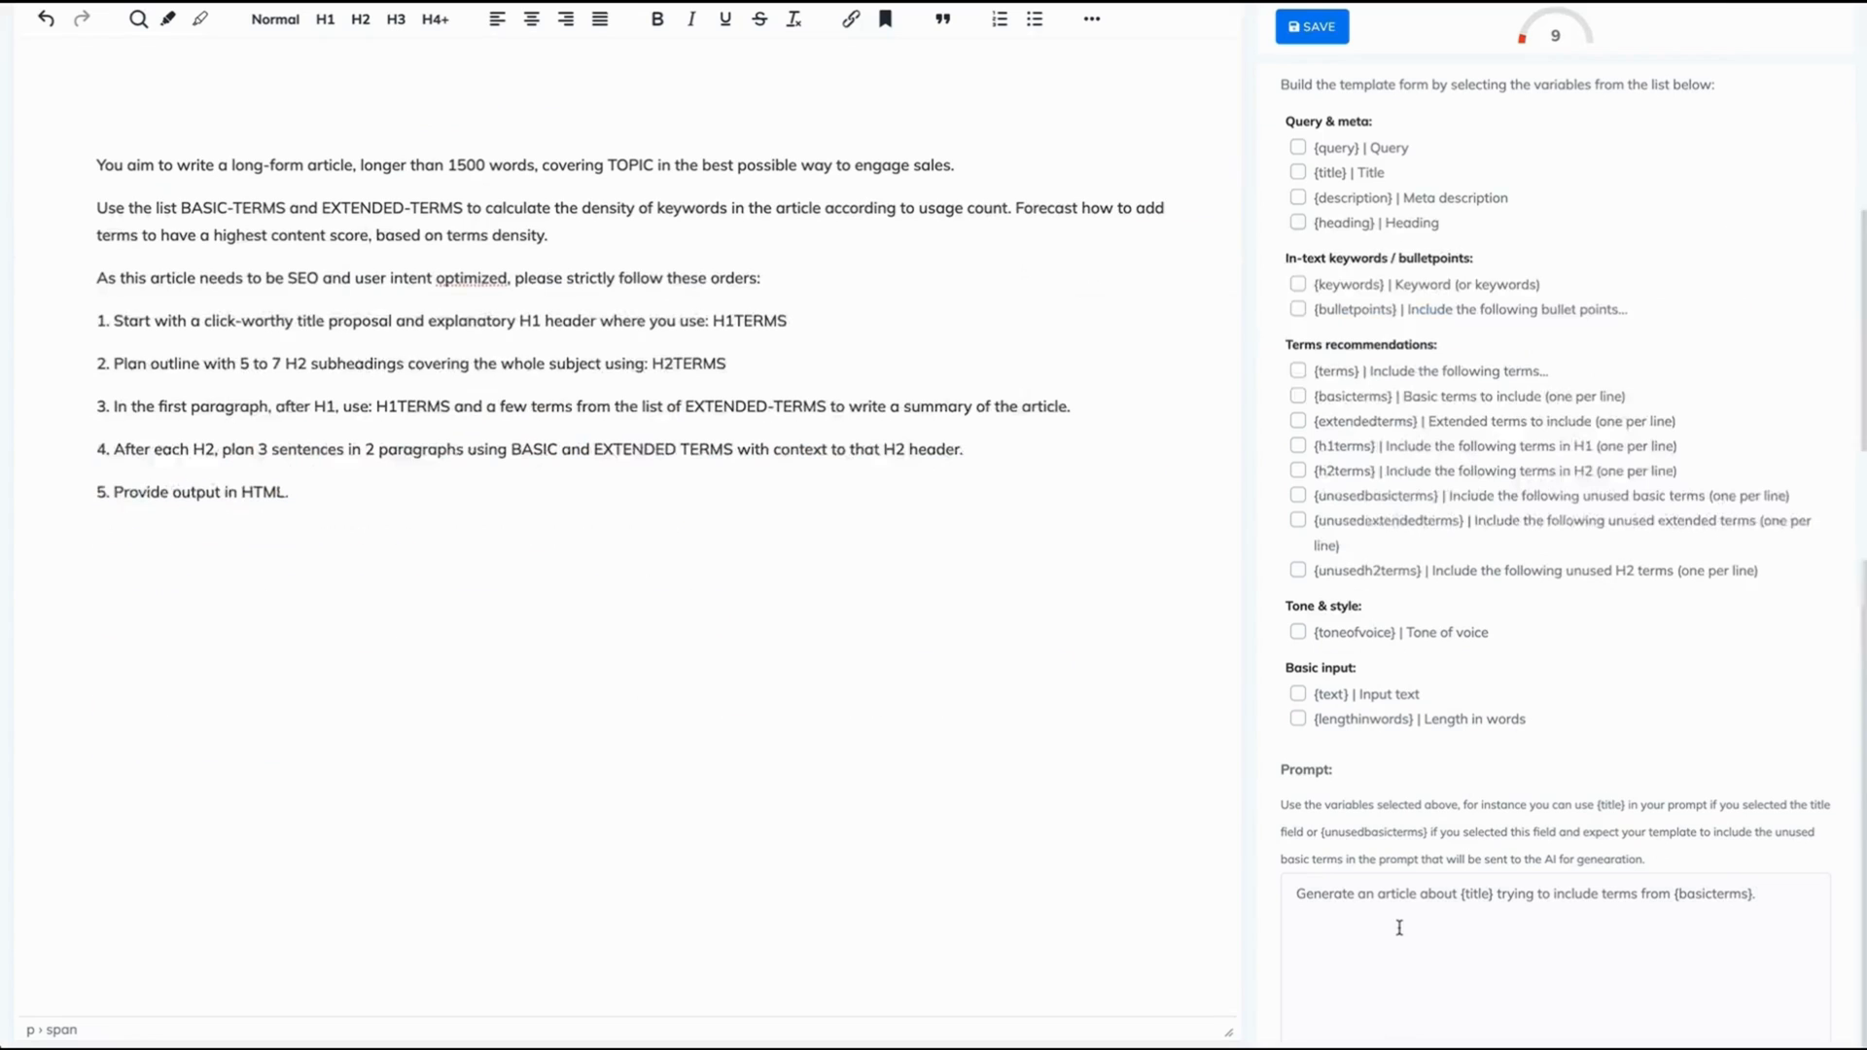
double_click(1303, 770)
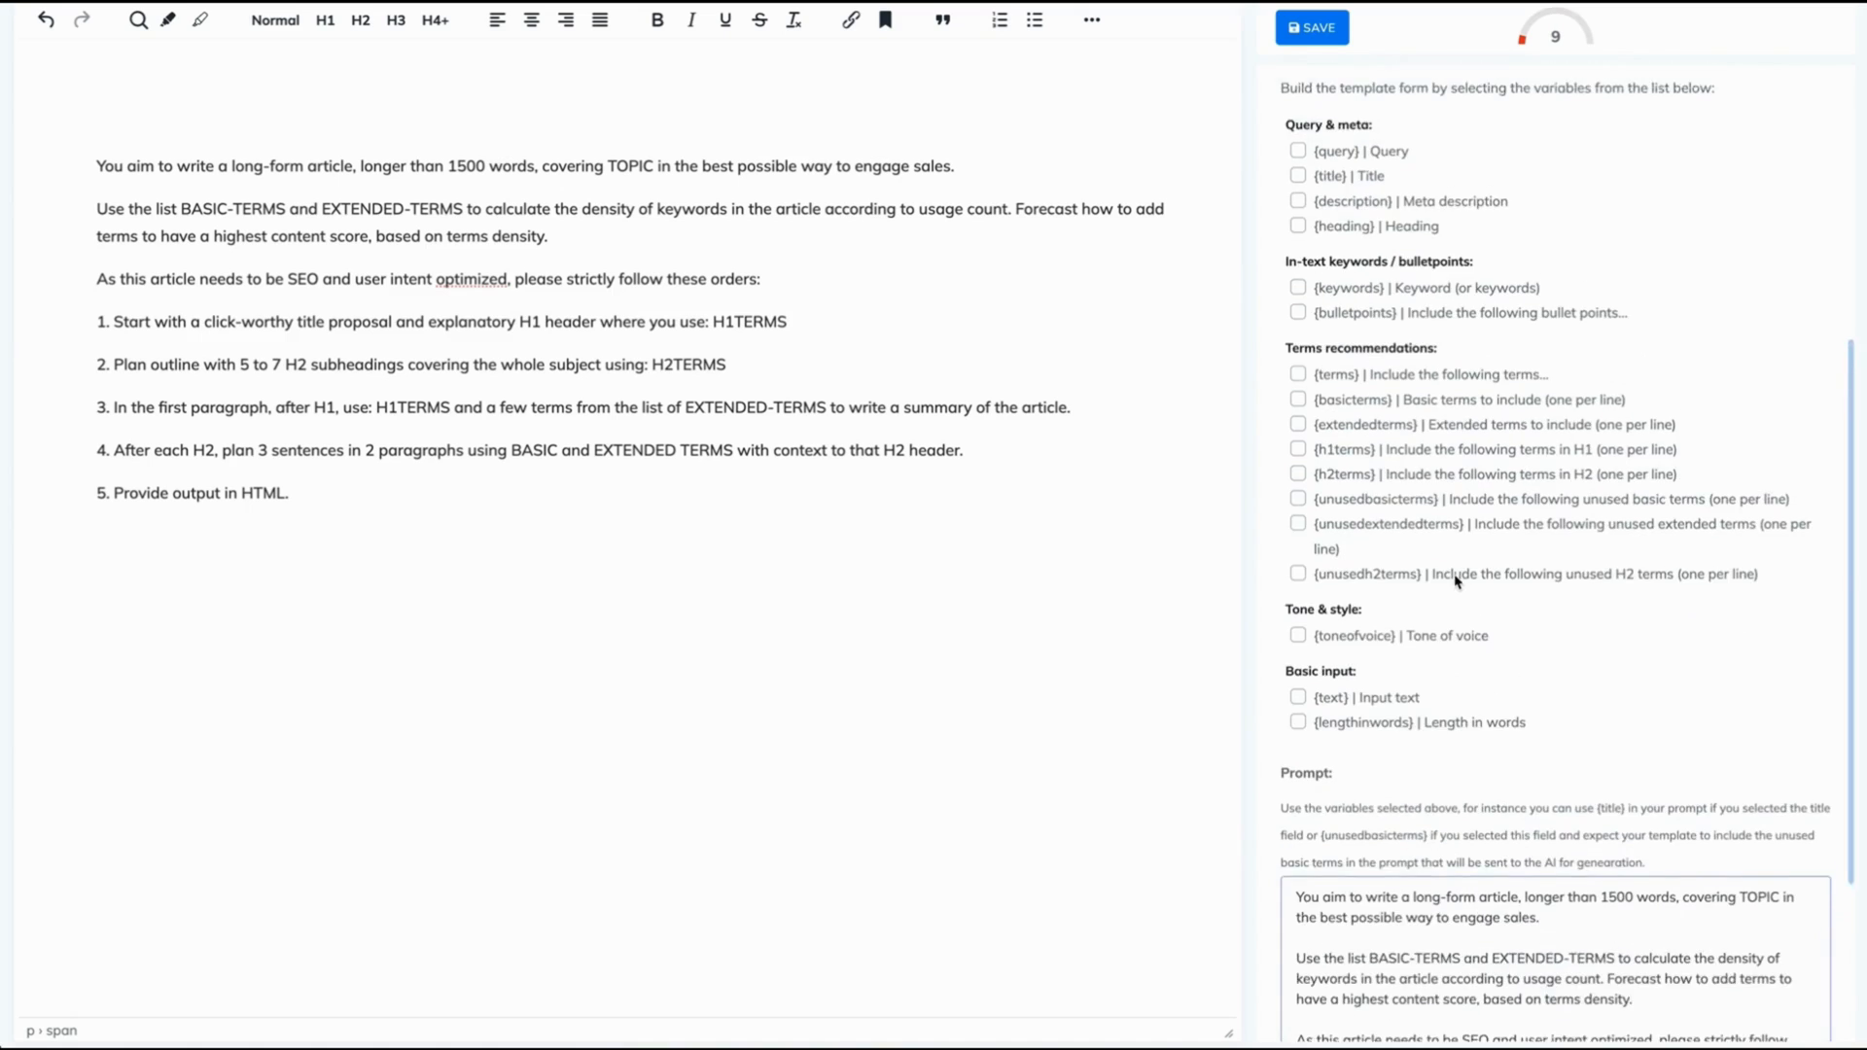
scroll(up, 3)
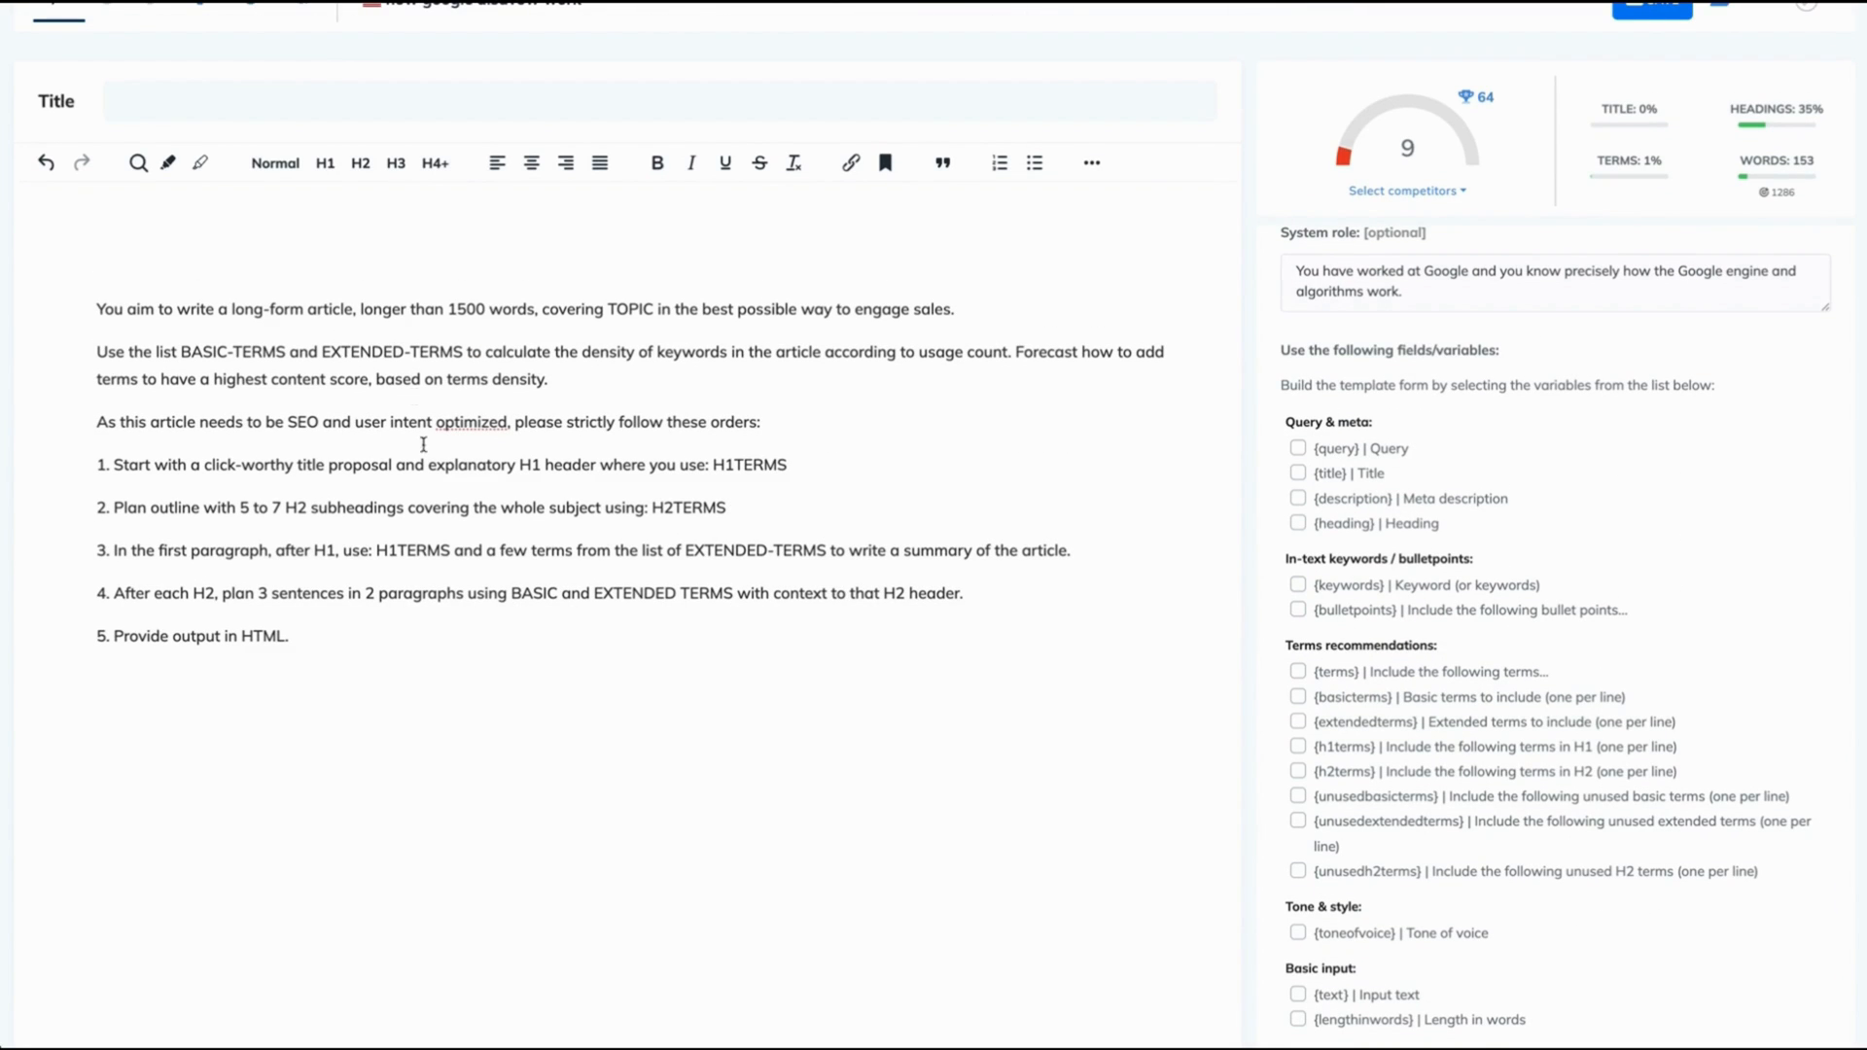
mouse_move(270, 327)
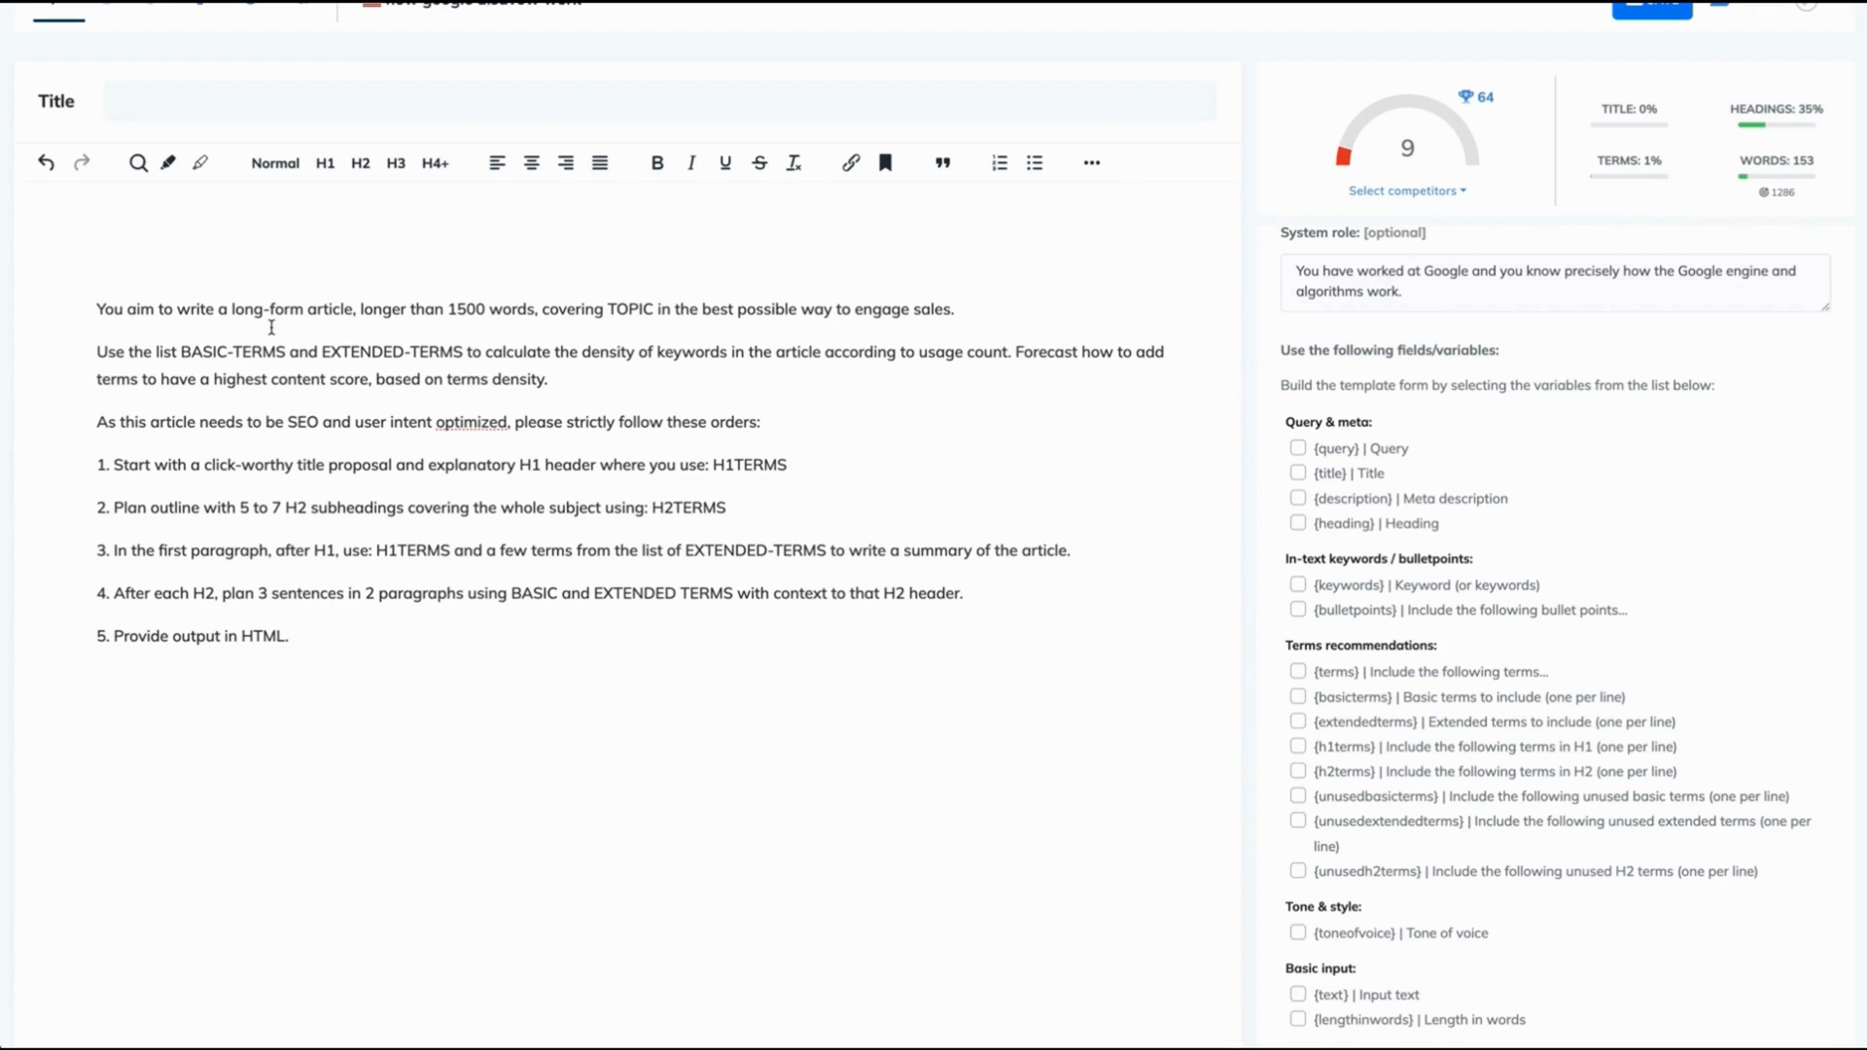
mouse_move(468, 325)
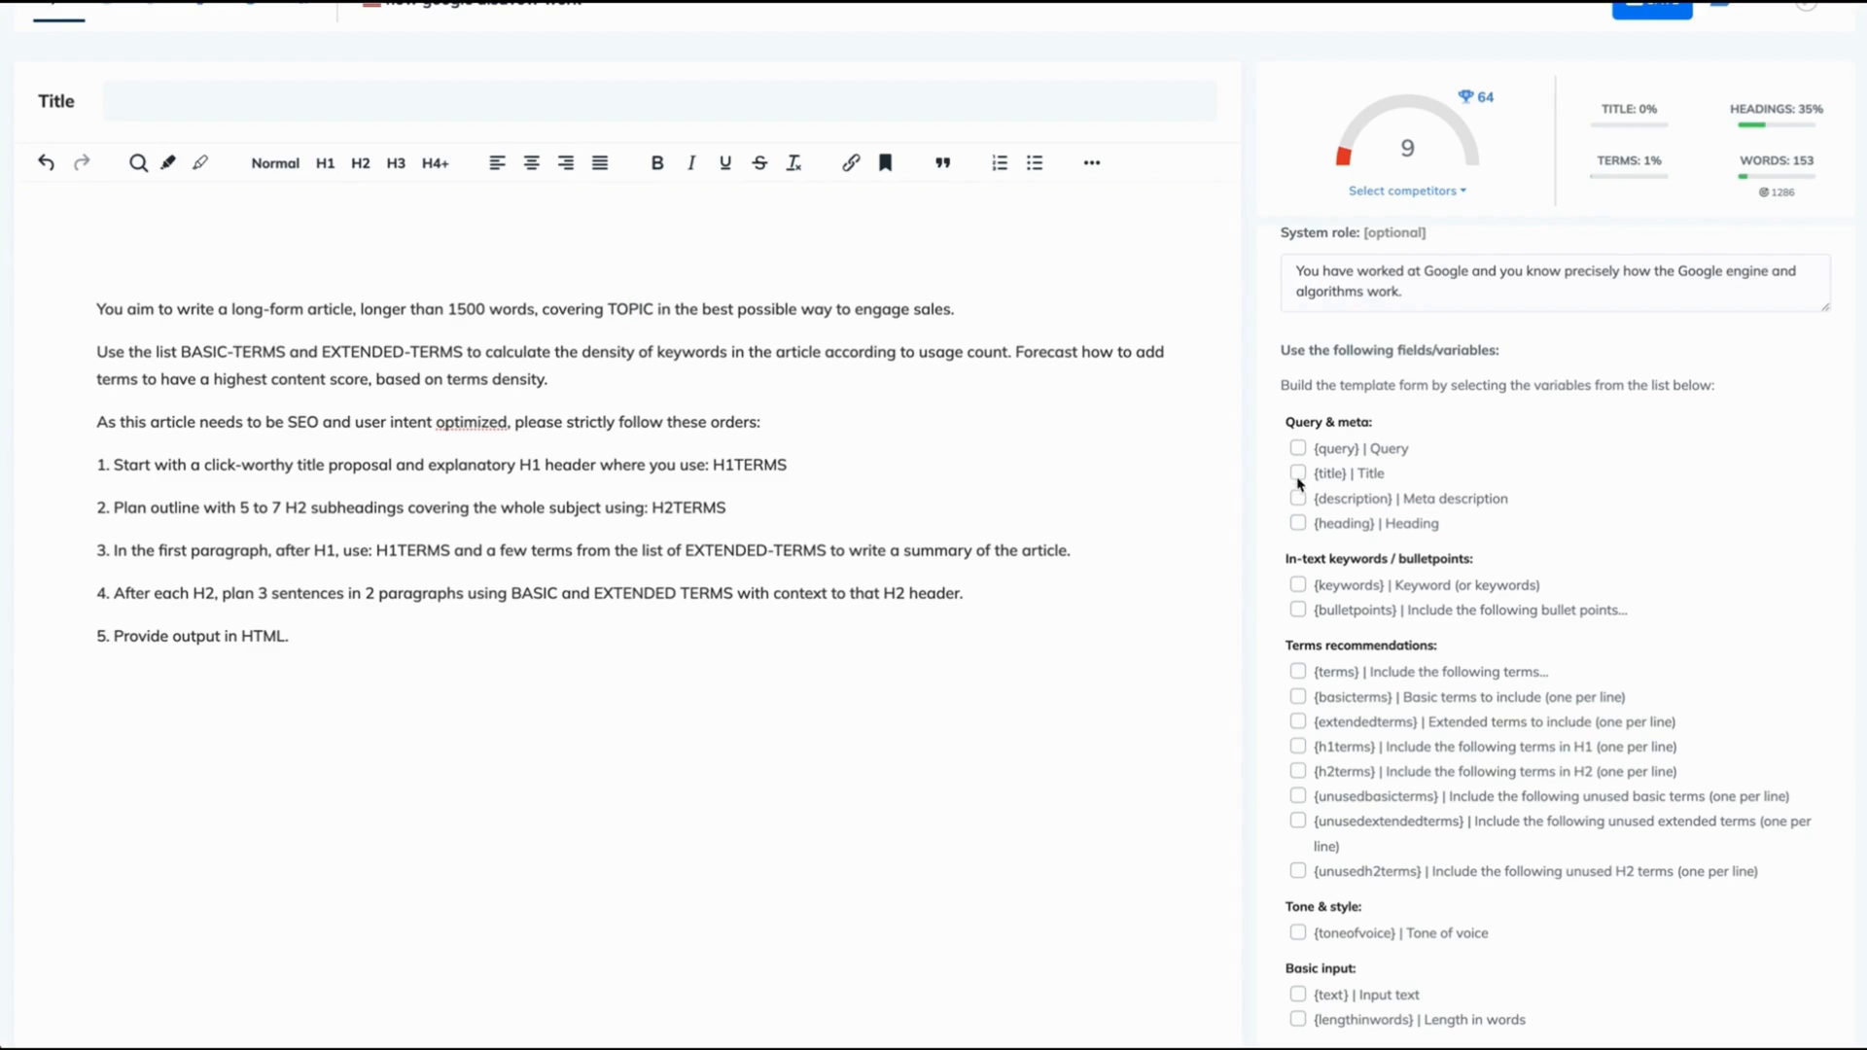
Step: Tick the {query}, {basicterms}, {extendedterms}, {h1terms} and {h2terms} variables for the template
click(1296, 448)
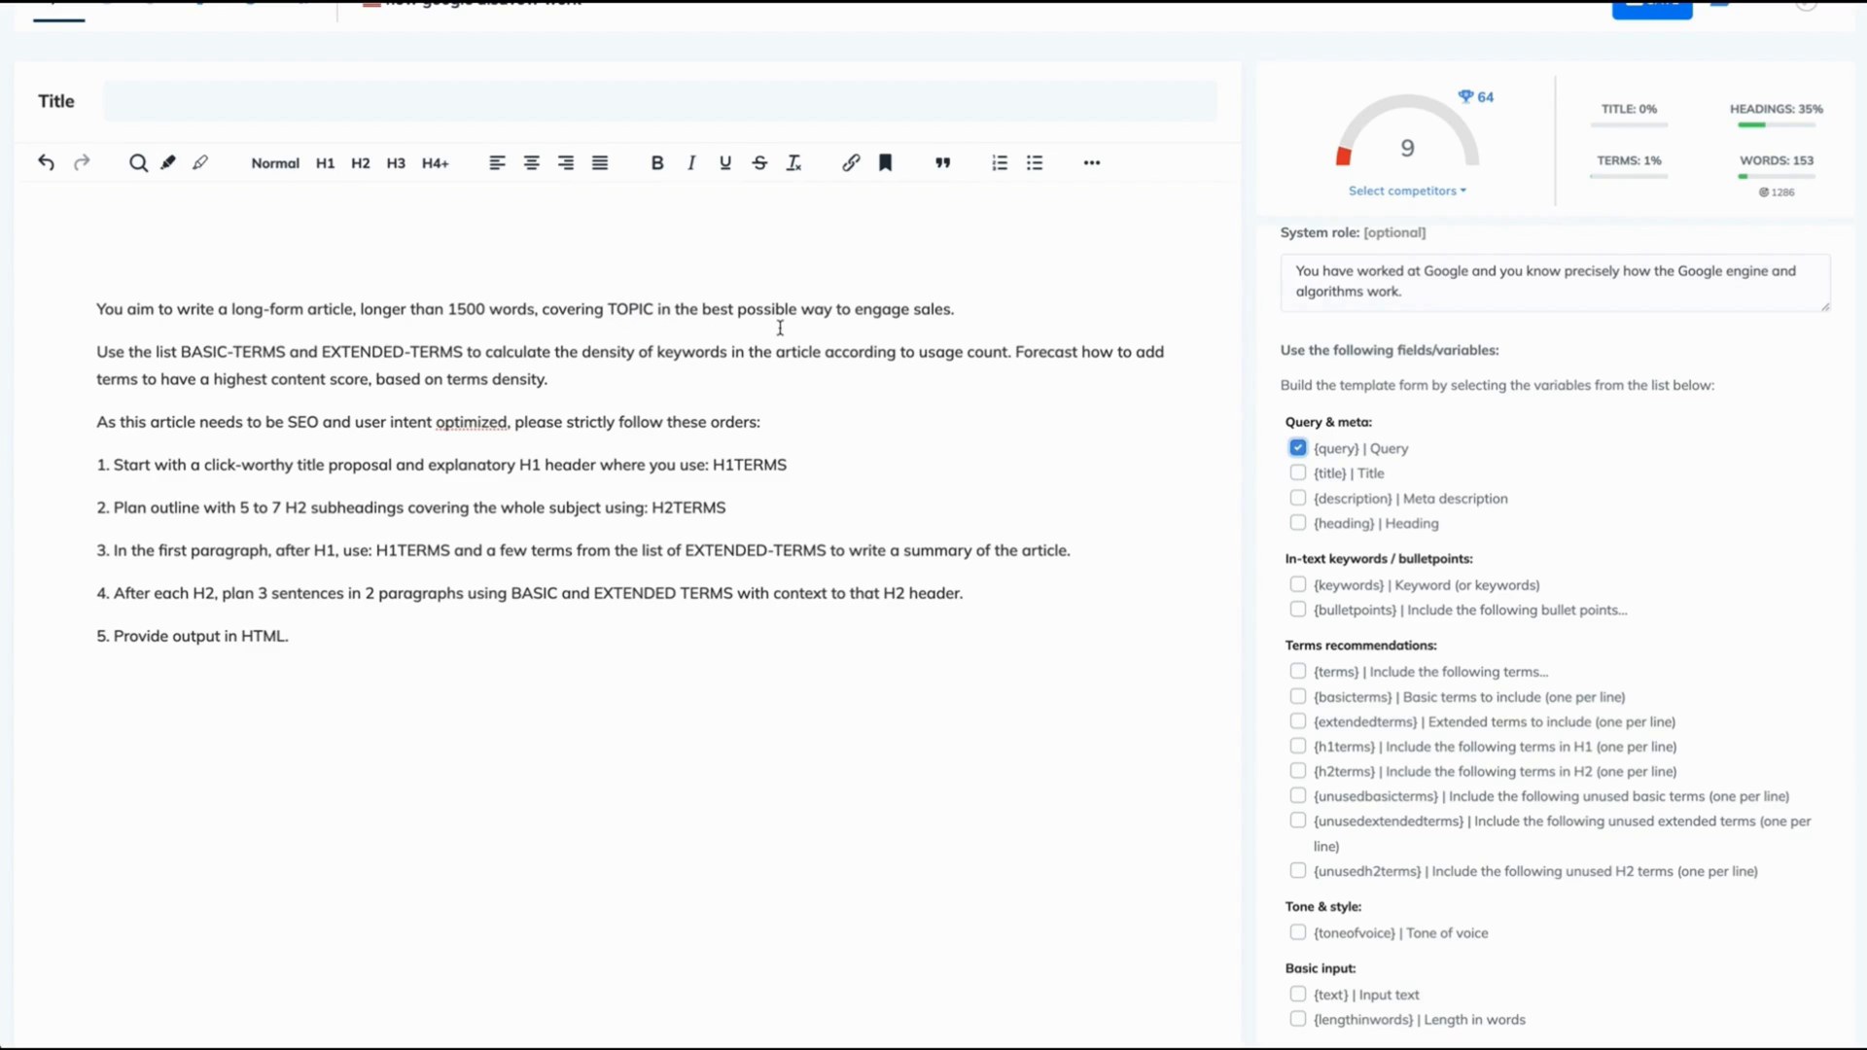
mouse_move(175, 362)
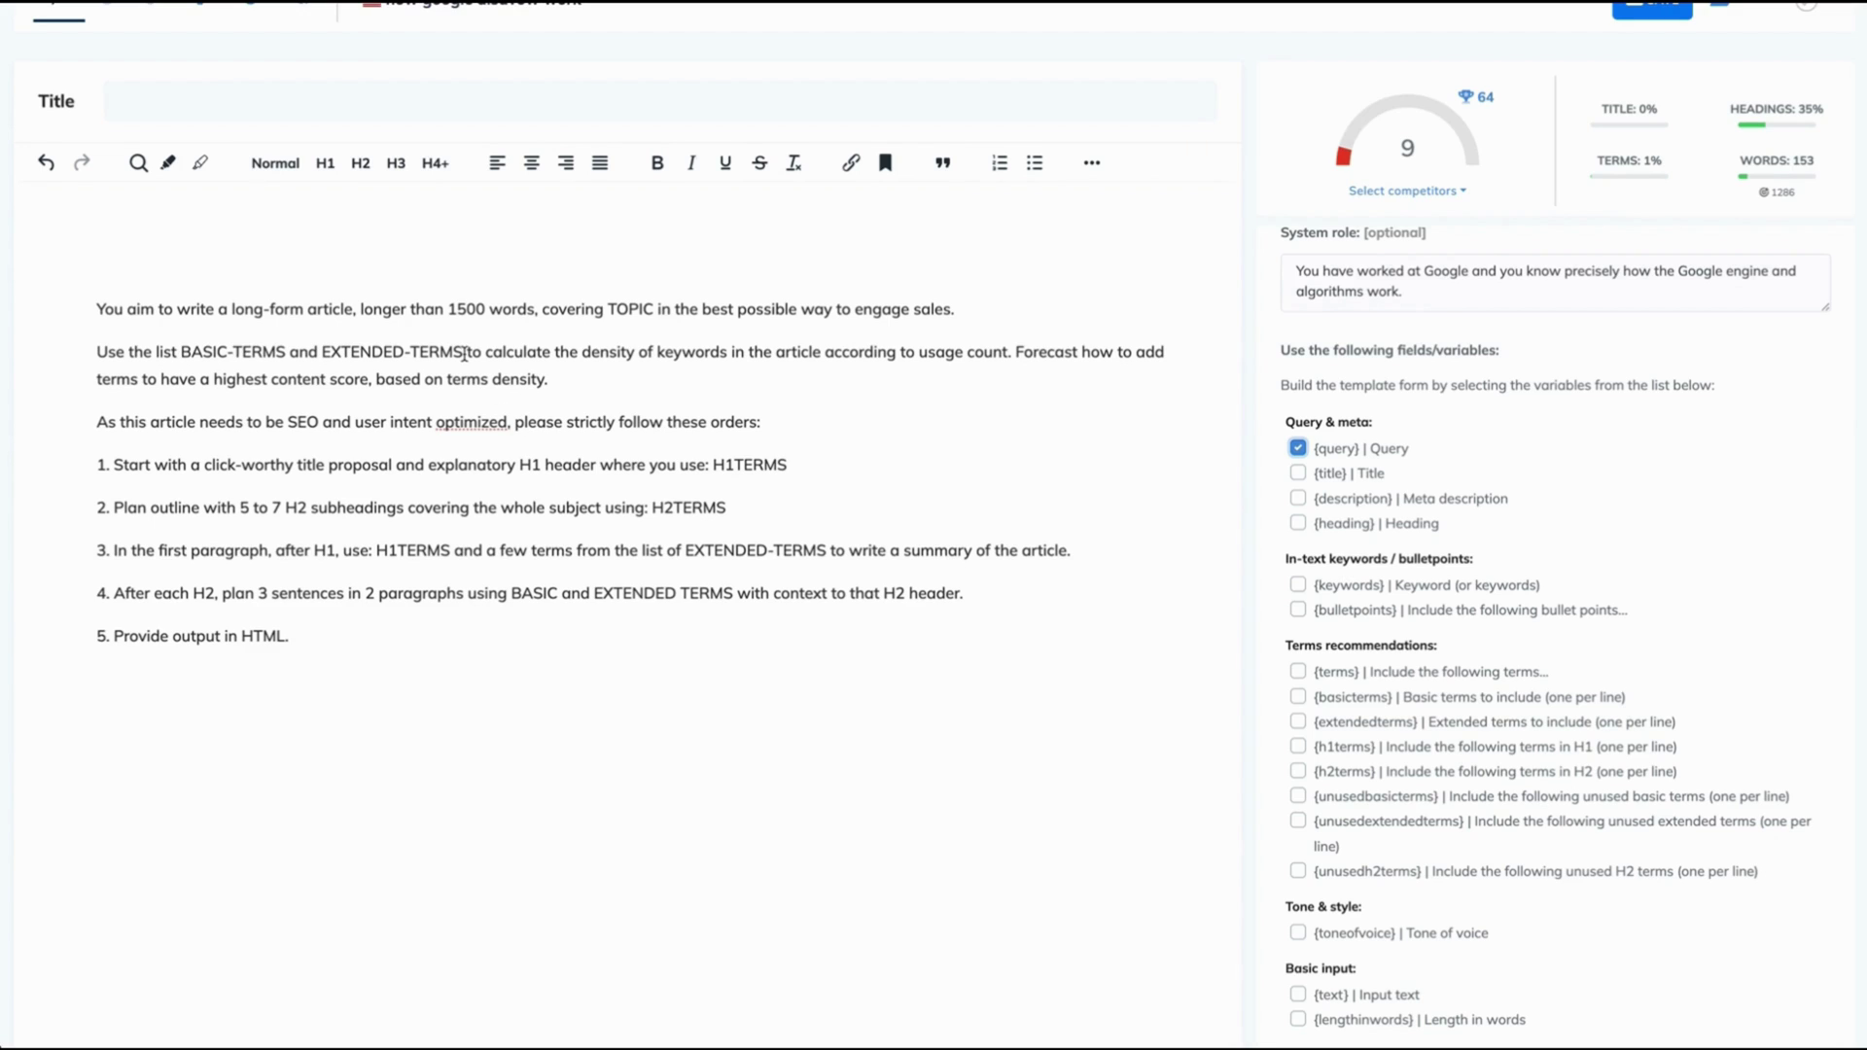
mouse_move(1410, 770)
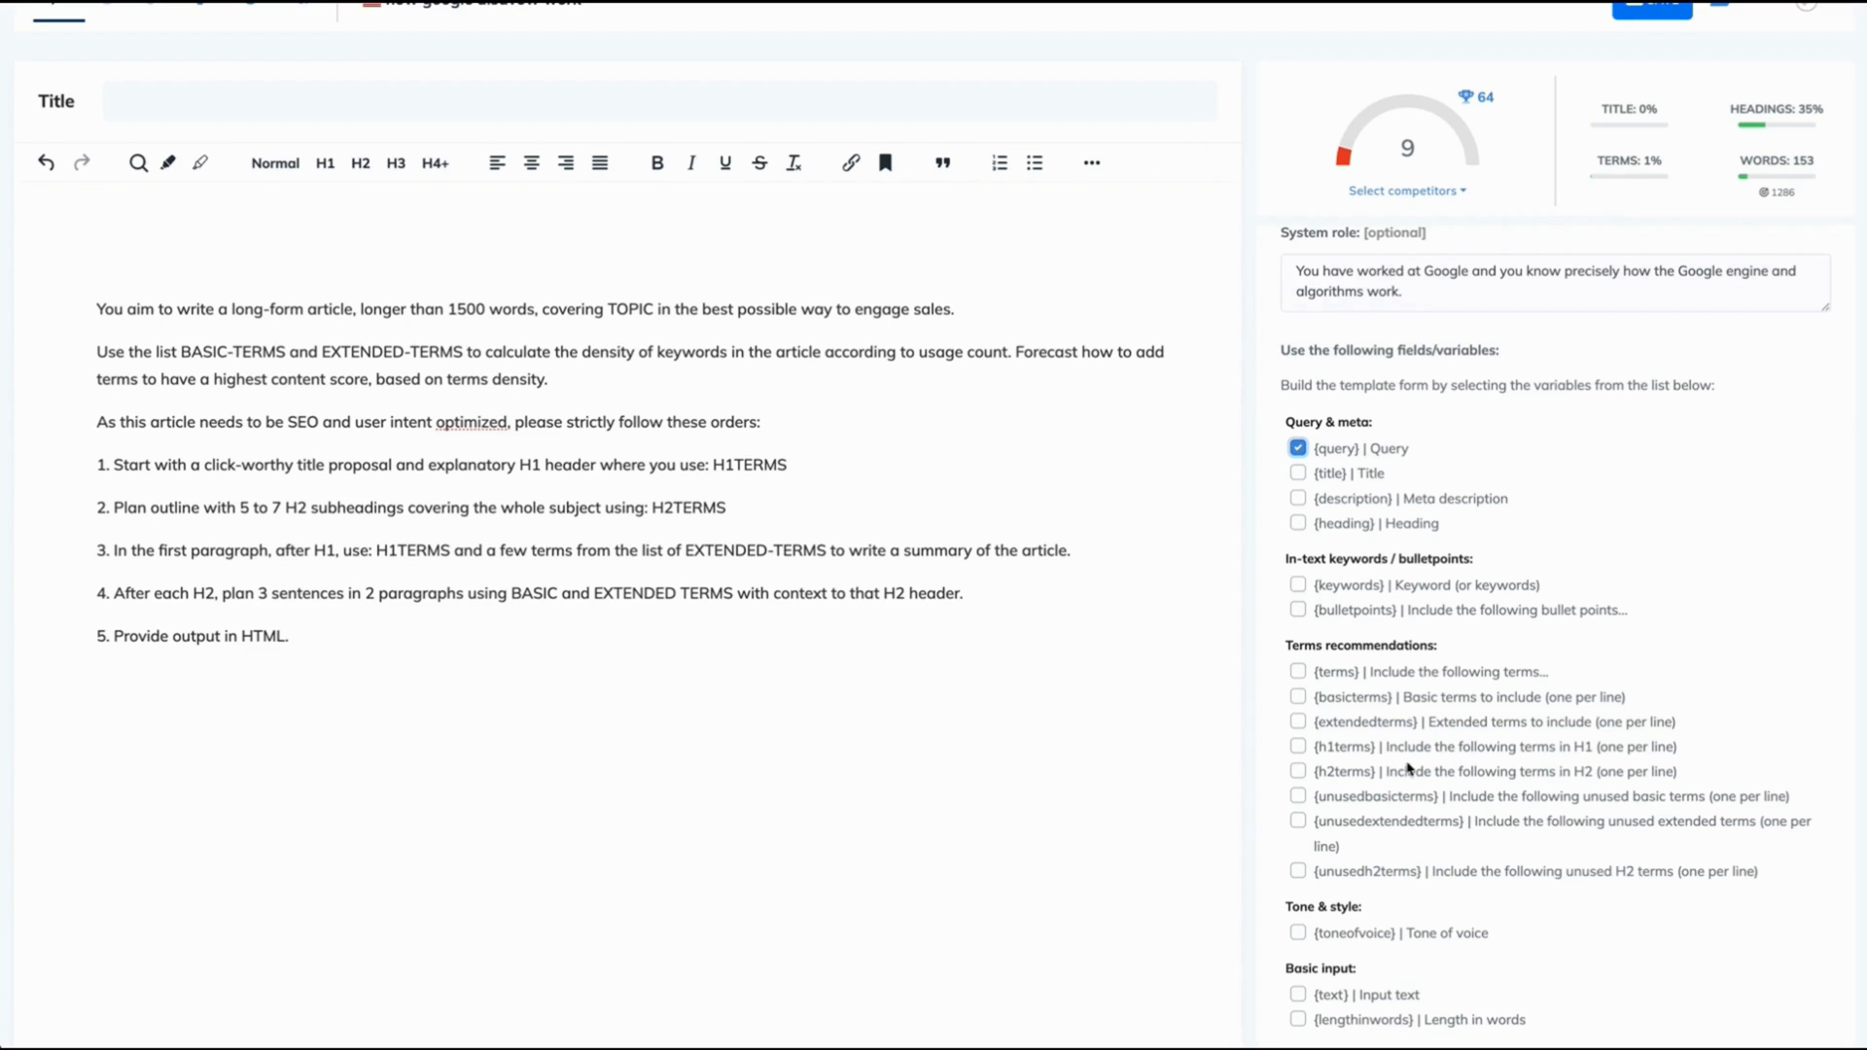
click(1297, 722)
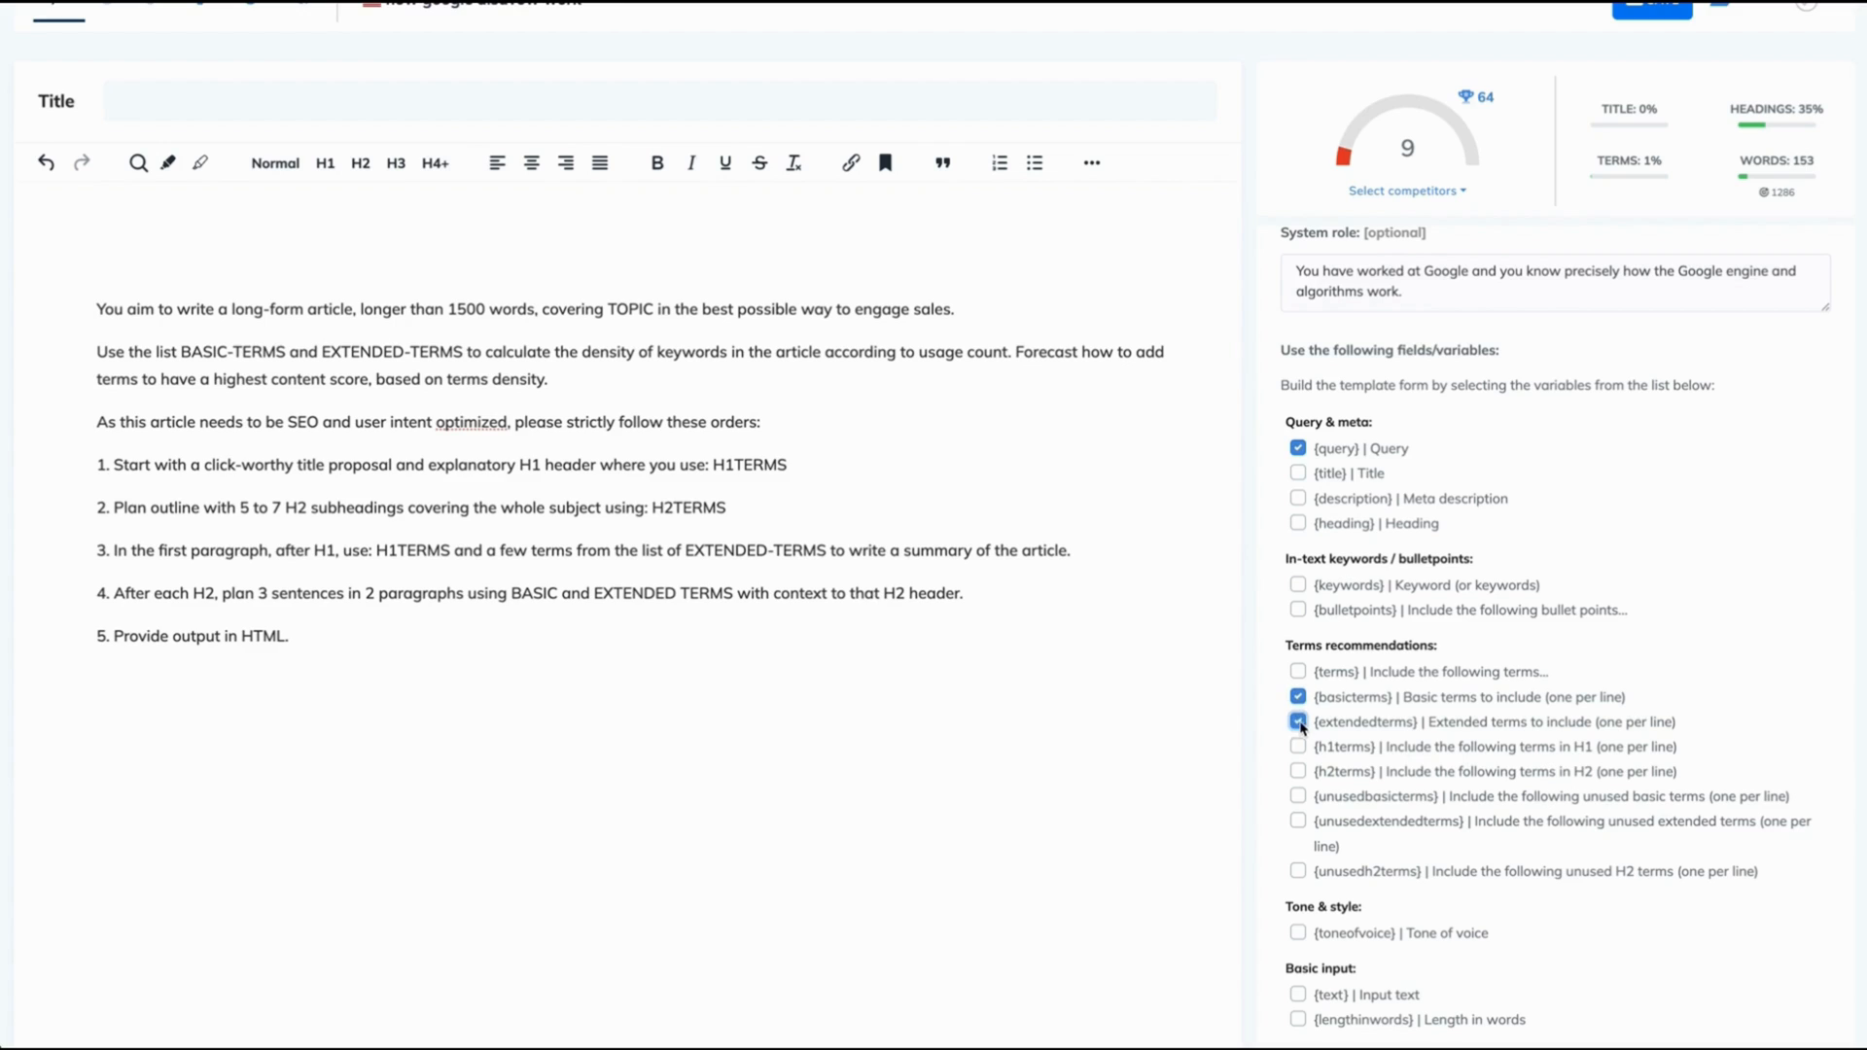
click(1297, 722)
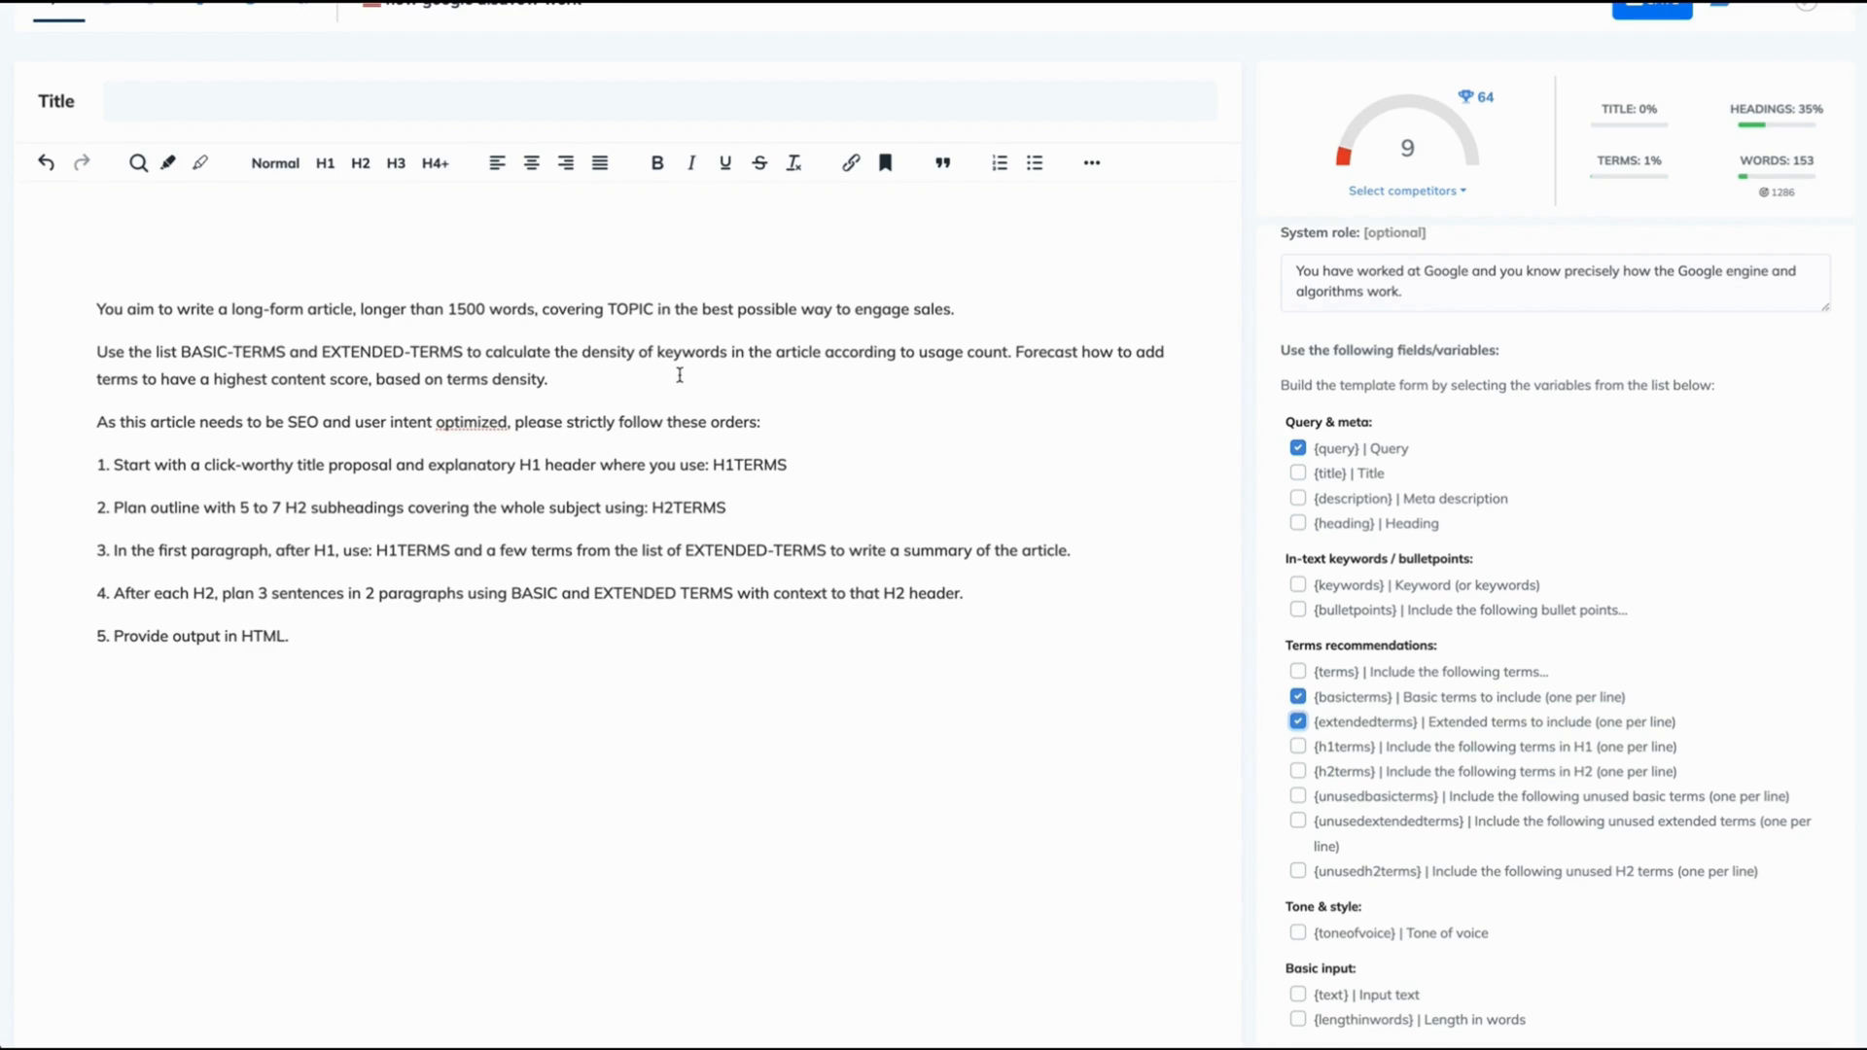
mouse_move(934, 373)
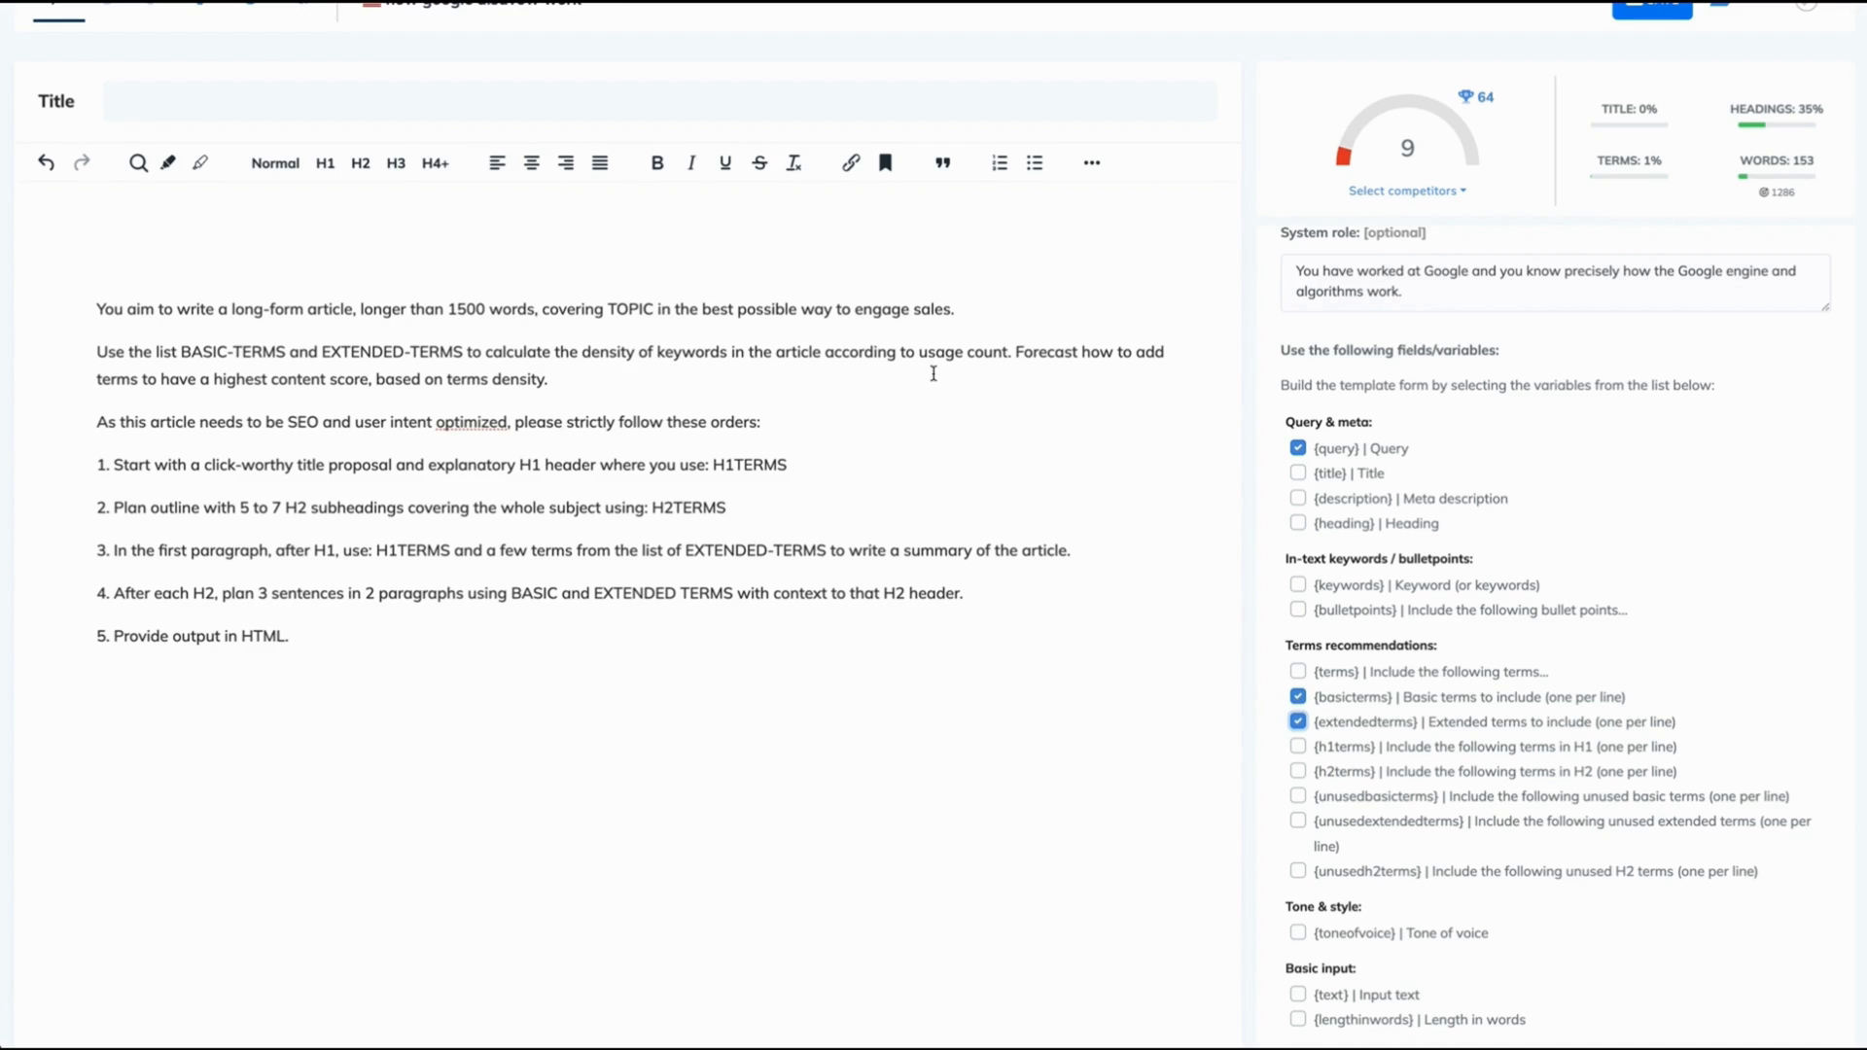
mouse_move(1162, 368)
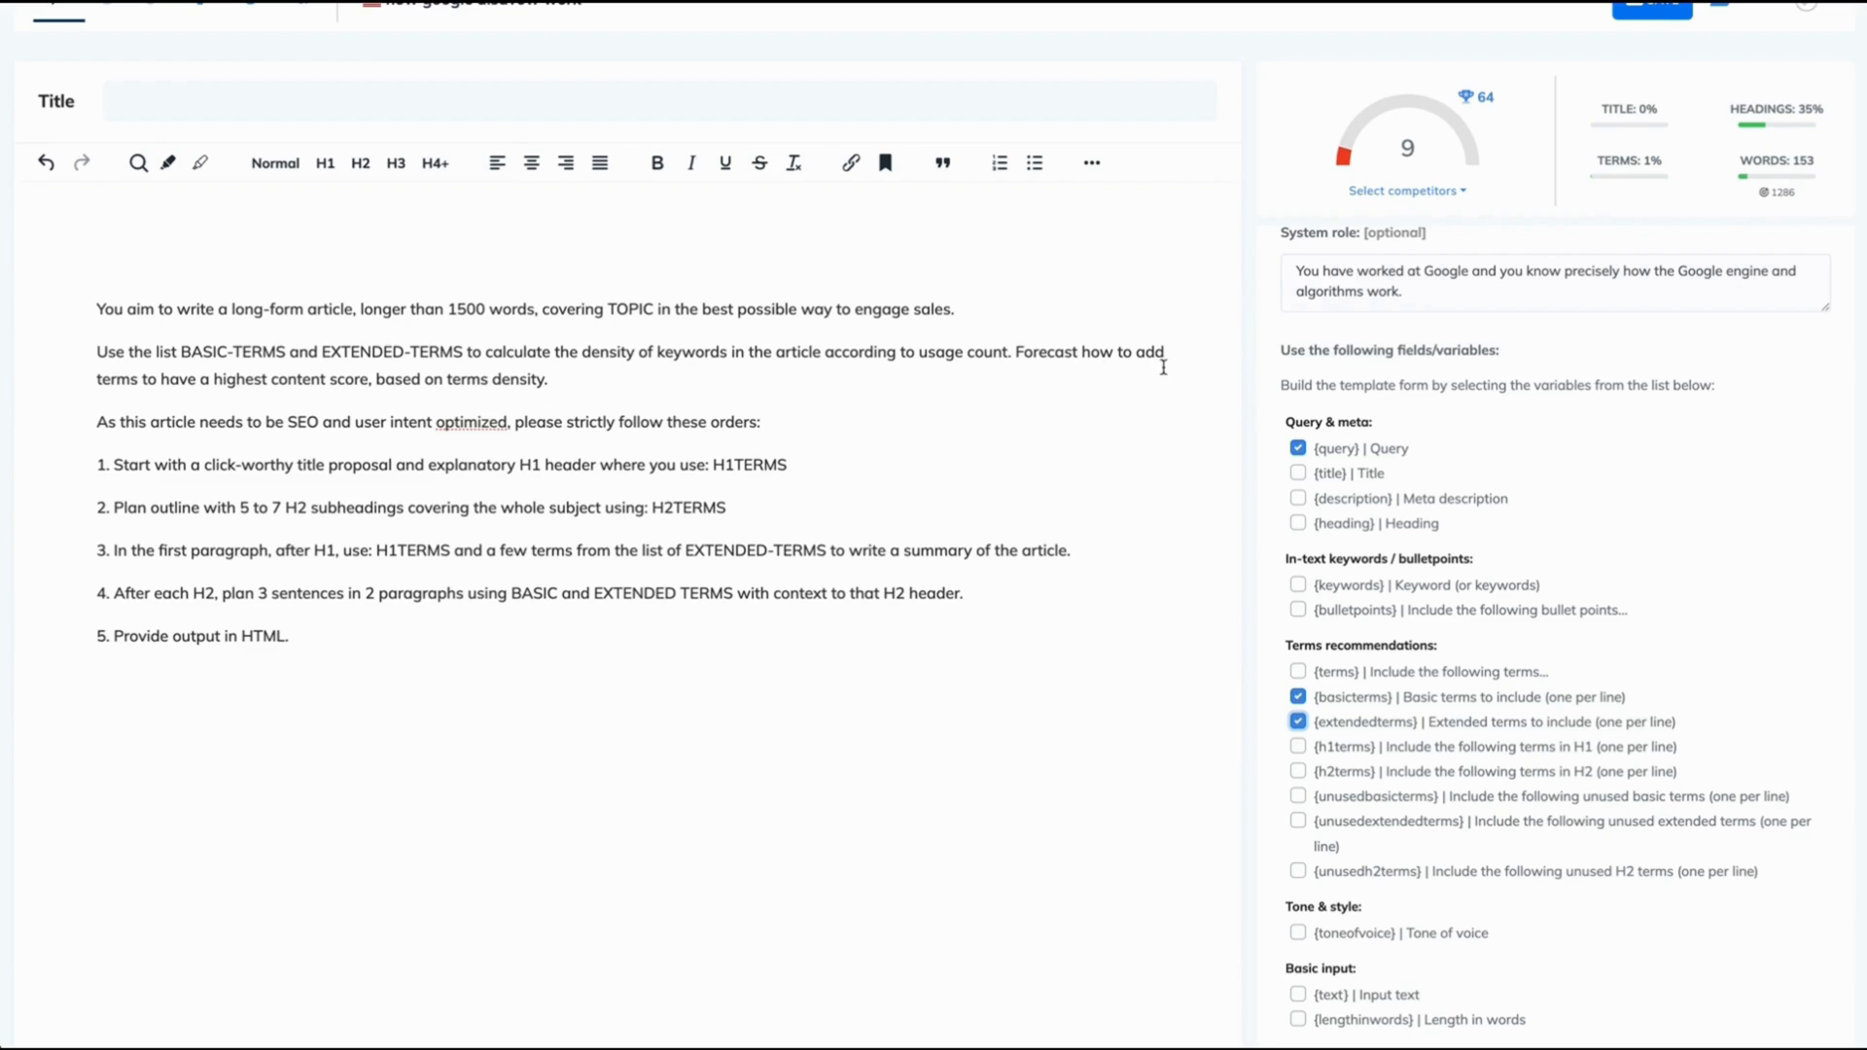
mouse_move(324, 406)
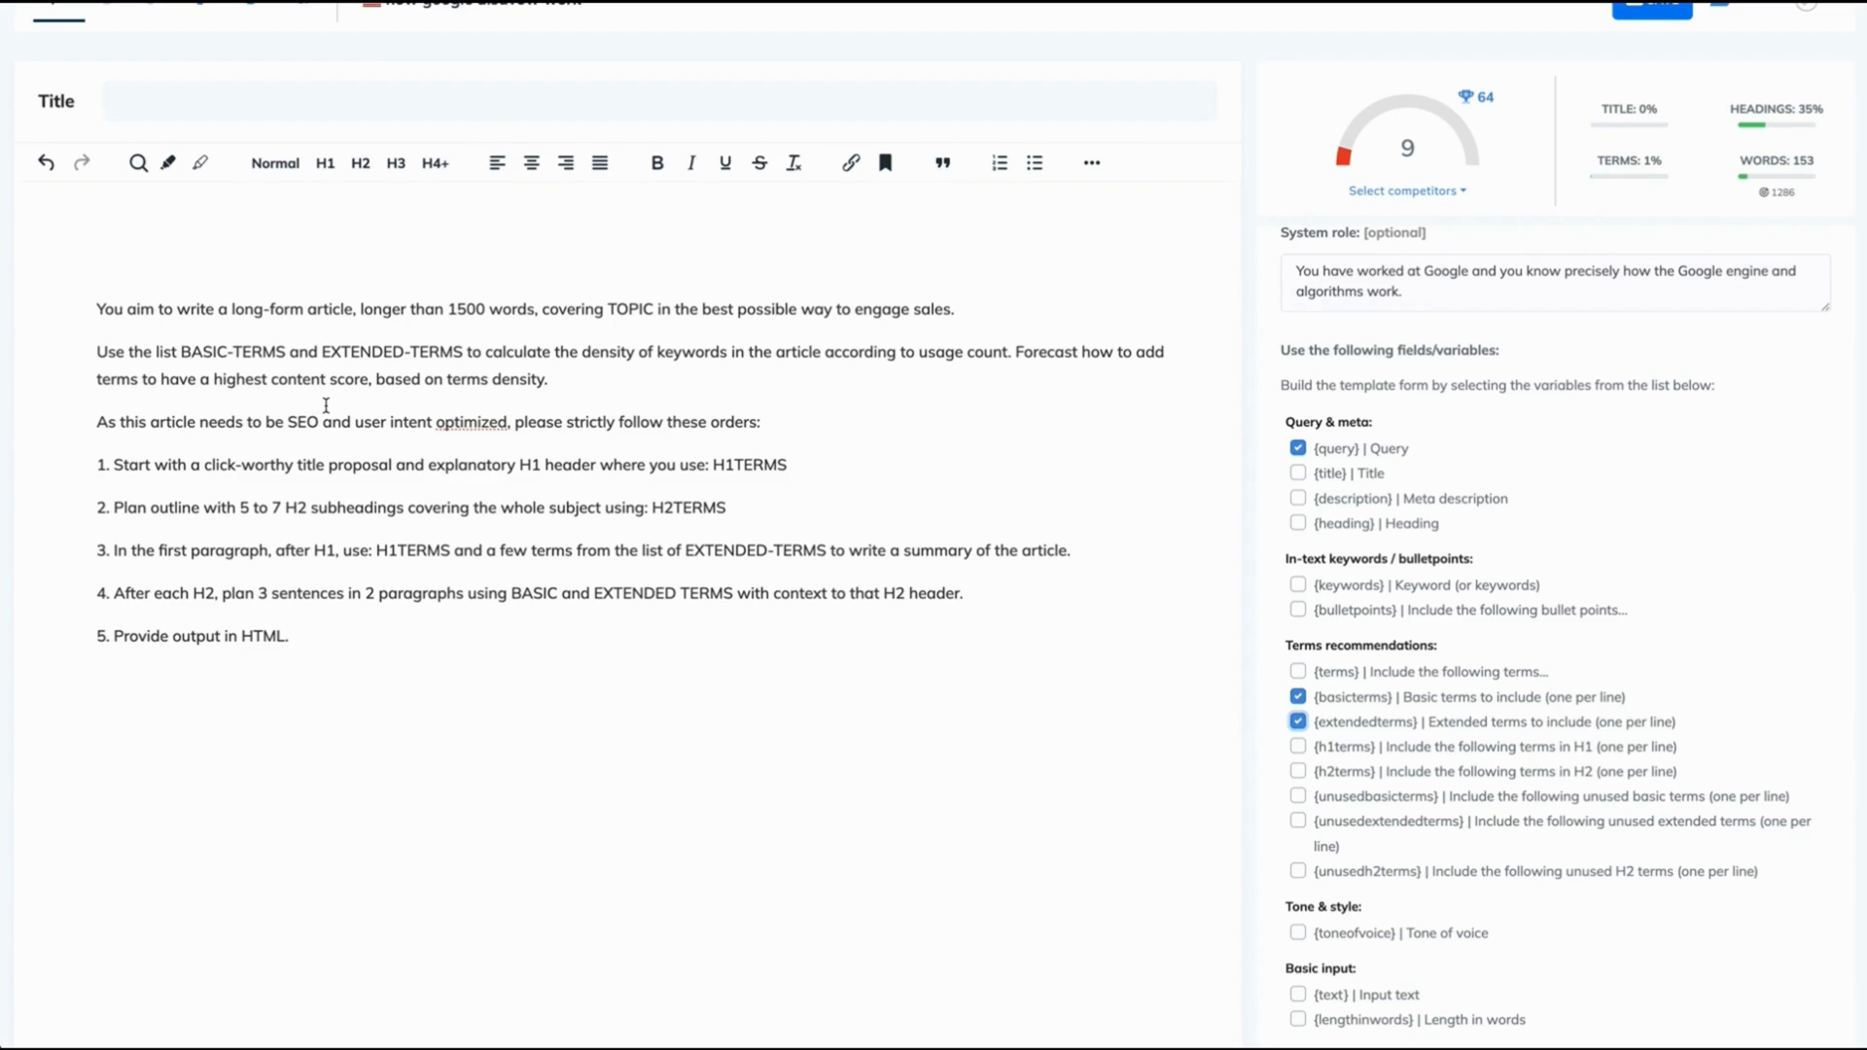
mouse_move(331, 414)
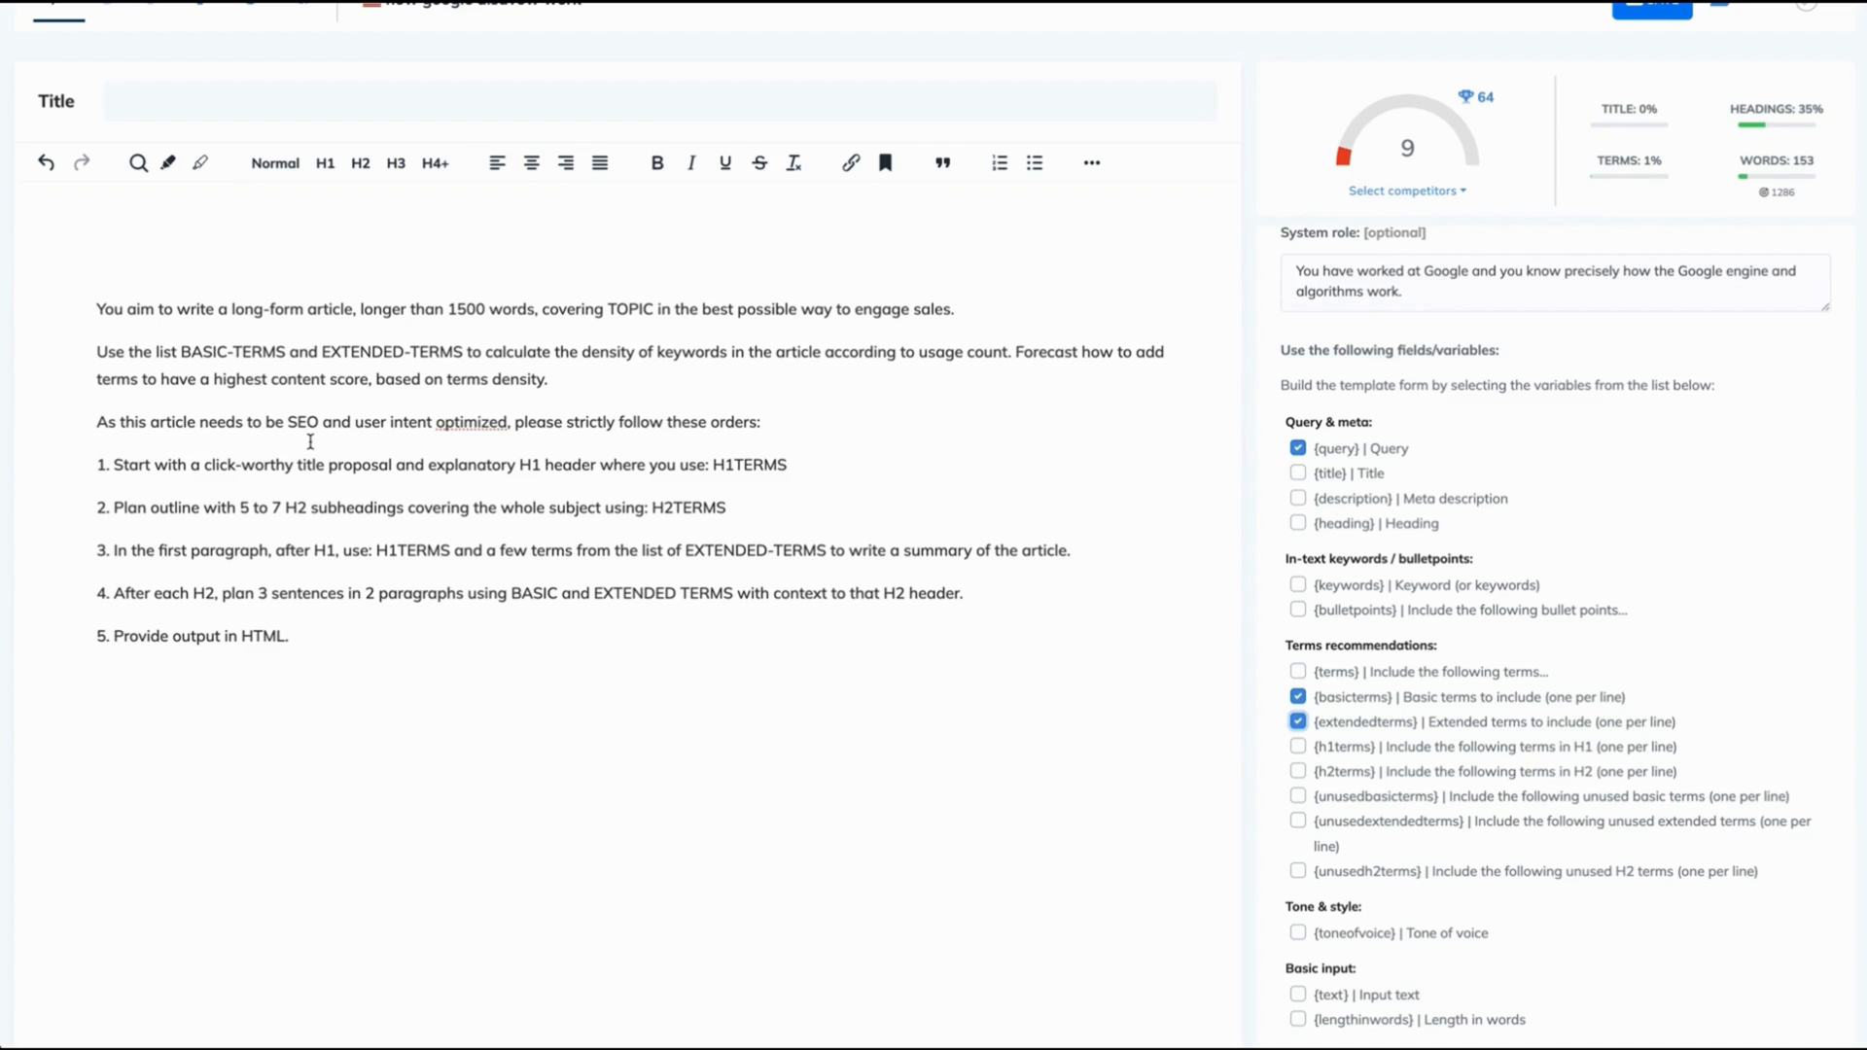
mouse_move(549, 444)
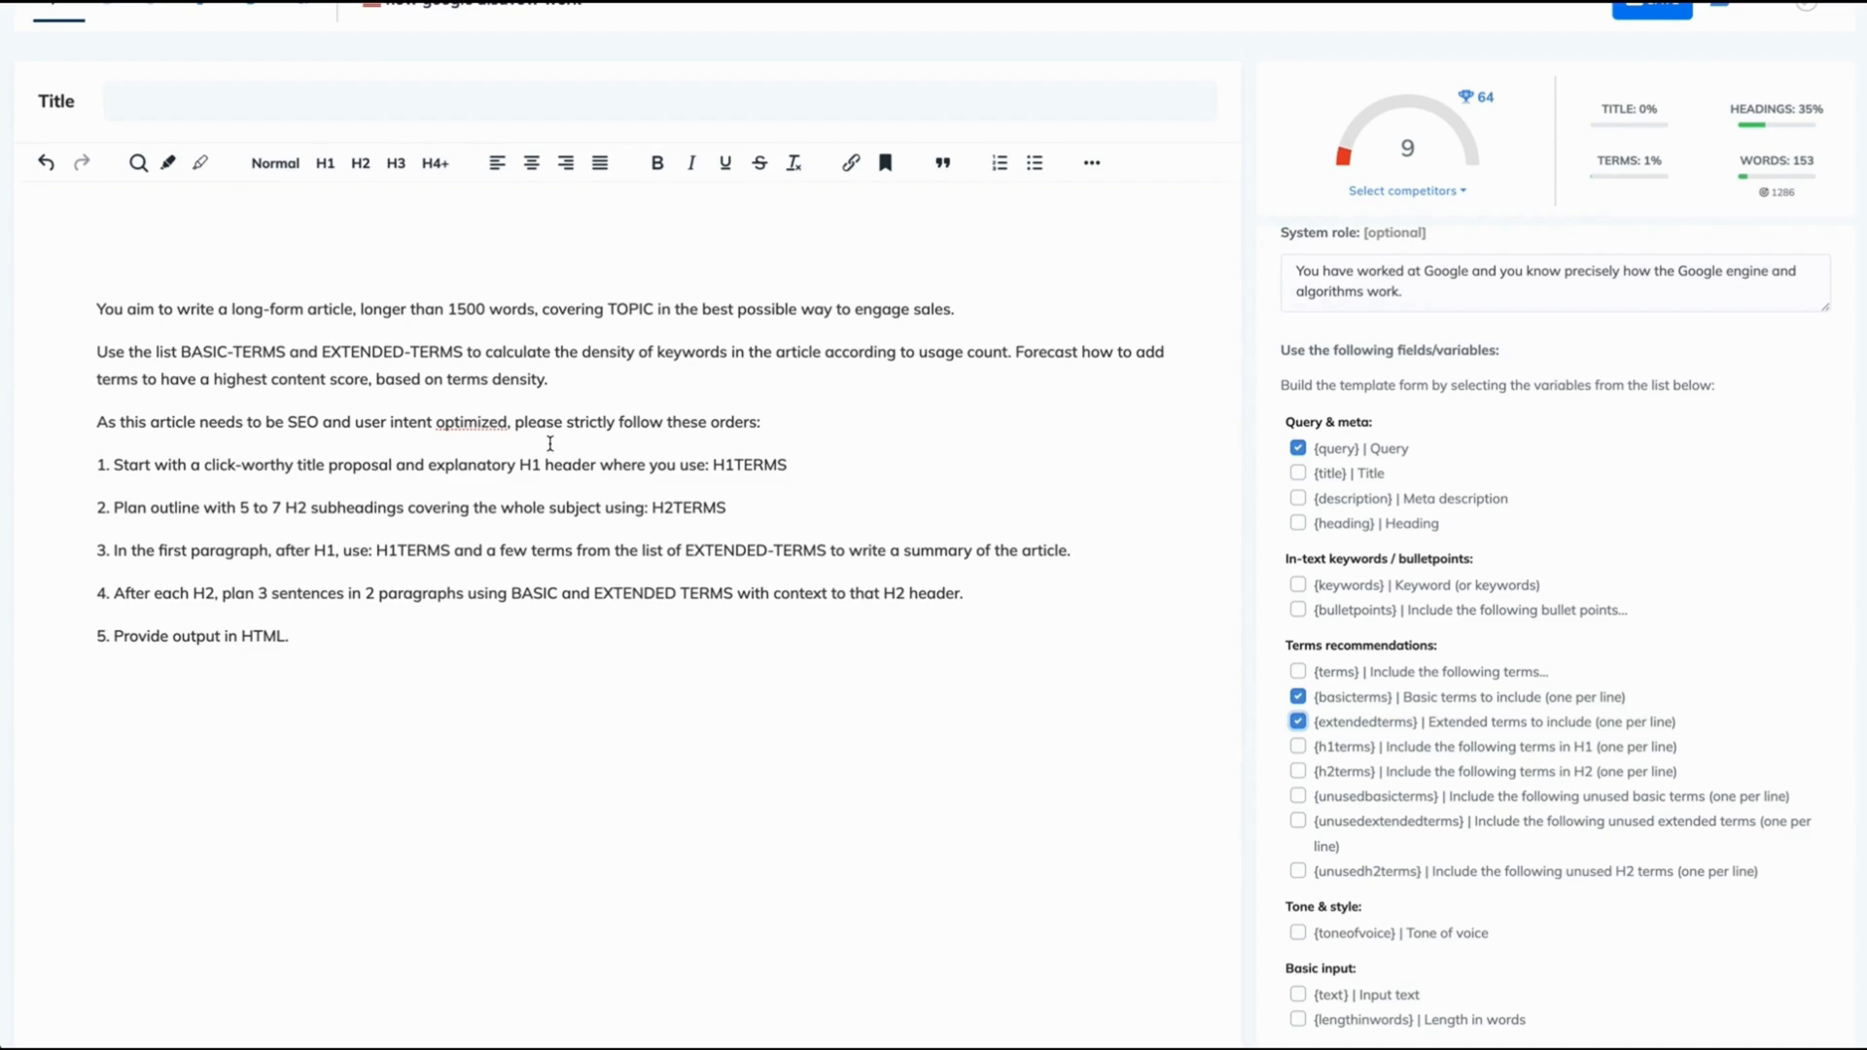
mouse_move(133, 474)
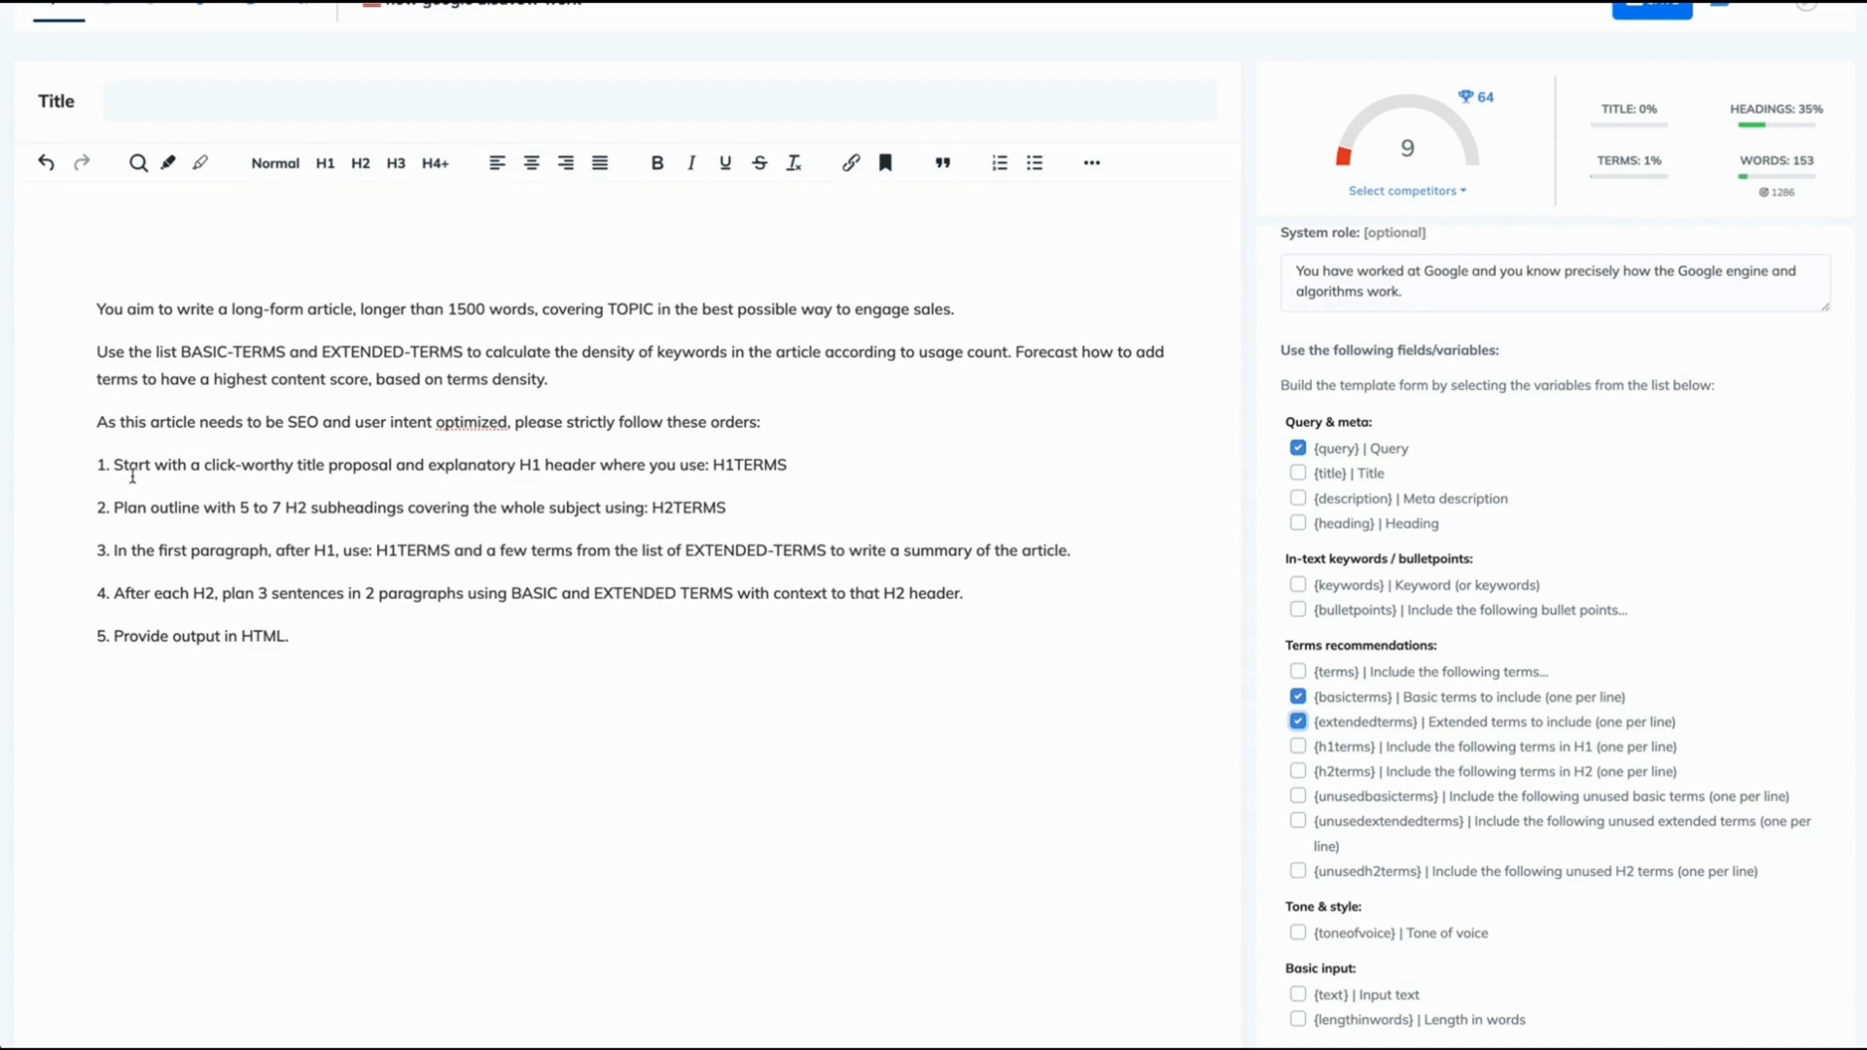
mouse_move(448, 457)
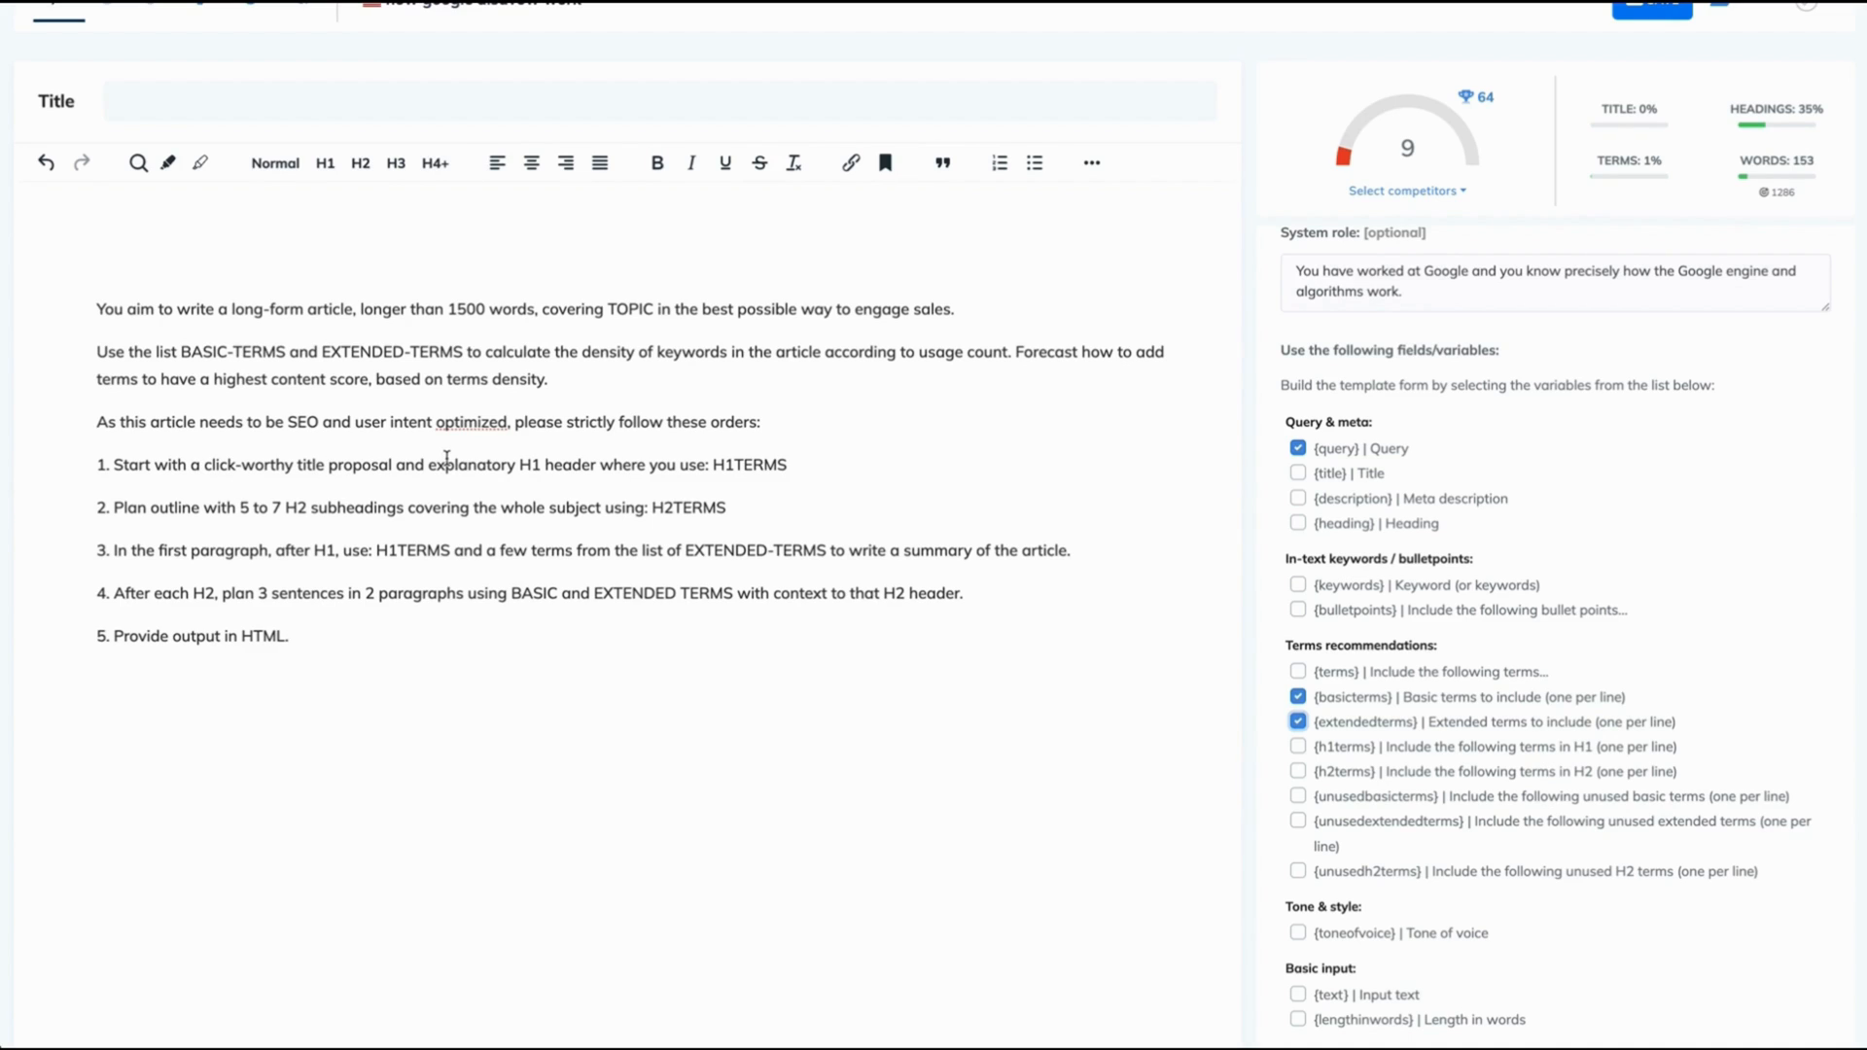
mouse_move(667, 476)
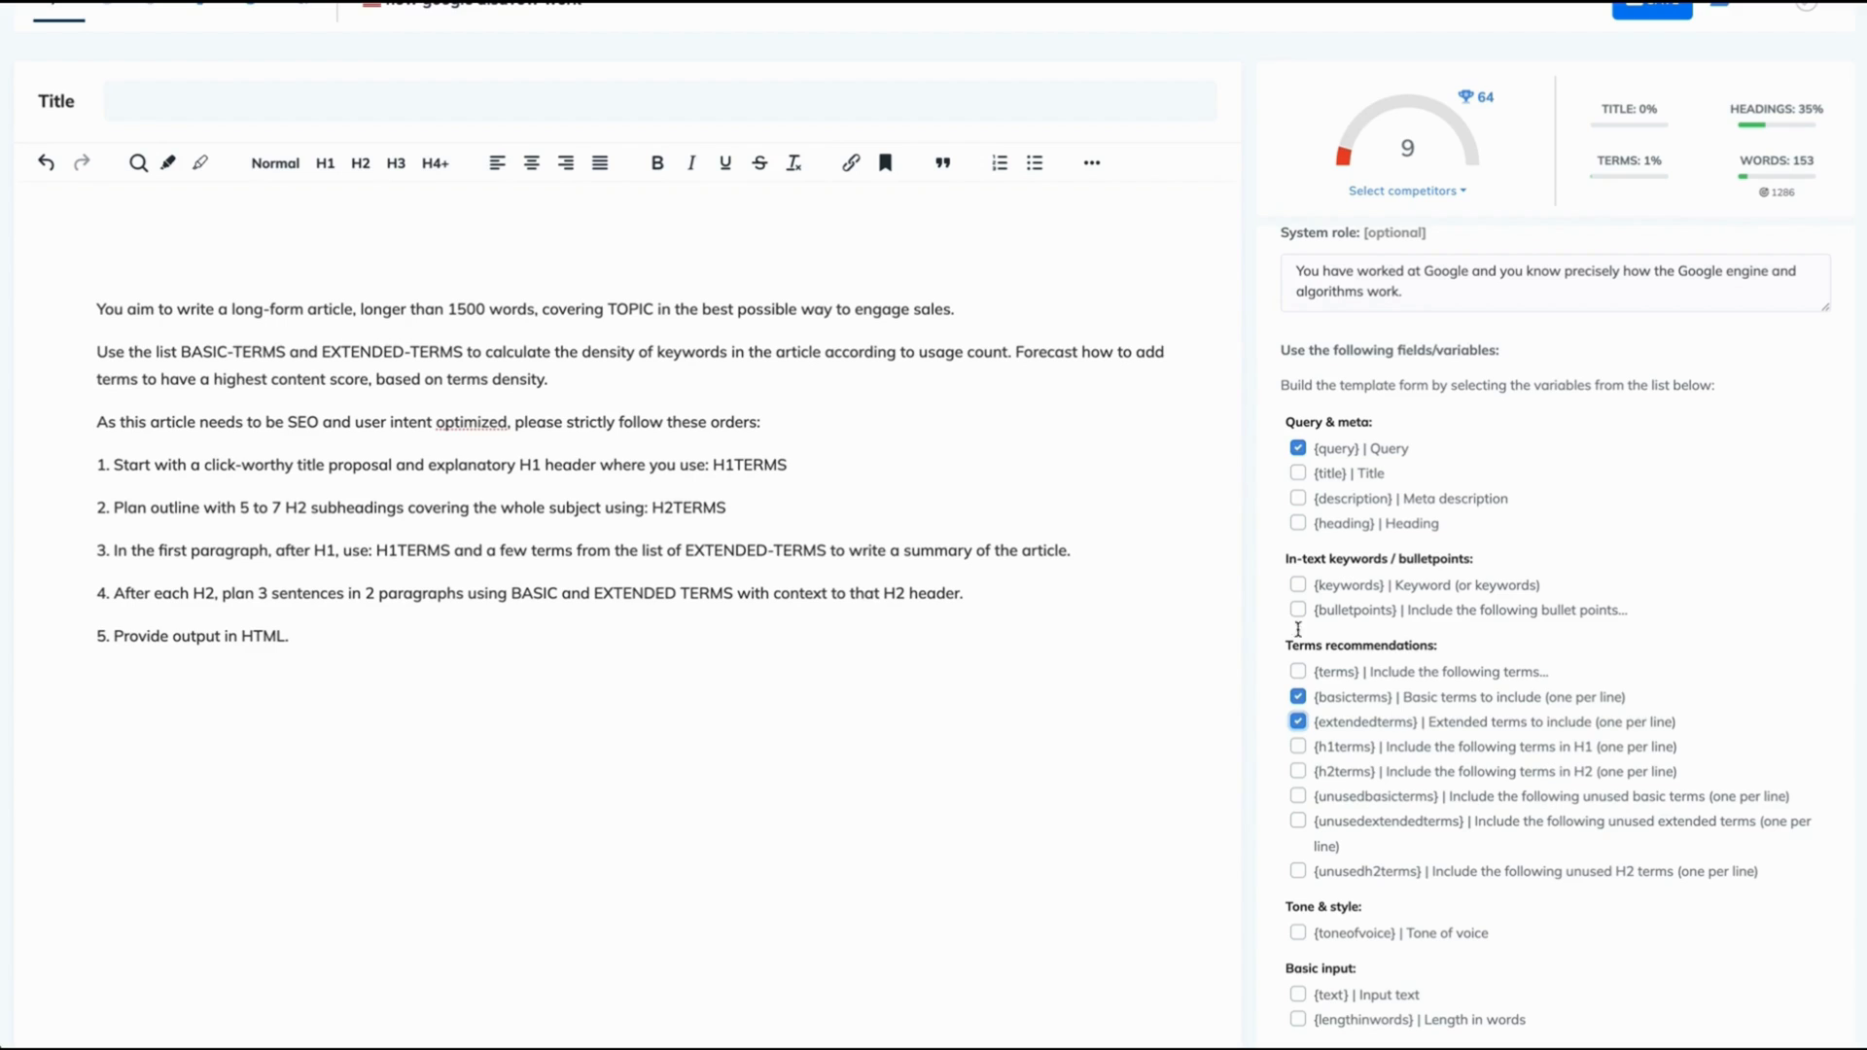
click(1297, 747)
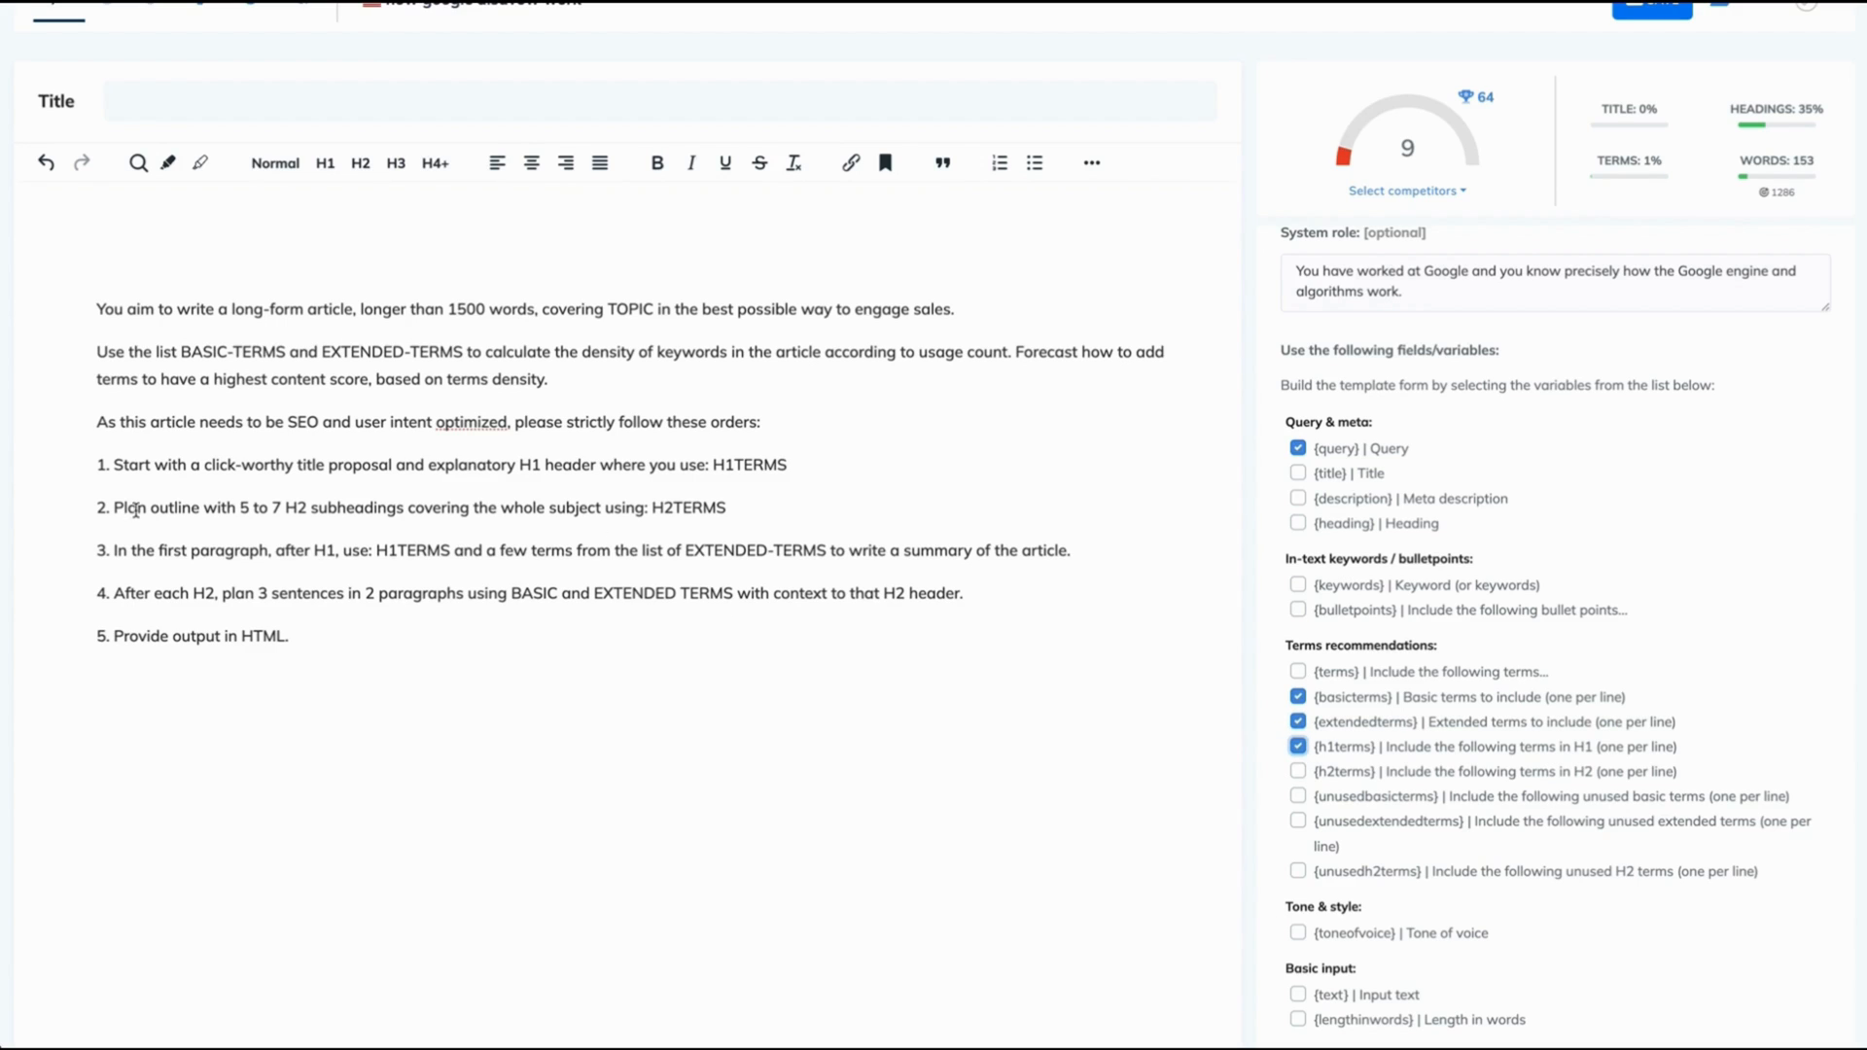
mouse_move(313, 527)
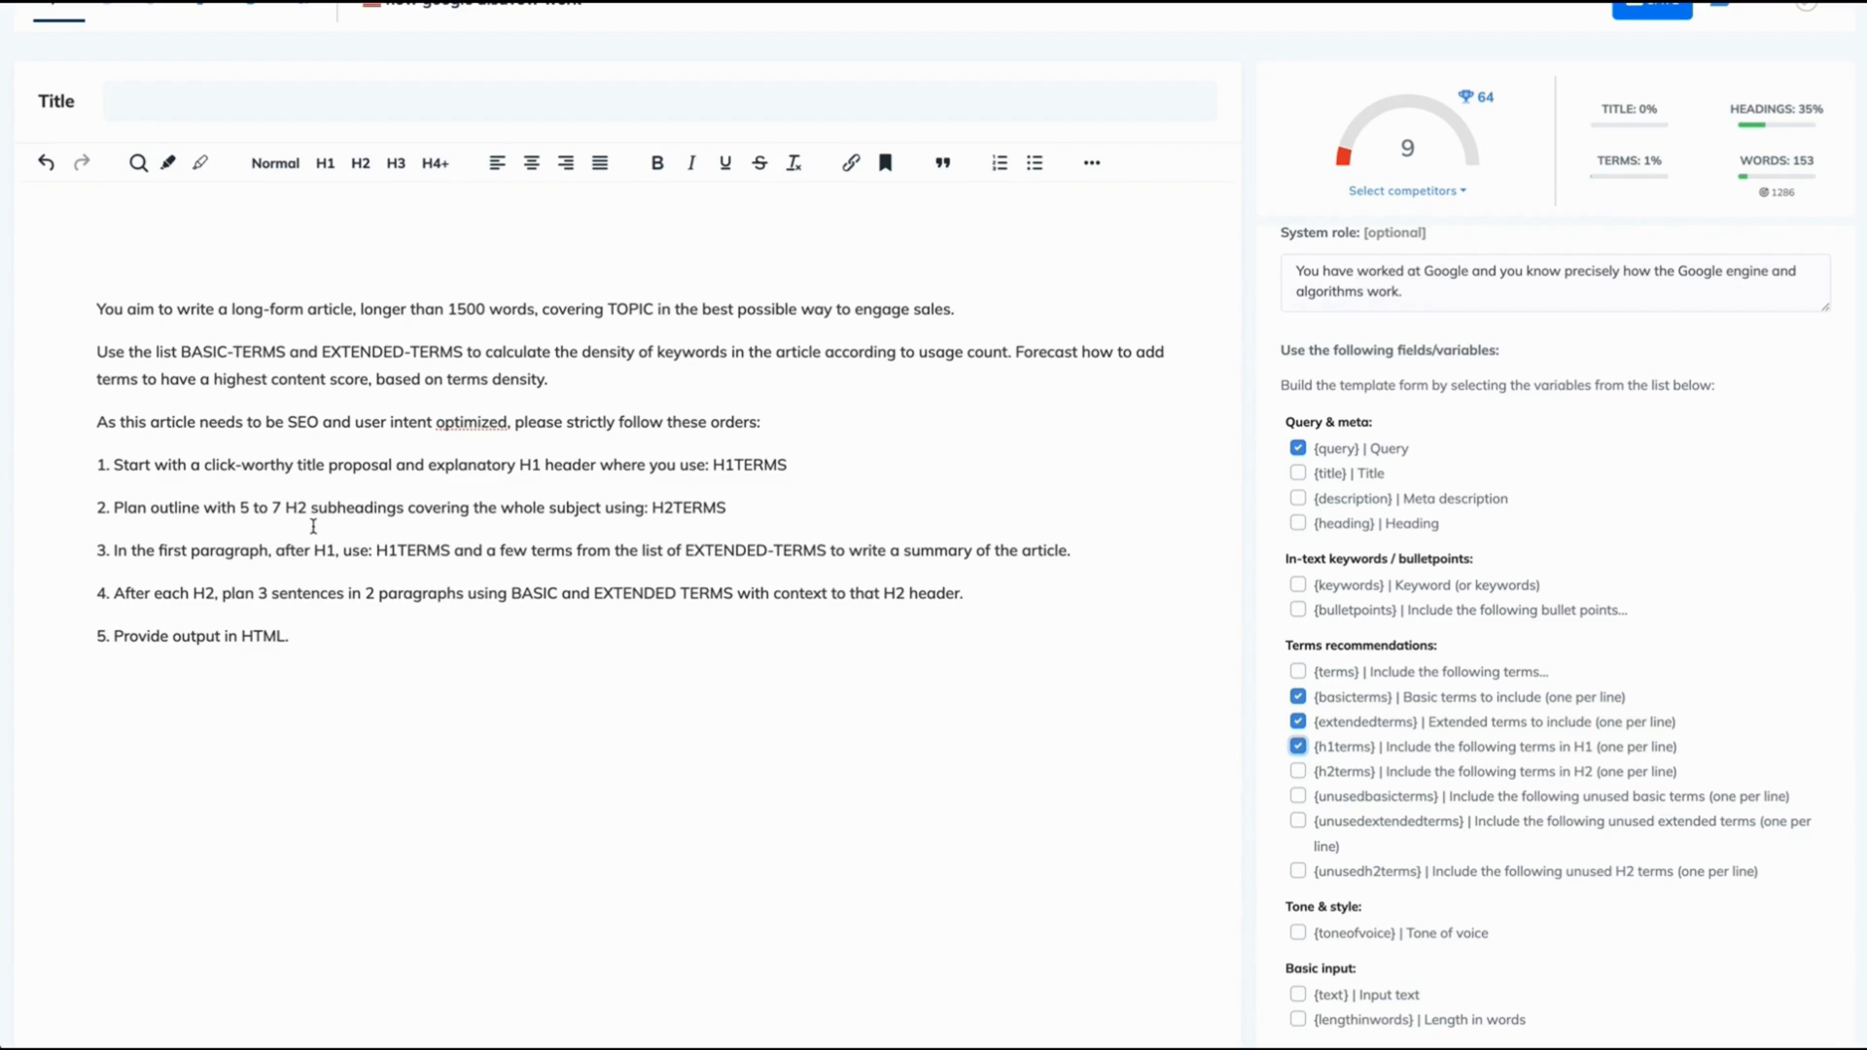
mouse_move(554, 523)
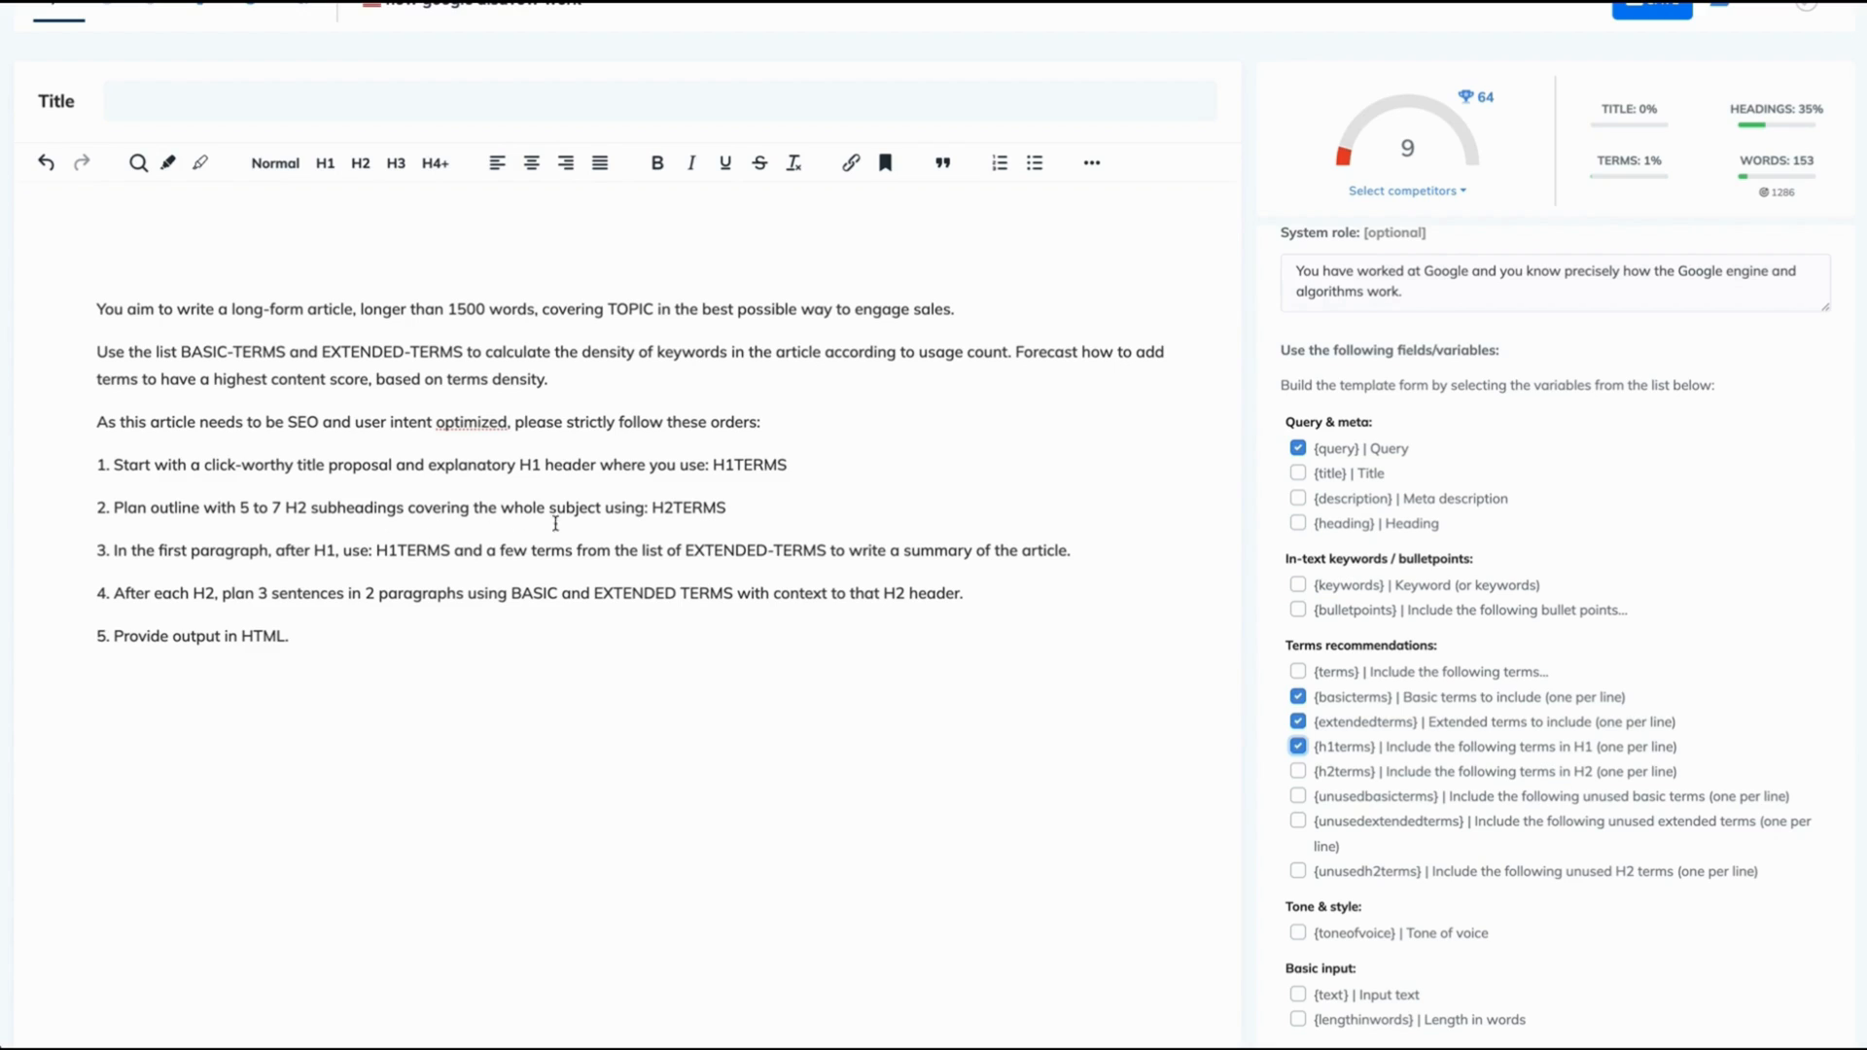
mouse_move(1414, 762)
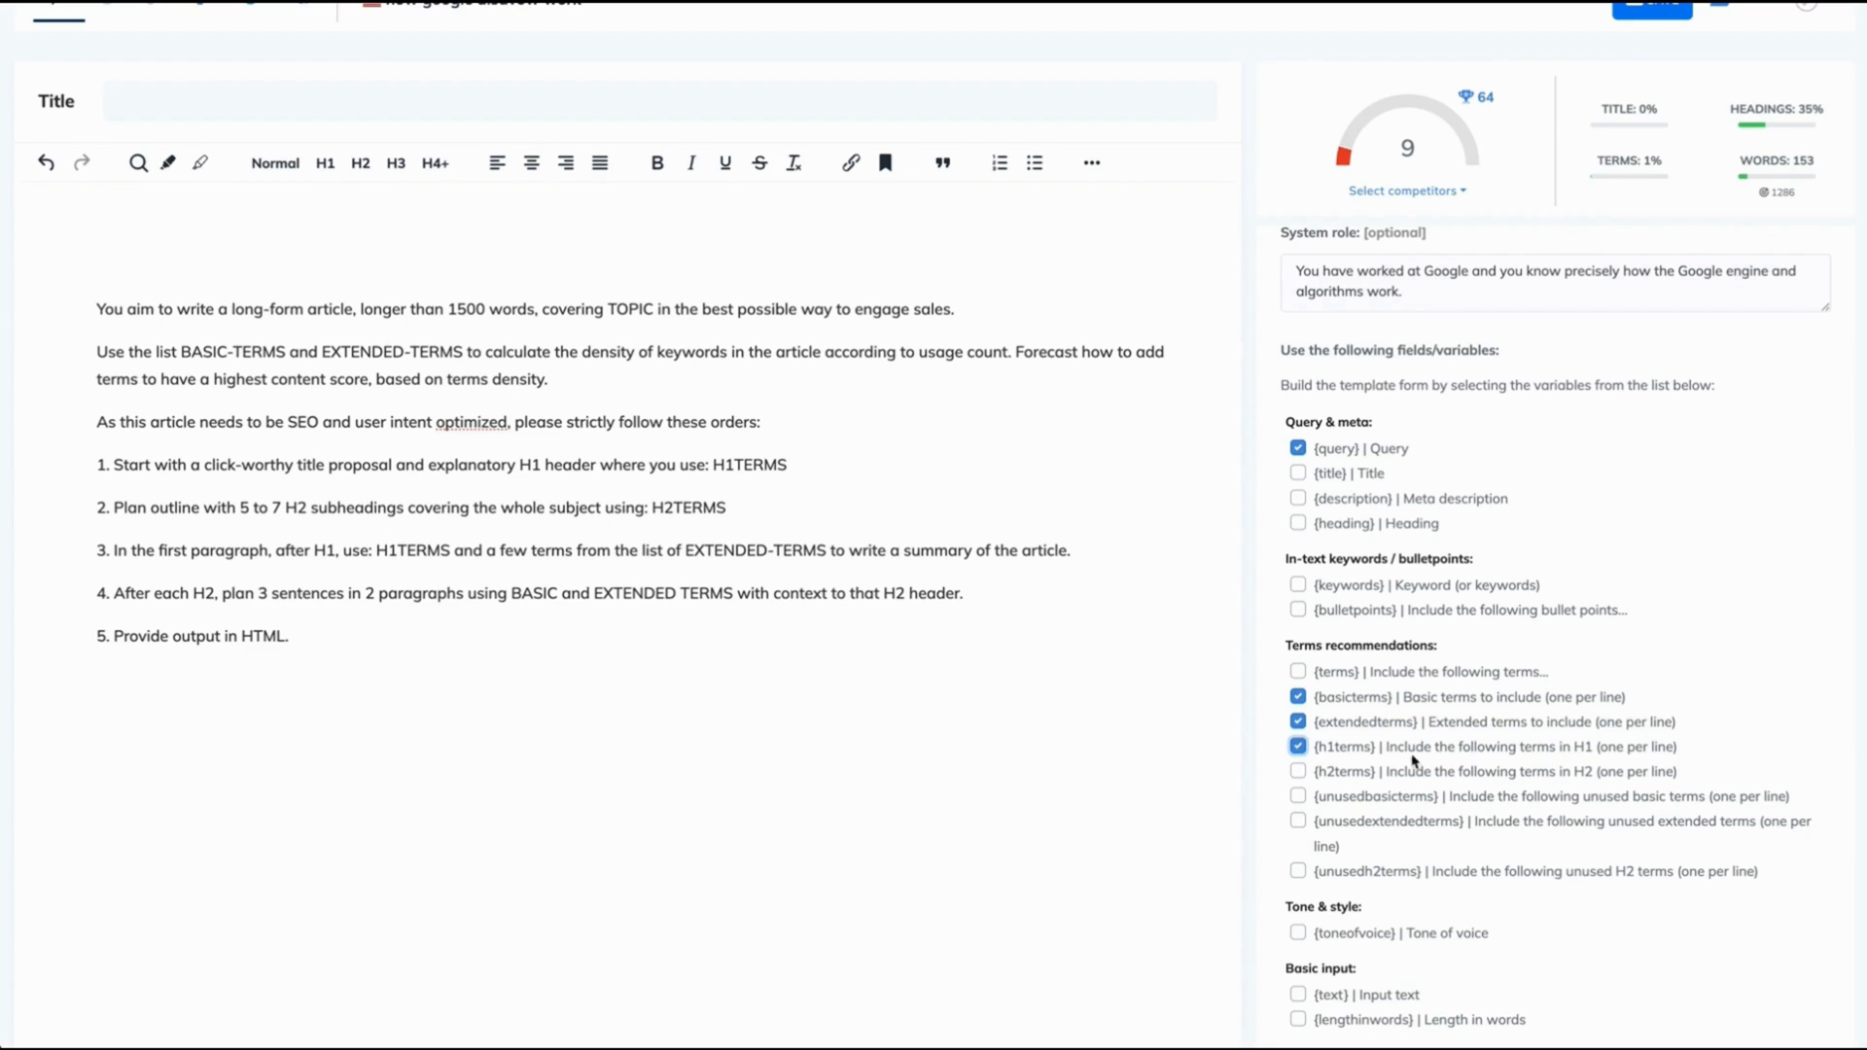
click(1297, 770)
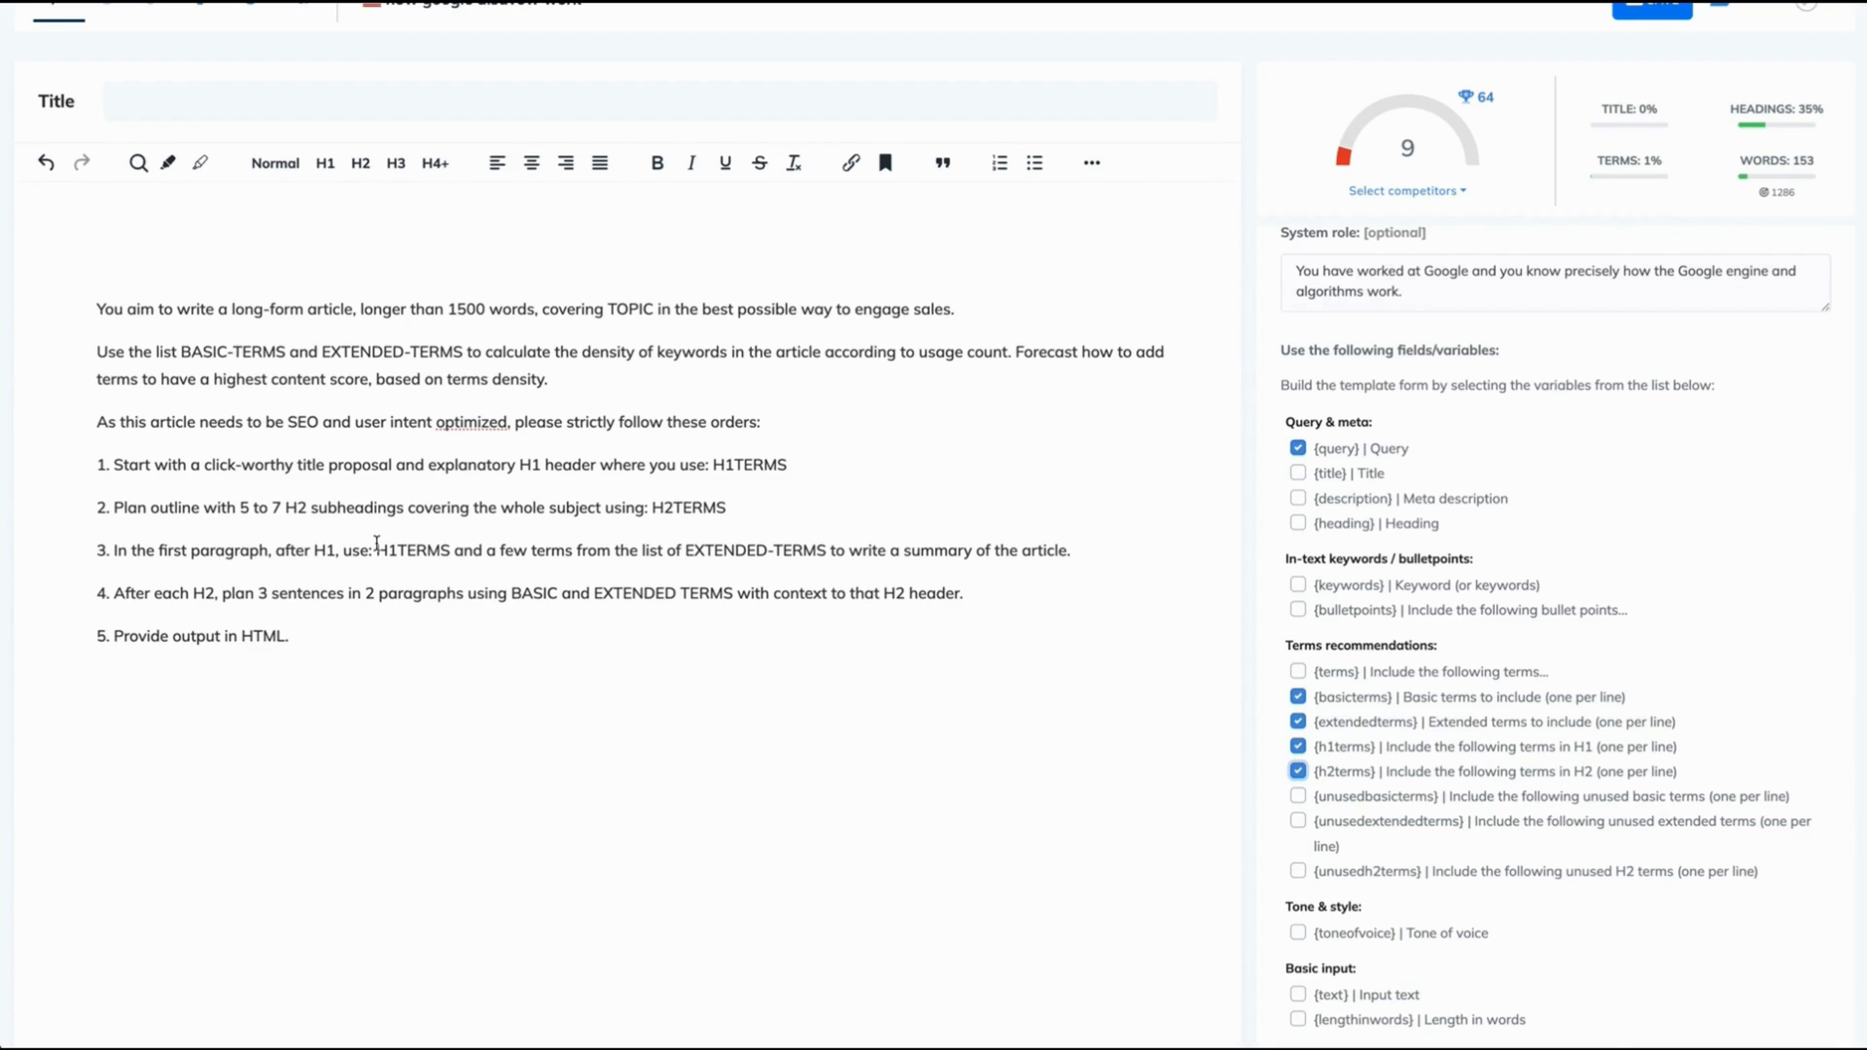
mouse_move(665, 554)
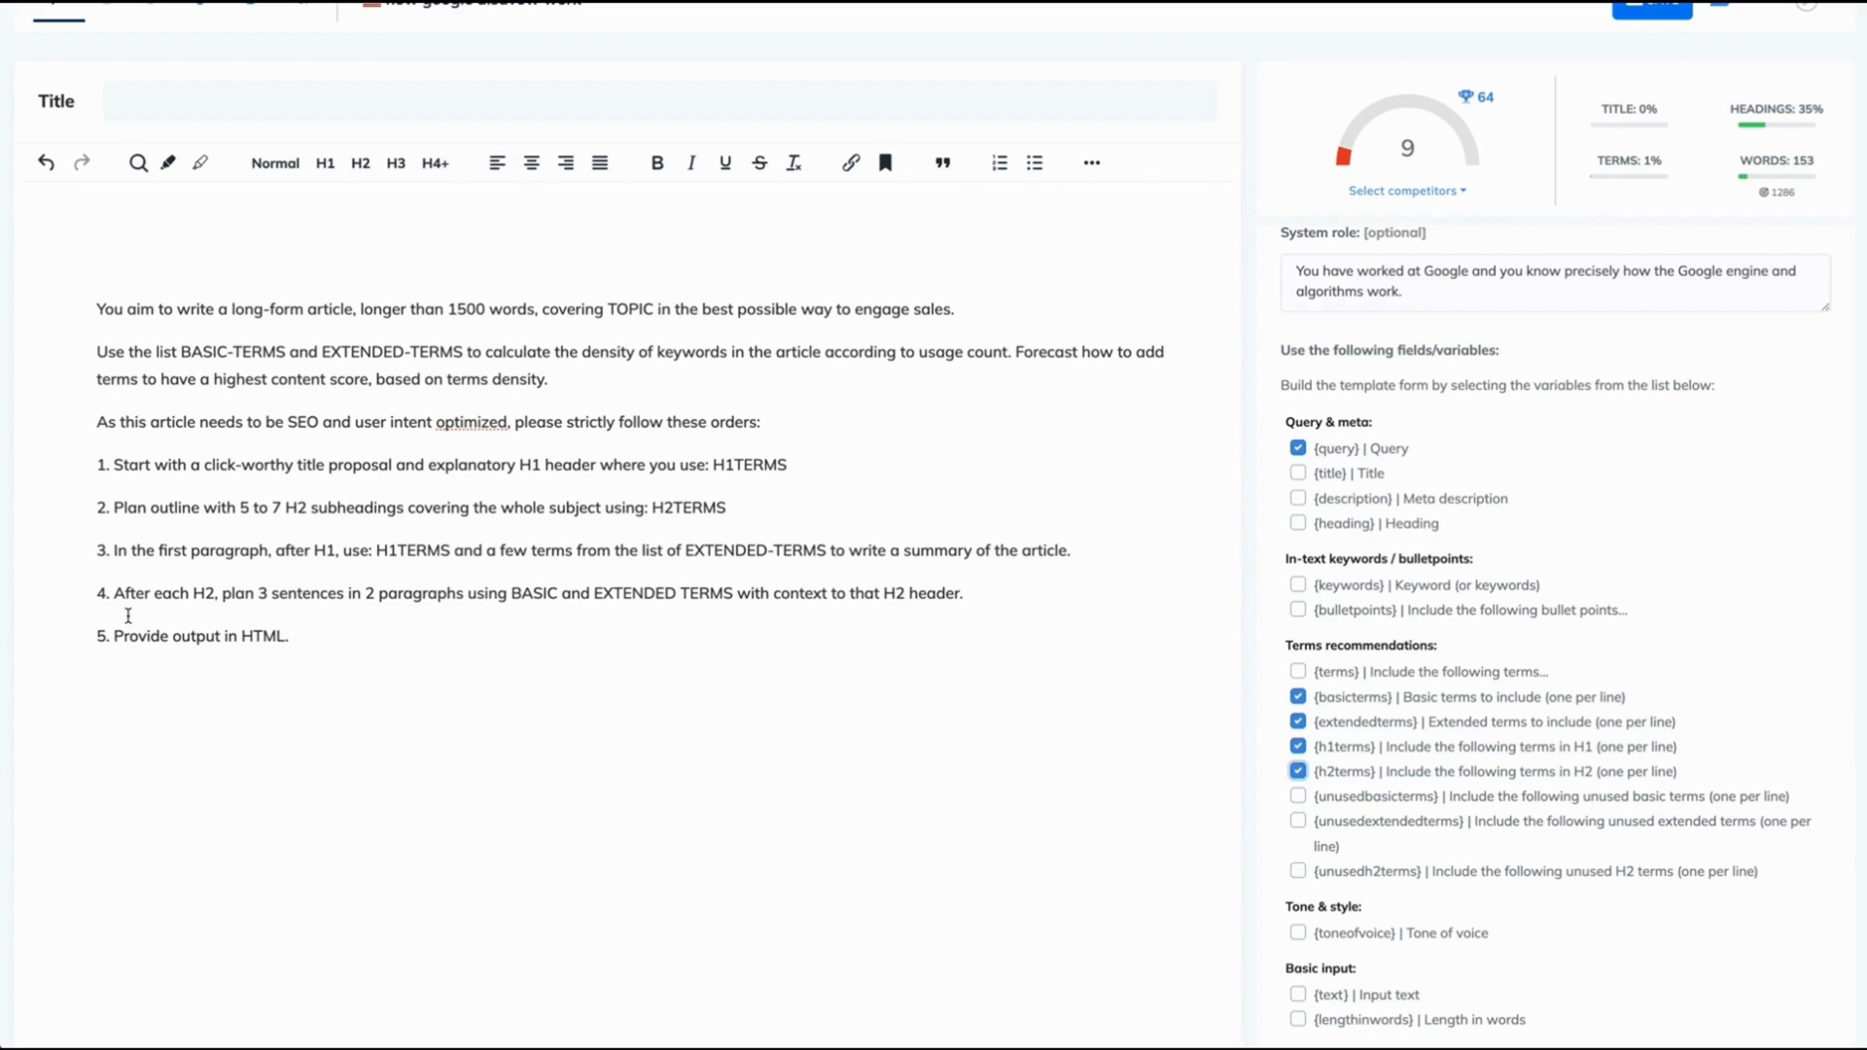
mouse_move(385, 605)
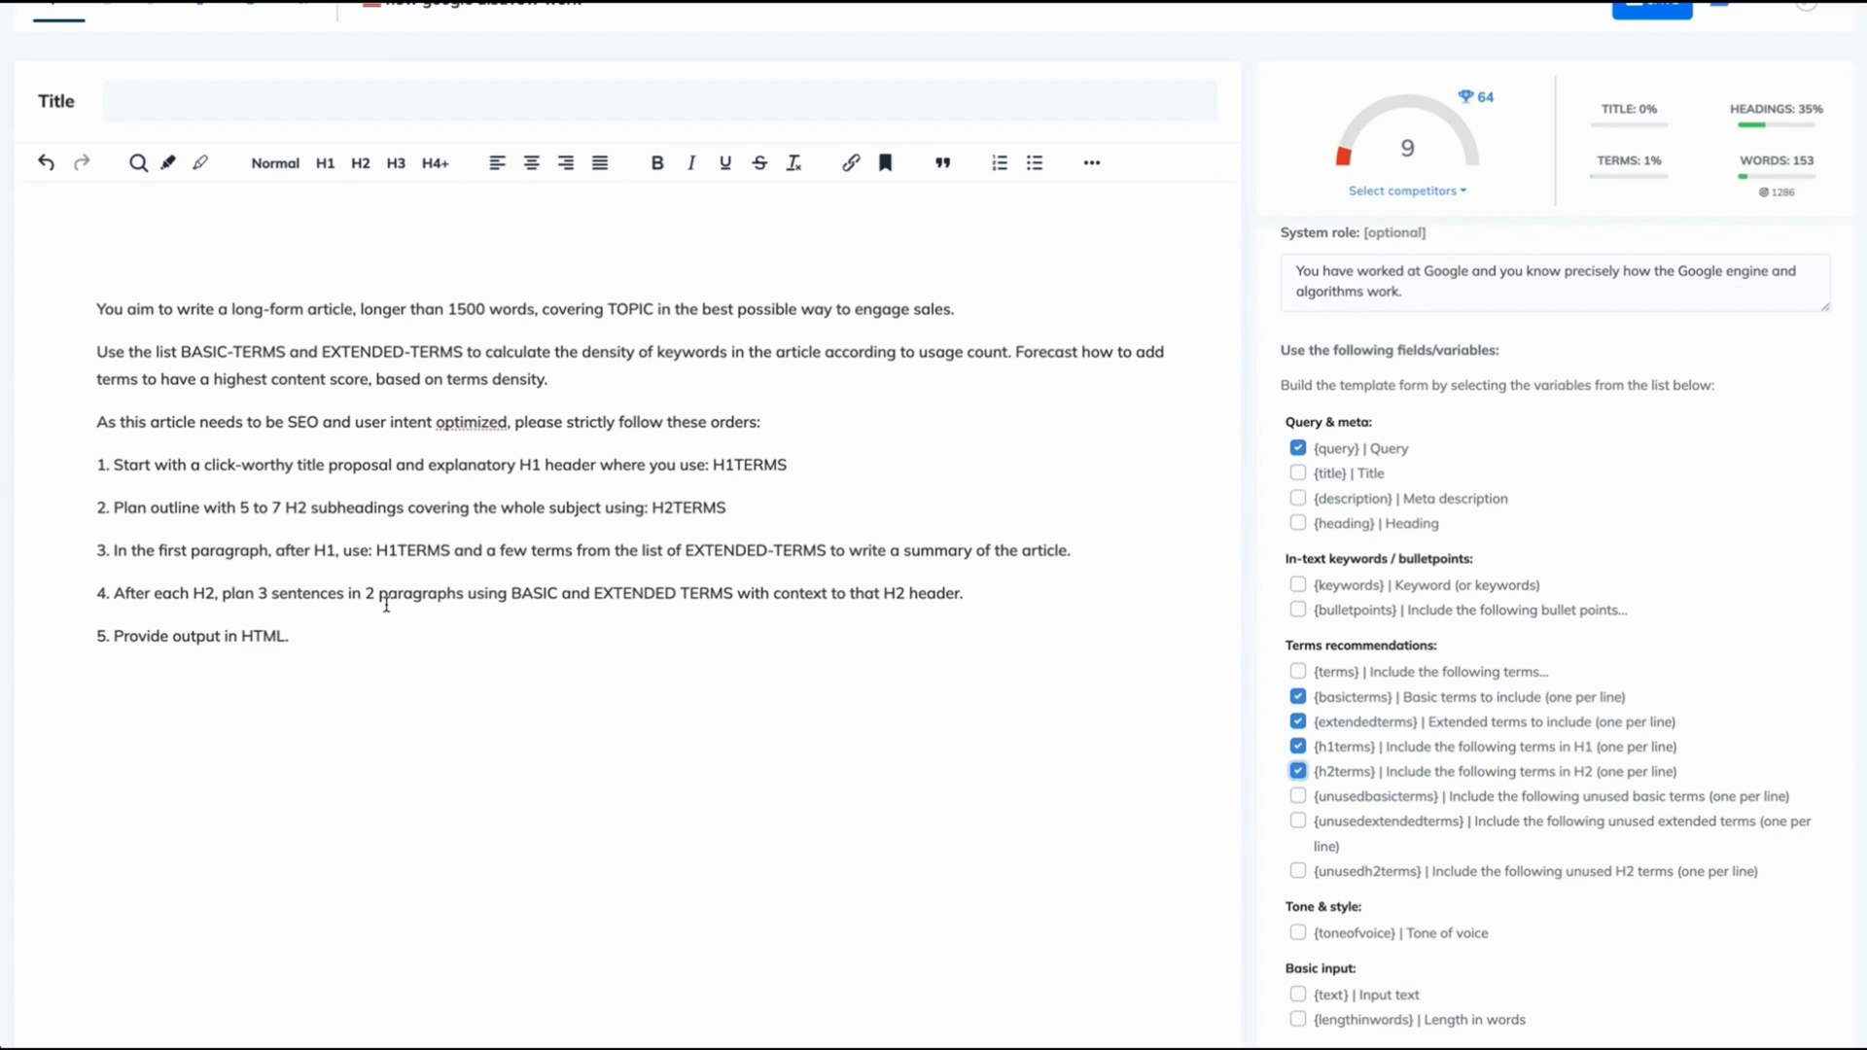
mouse_move(543, 605)
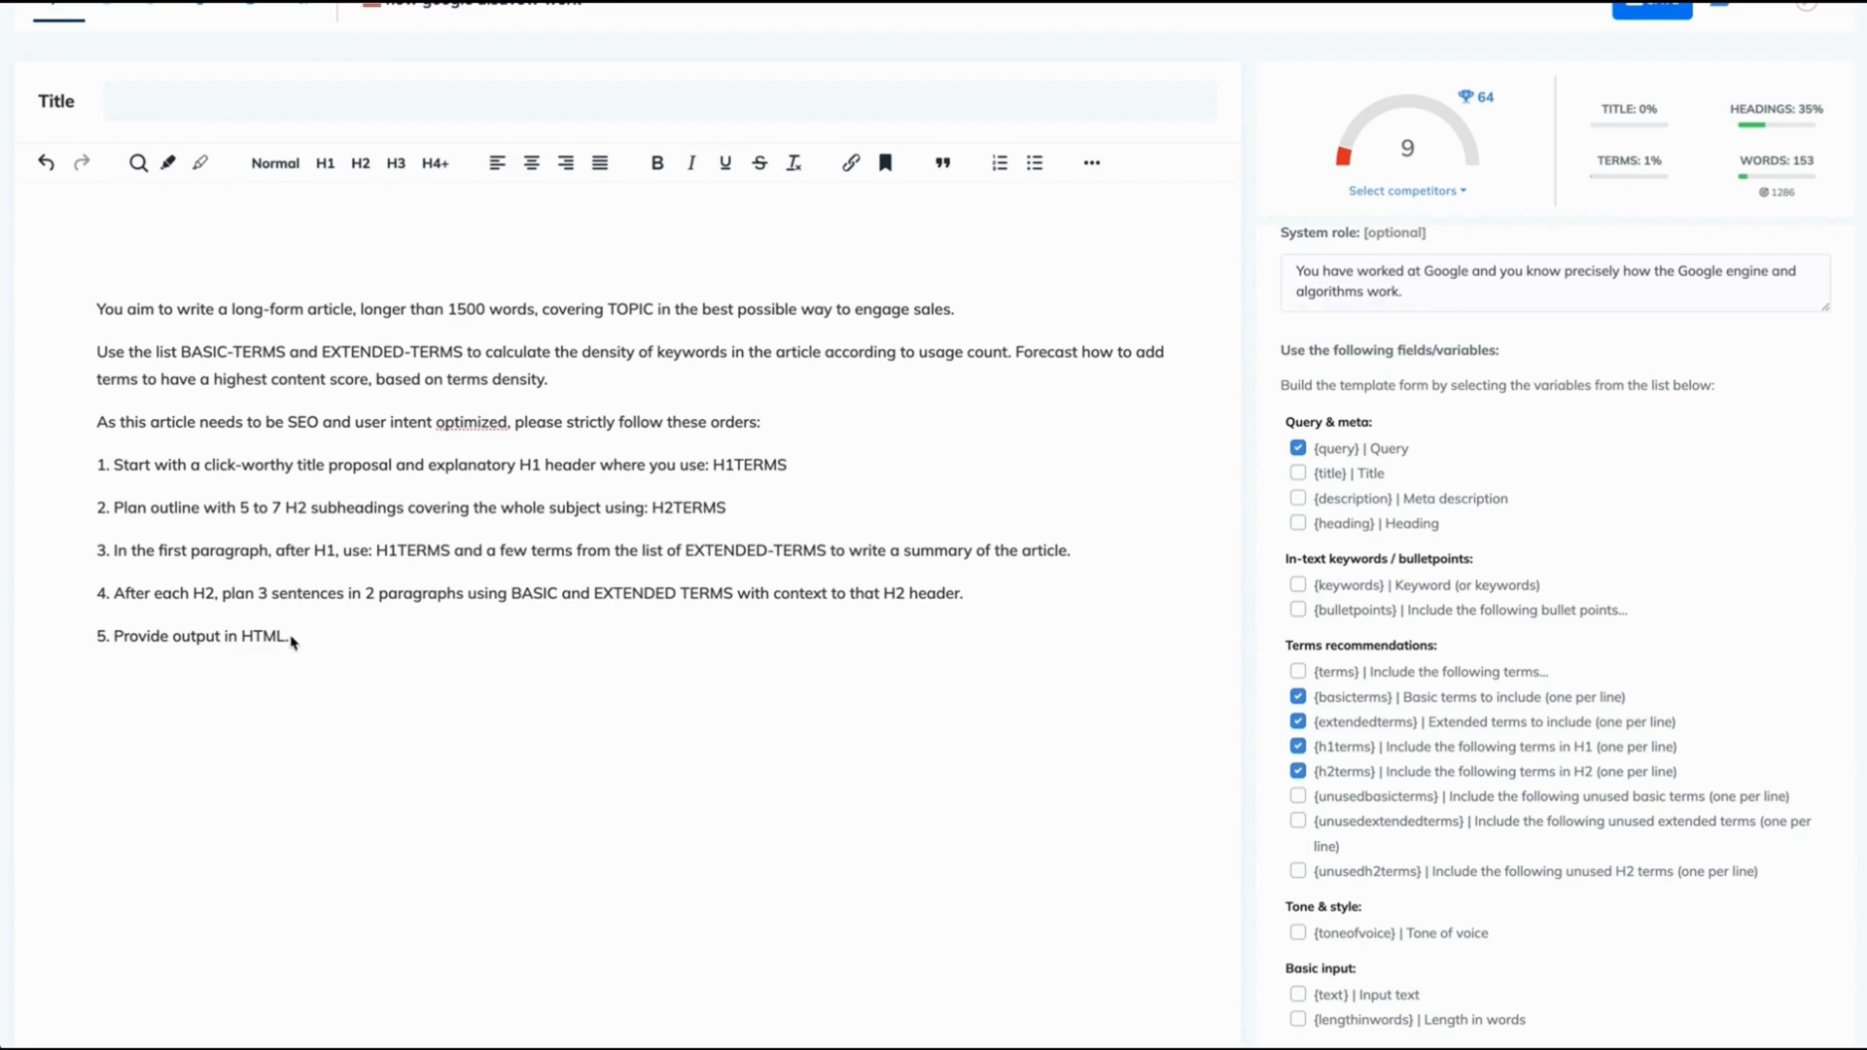
mouse_move(1083, 650)
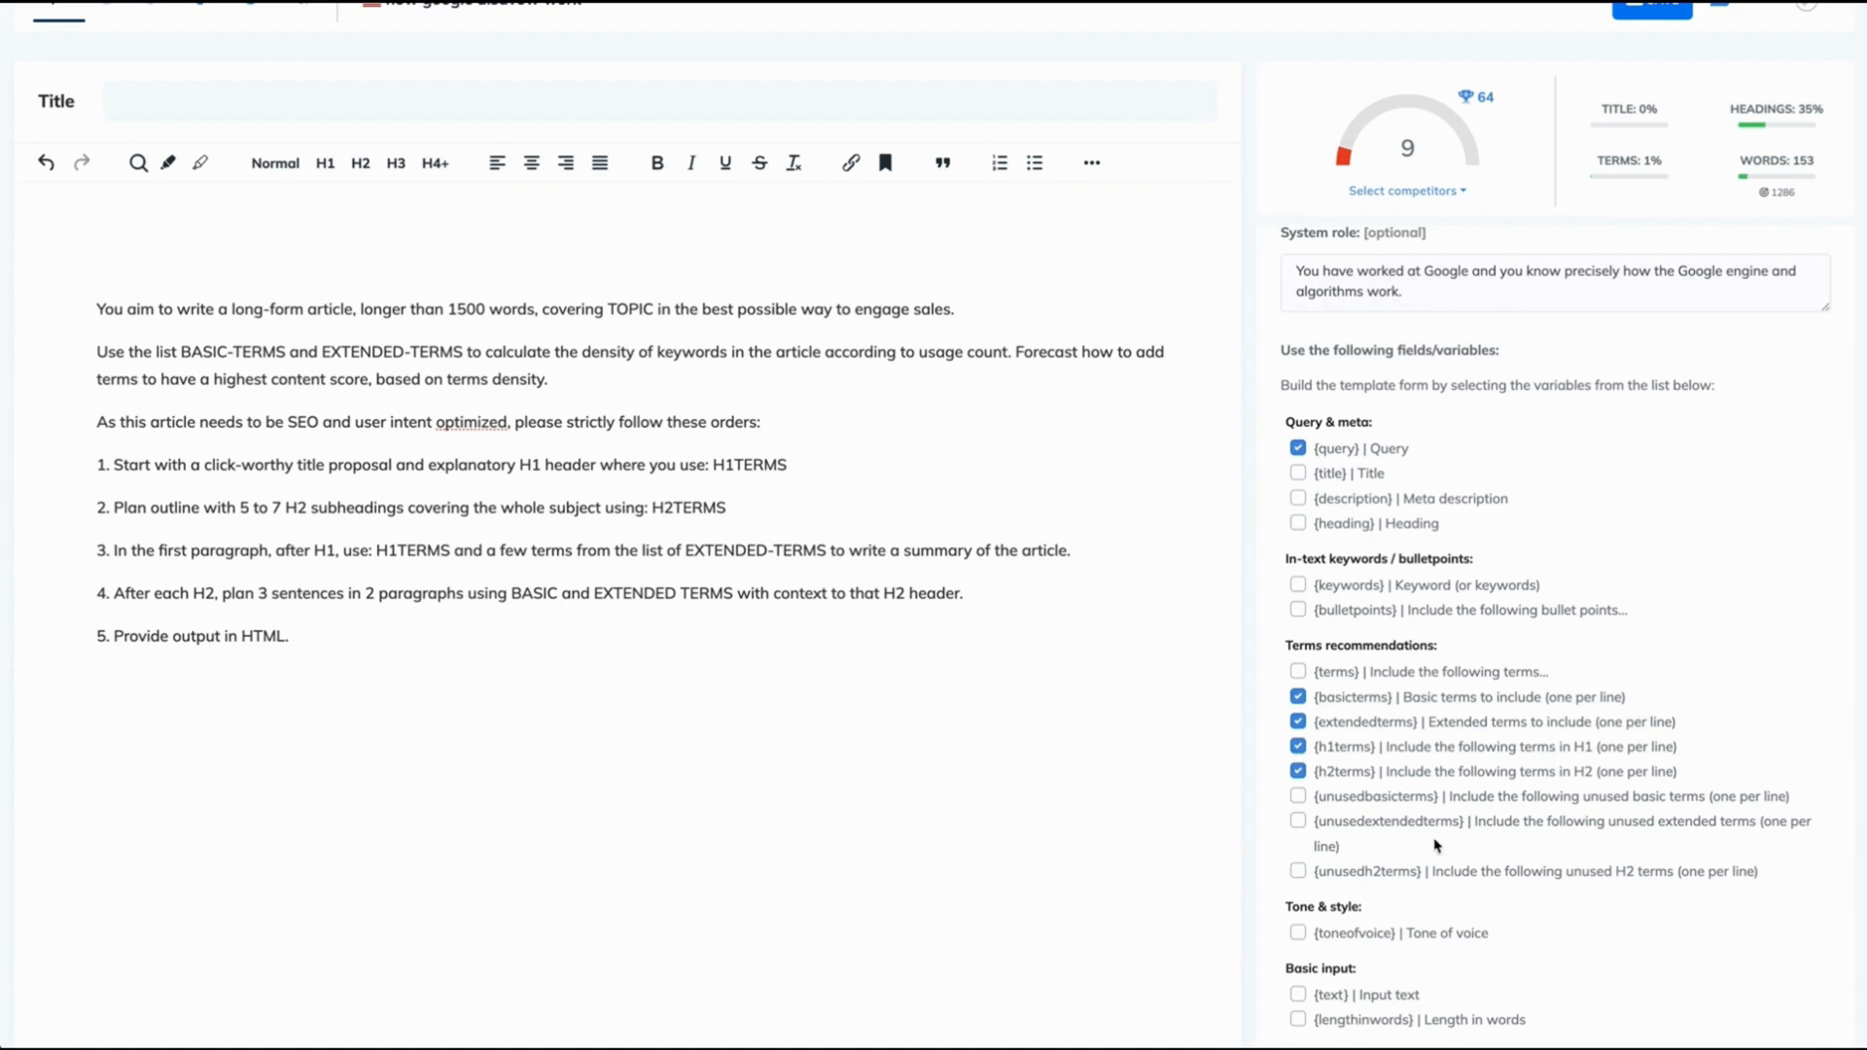
Step: Label the prompt variables TOPIC, BASIC-TERMS, EXTENDED-TERMS, H1TERMS and H2TERMS and save the template
scroll(down, 3)
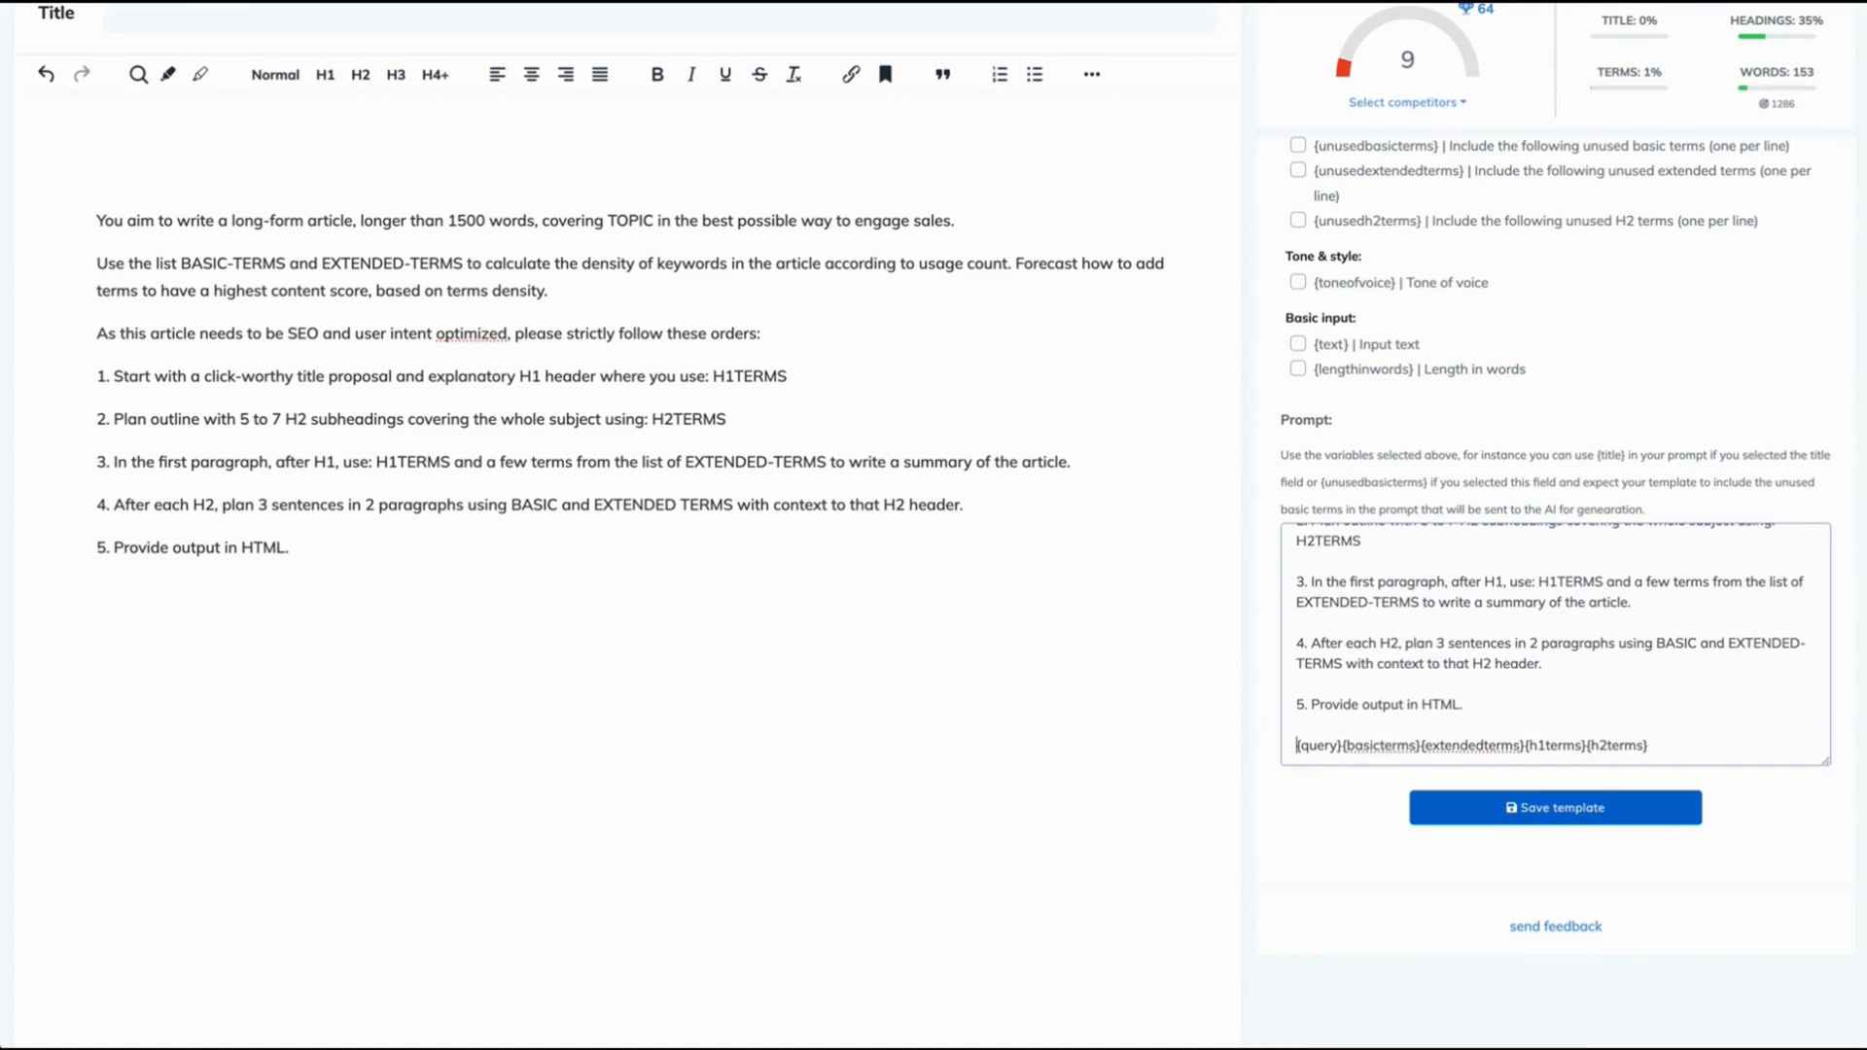
scroll(up, 3)
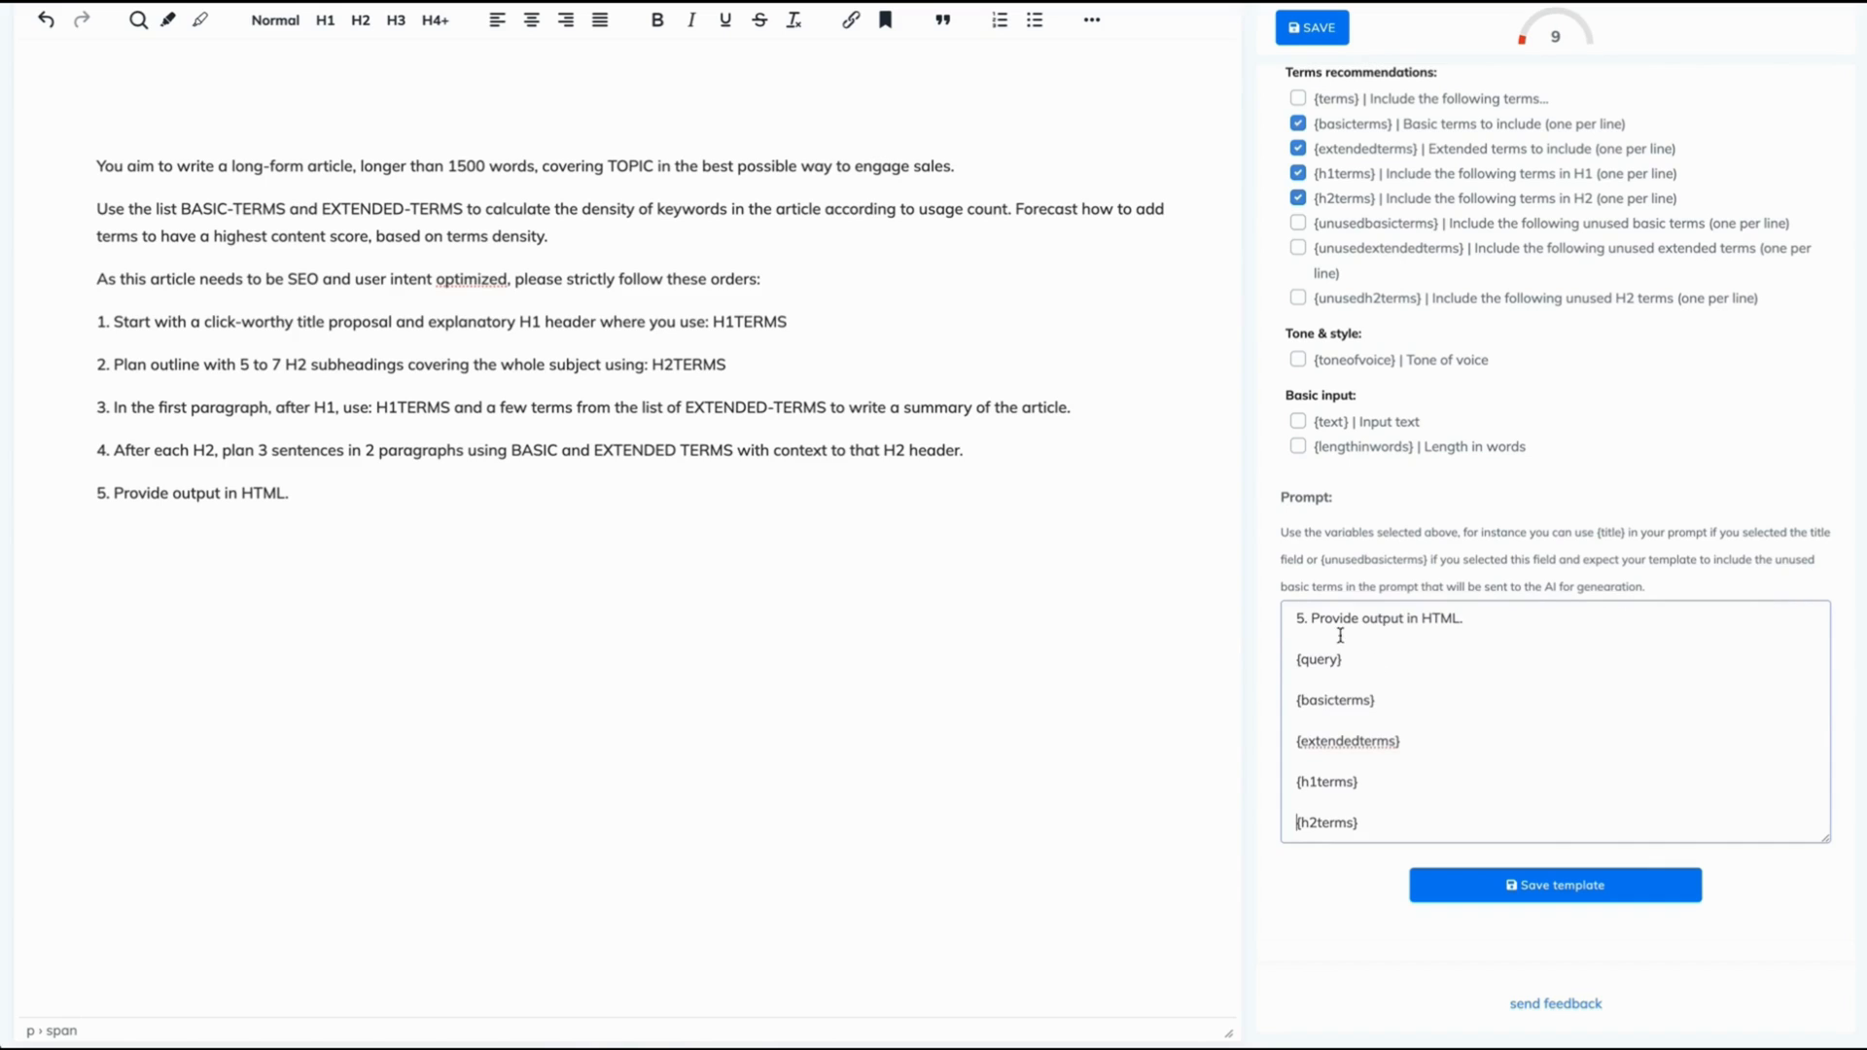
double_click(638, 165)
text(TOPIC:)
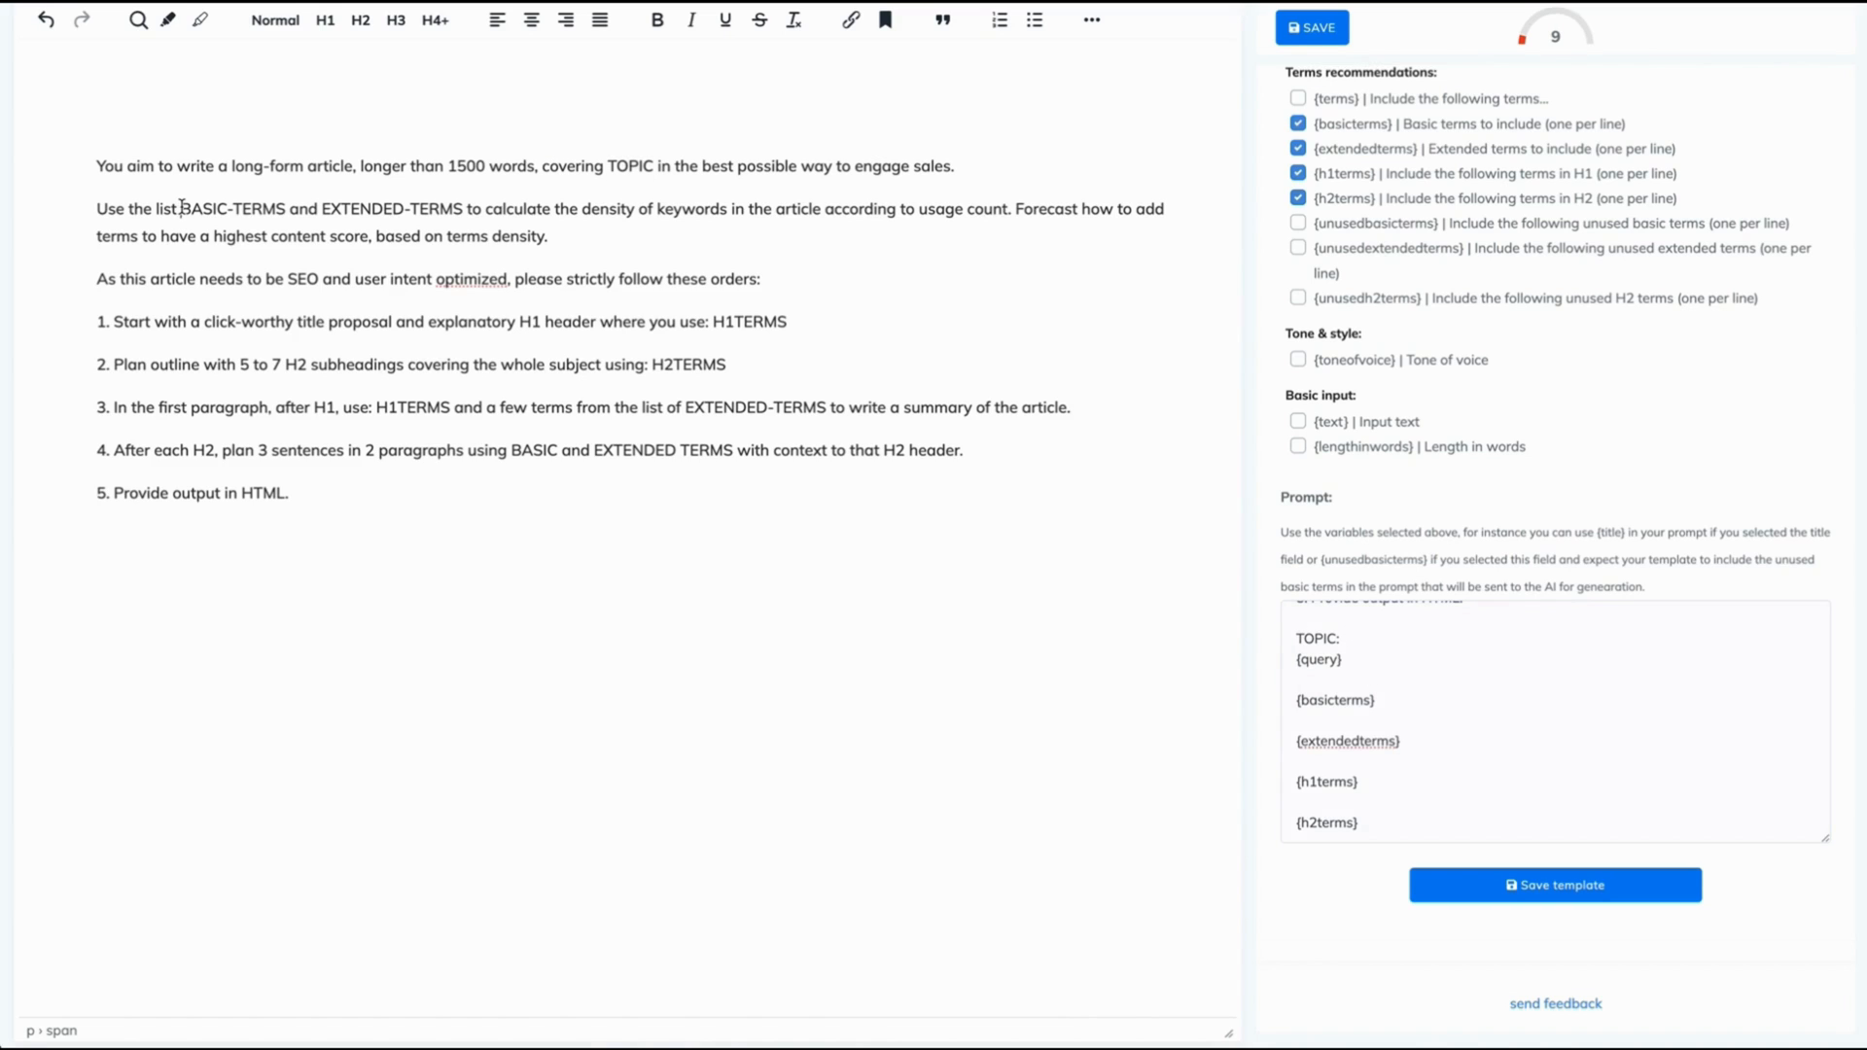
double_click(231, 208)
text(BASIC-TERMS:)
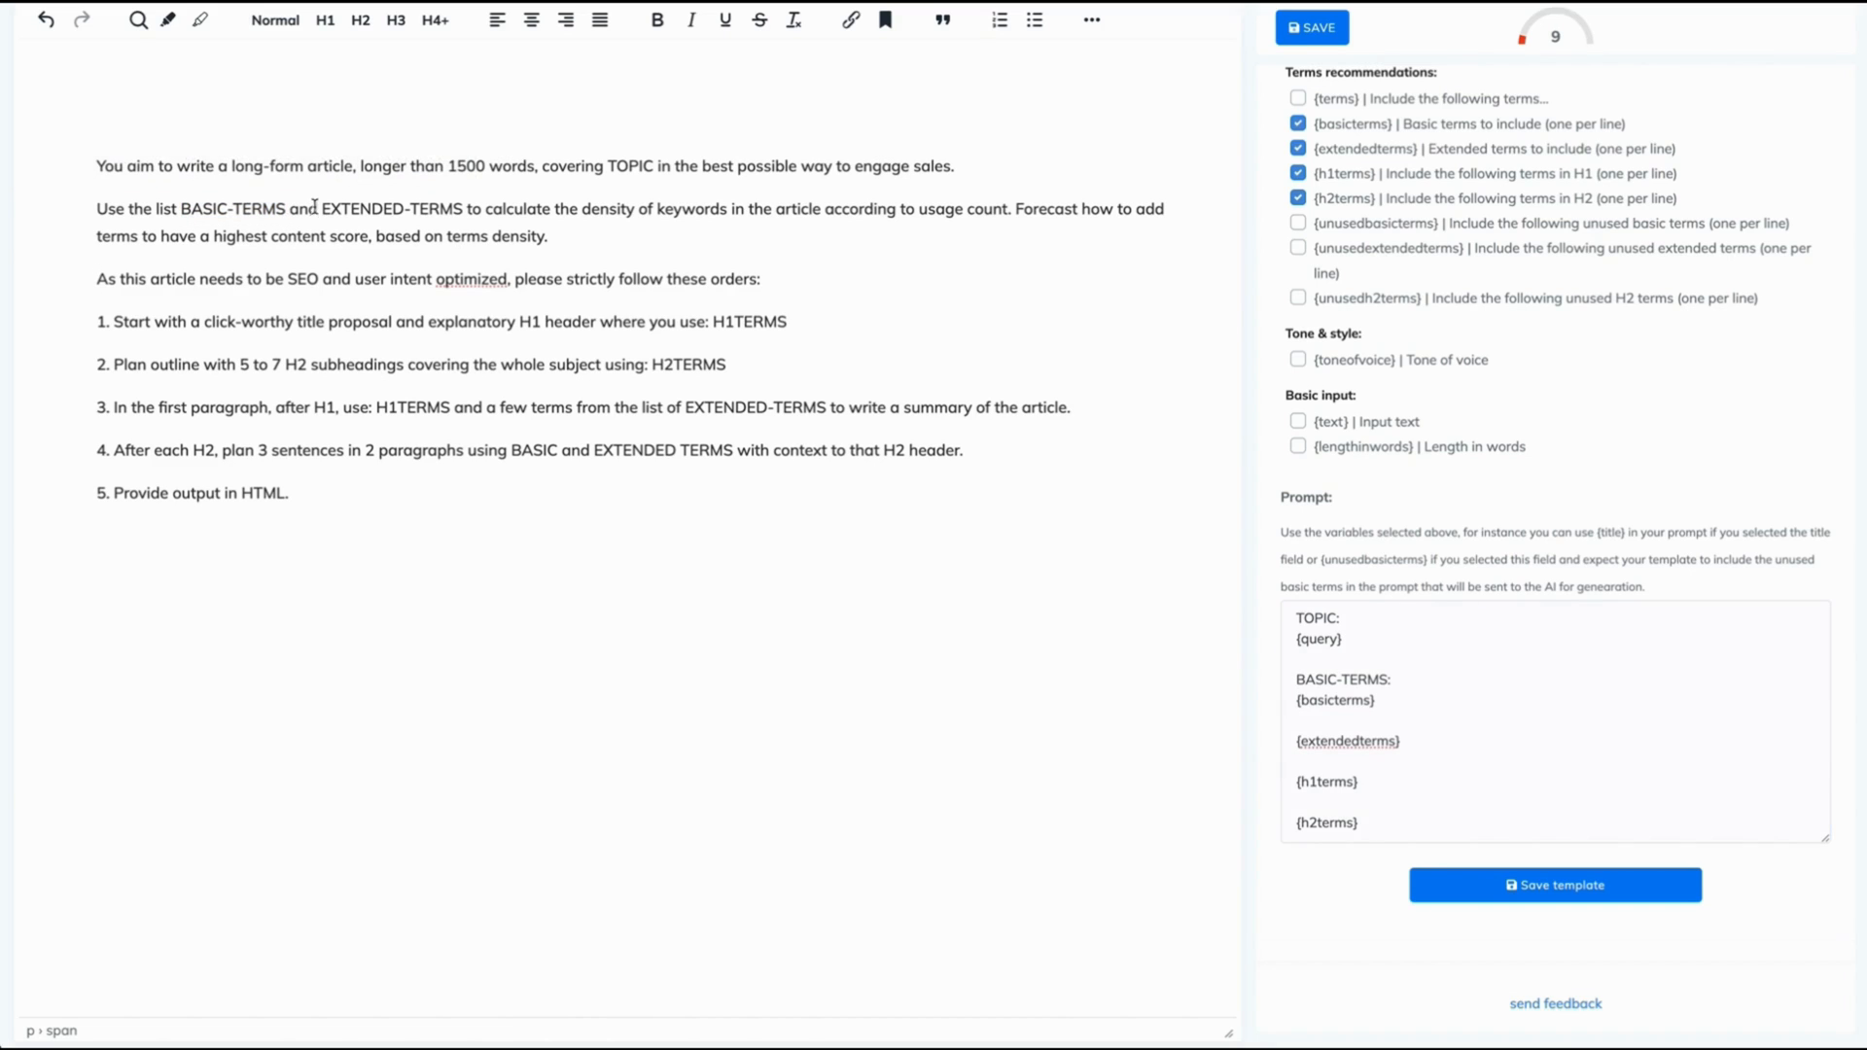
double_click(391, 208)
text(EXTENDED-TERMS:)
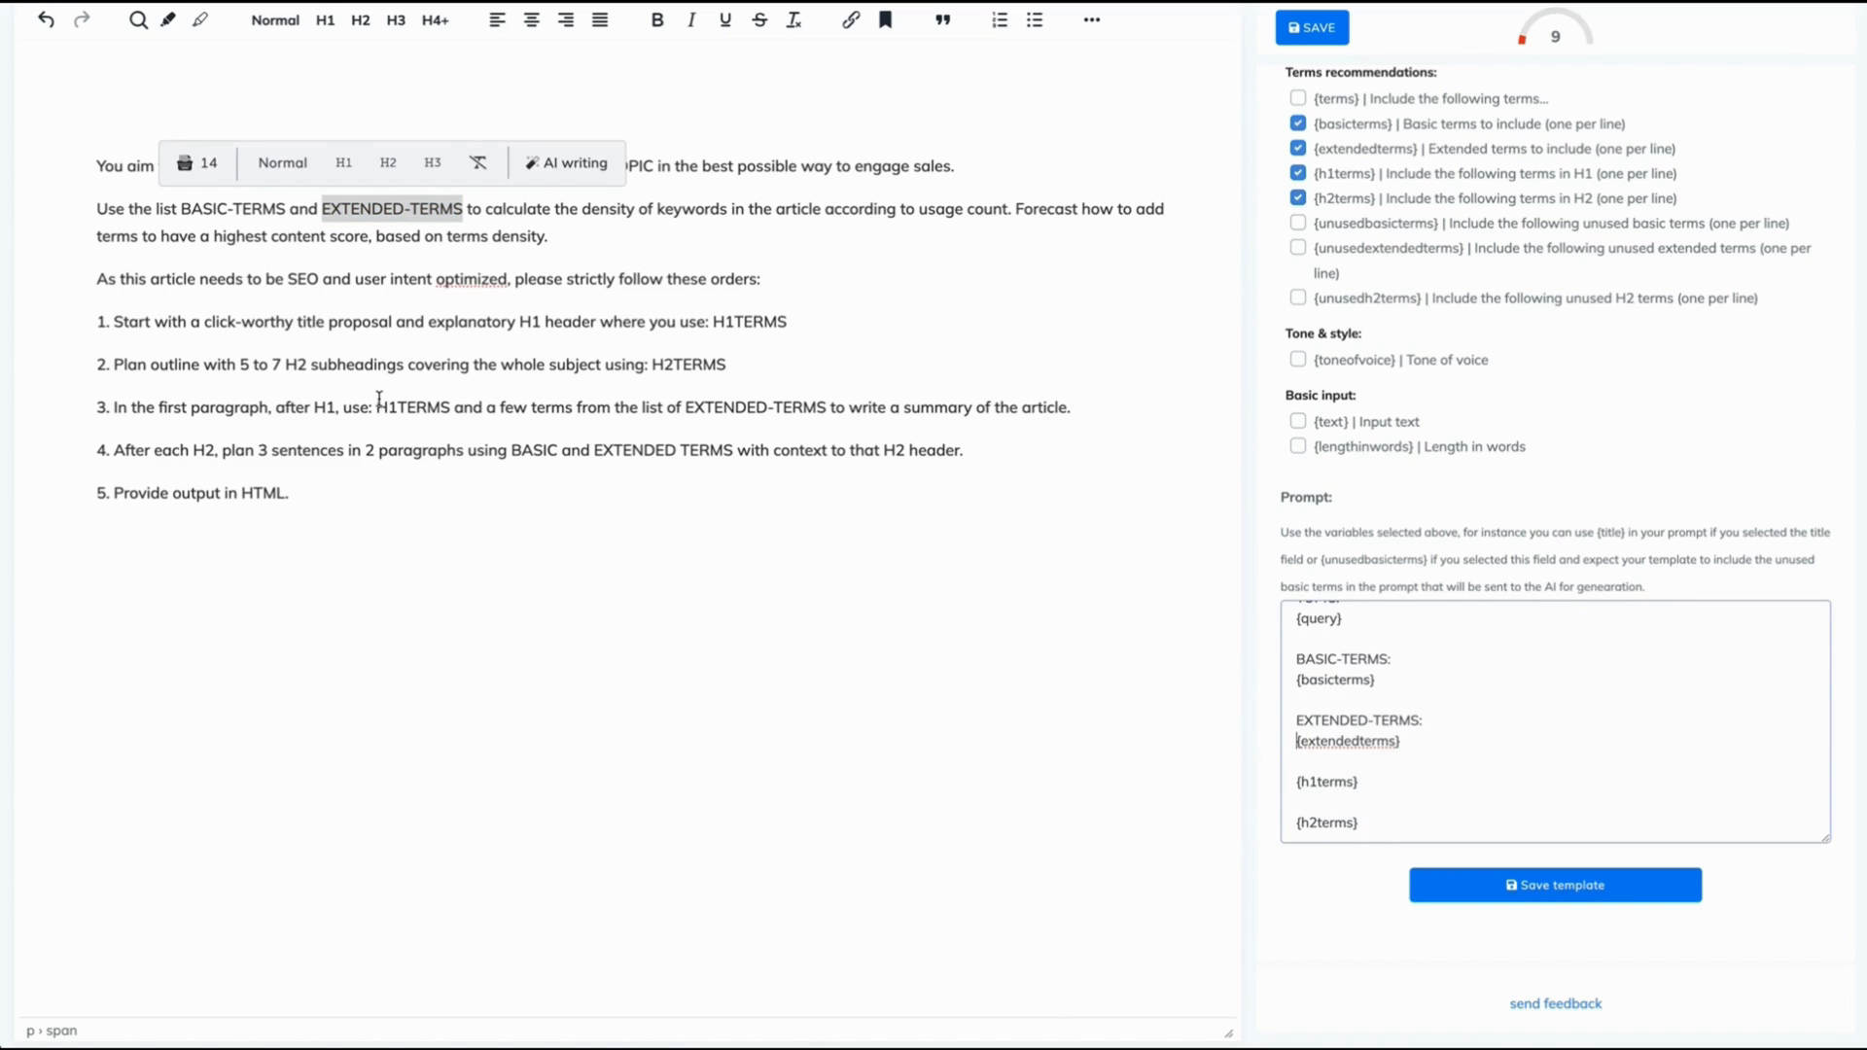
double_click(410, 407)
text(H1TERMS:)
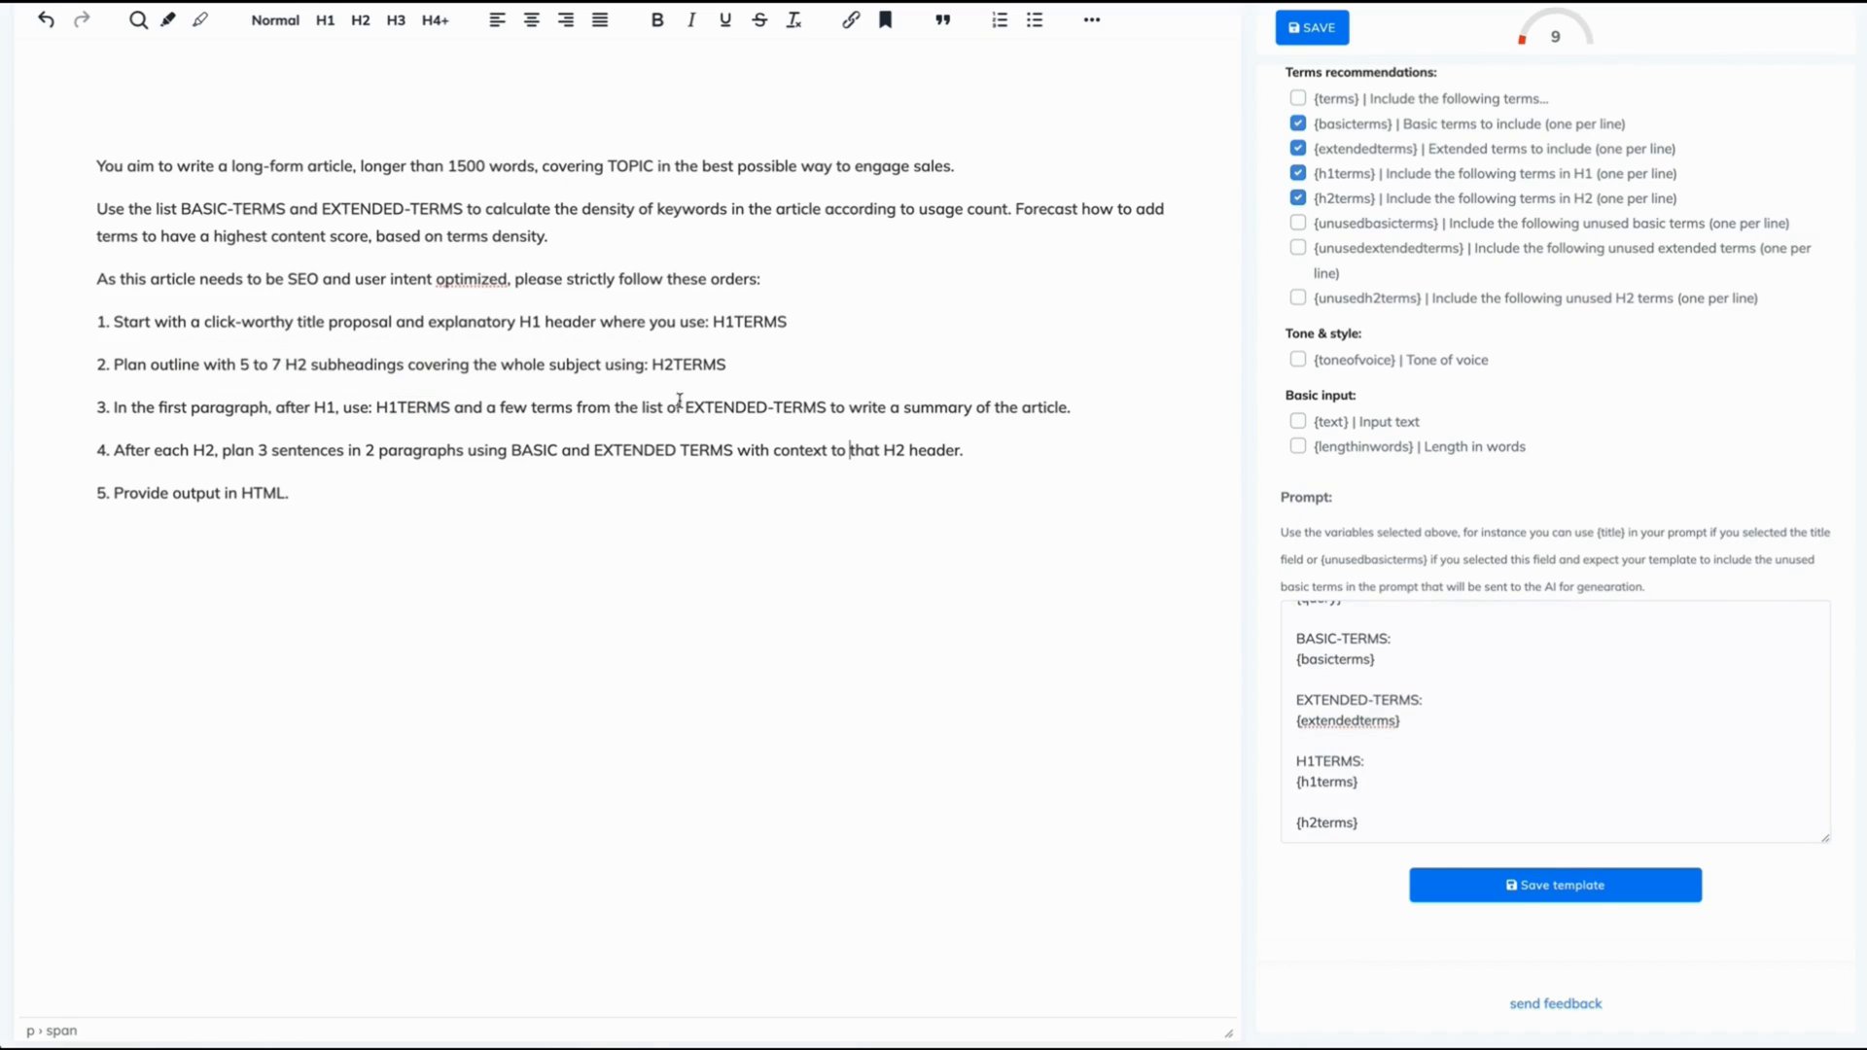
double_click(689, 364)
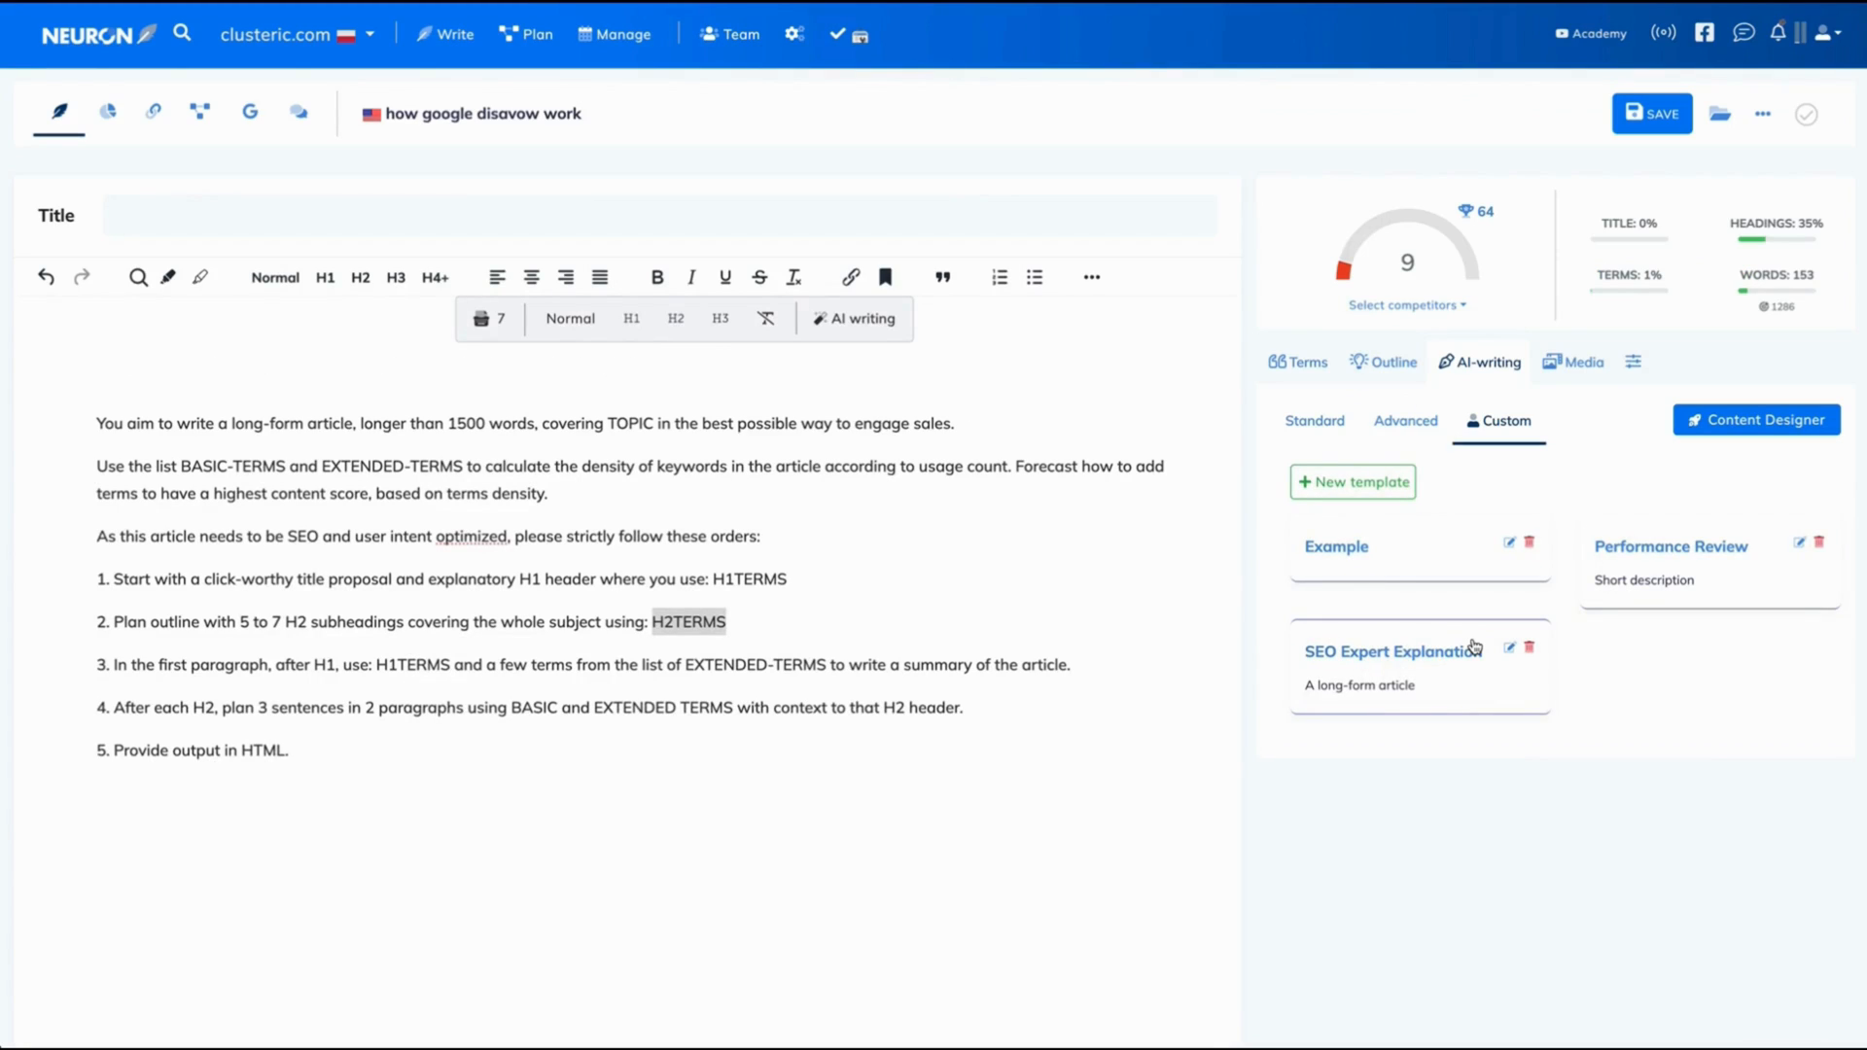
Step: Open the SEO Expert Explanation template and review its prefilled query and term fields
click(1388, 652)
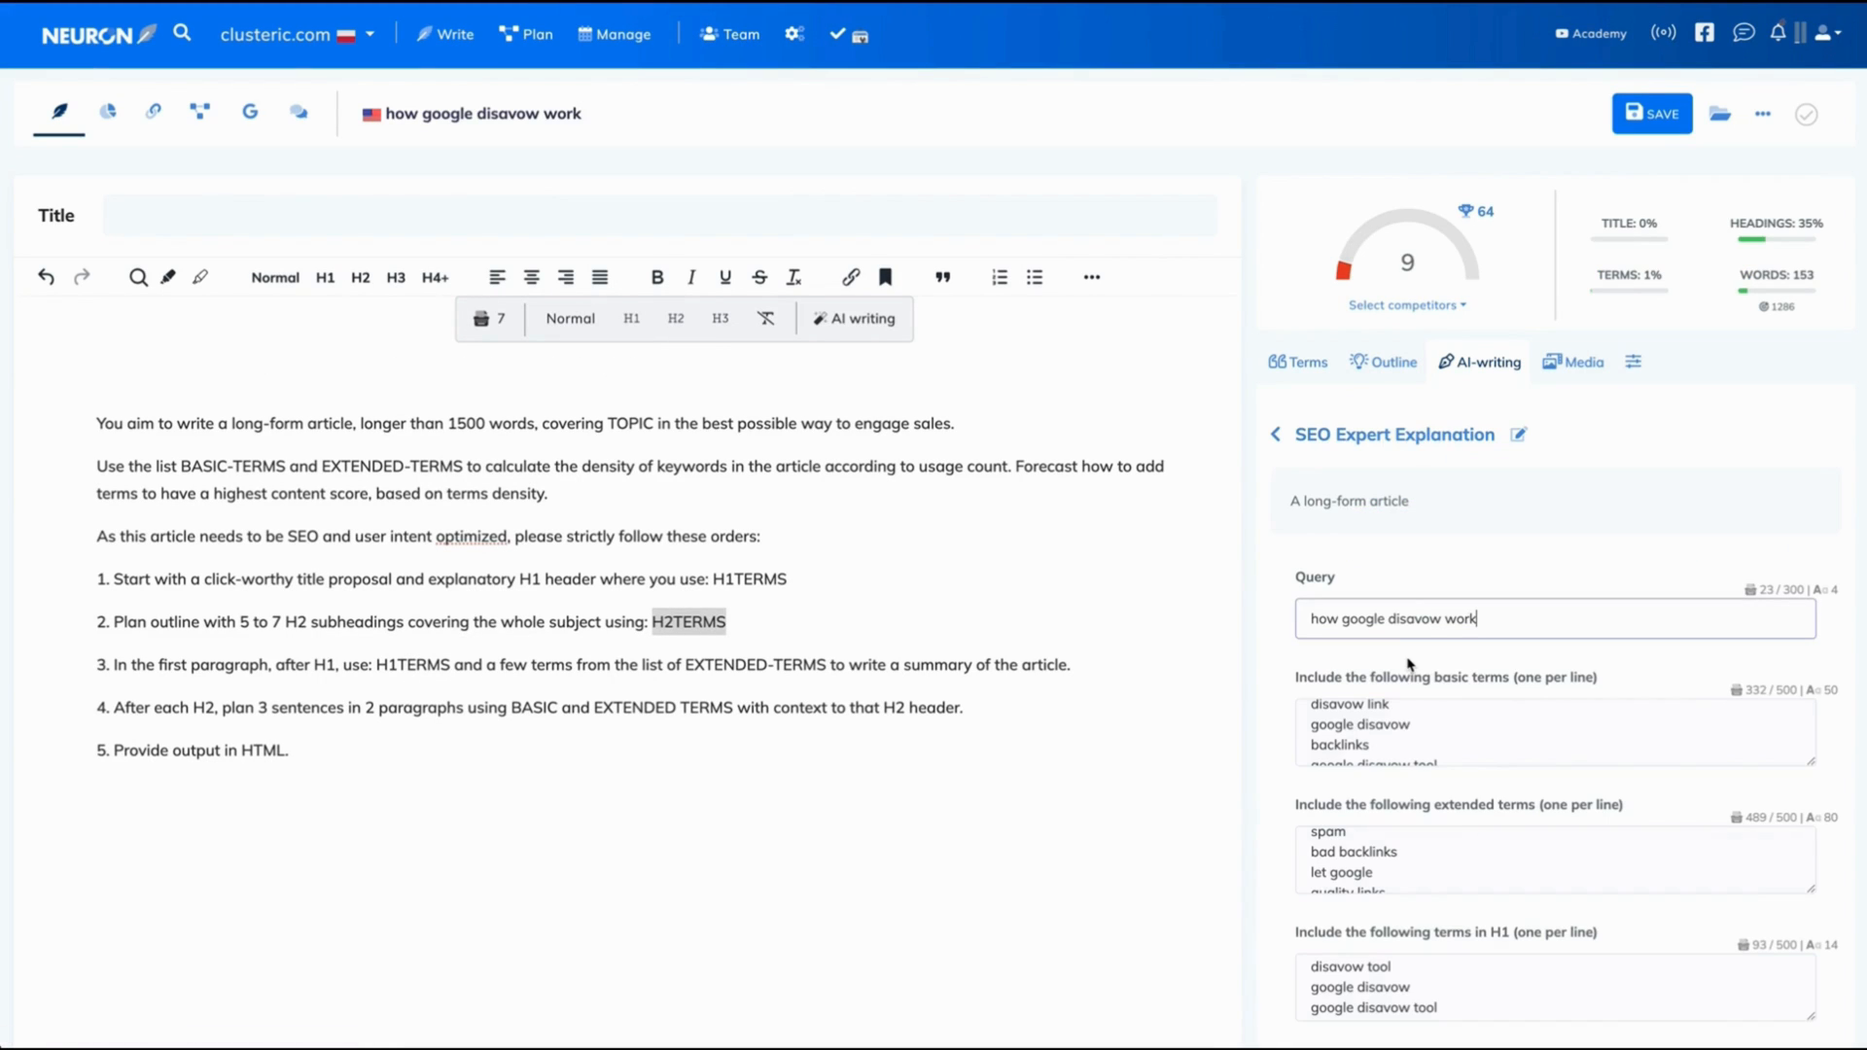
scroll(down, 3)
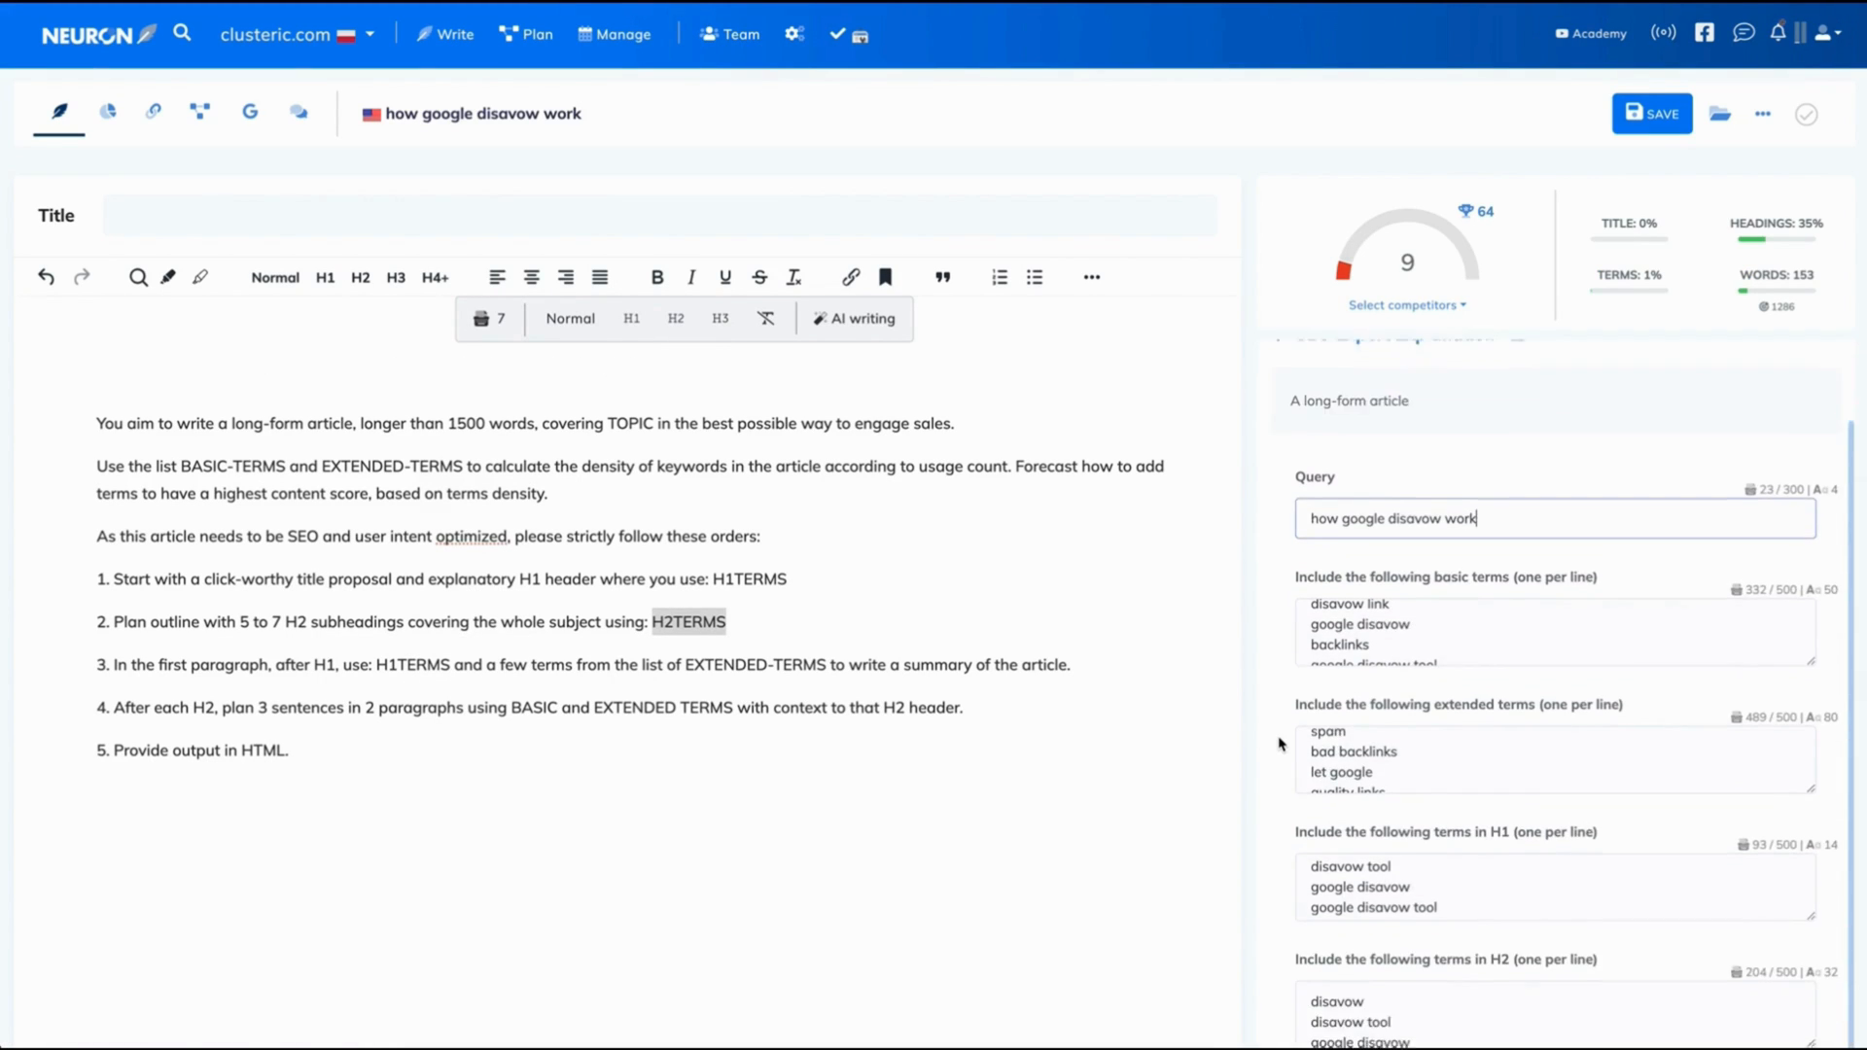
scroll(down, 3)
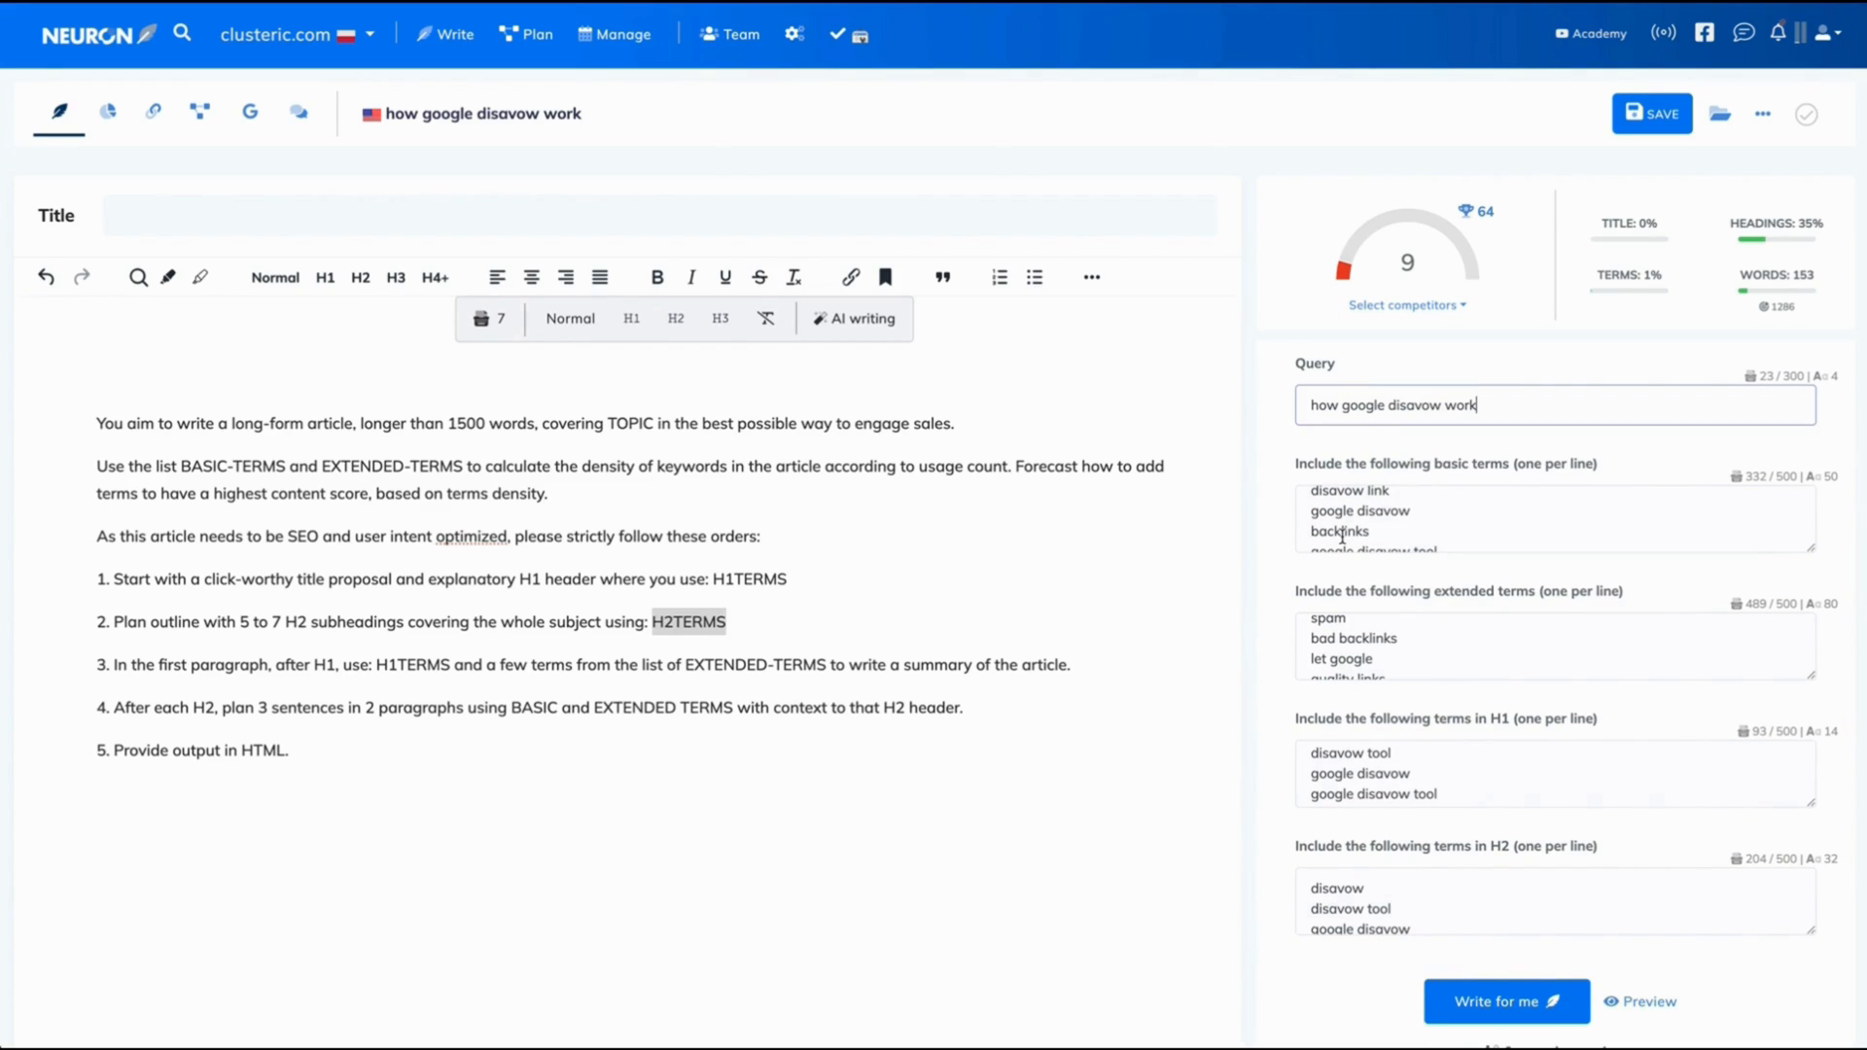
mouse_move(1281, 844)
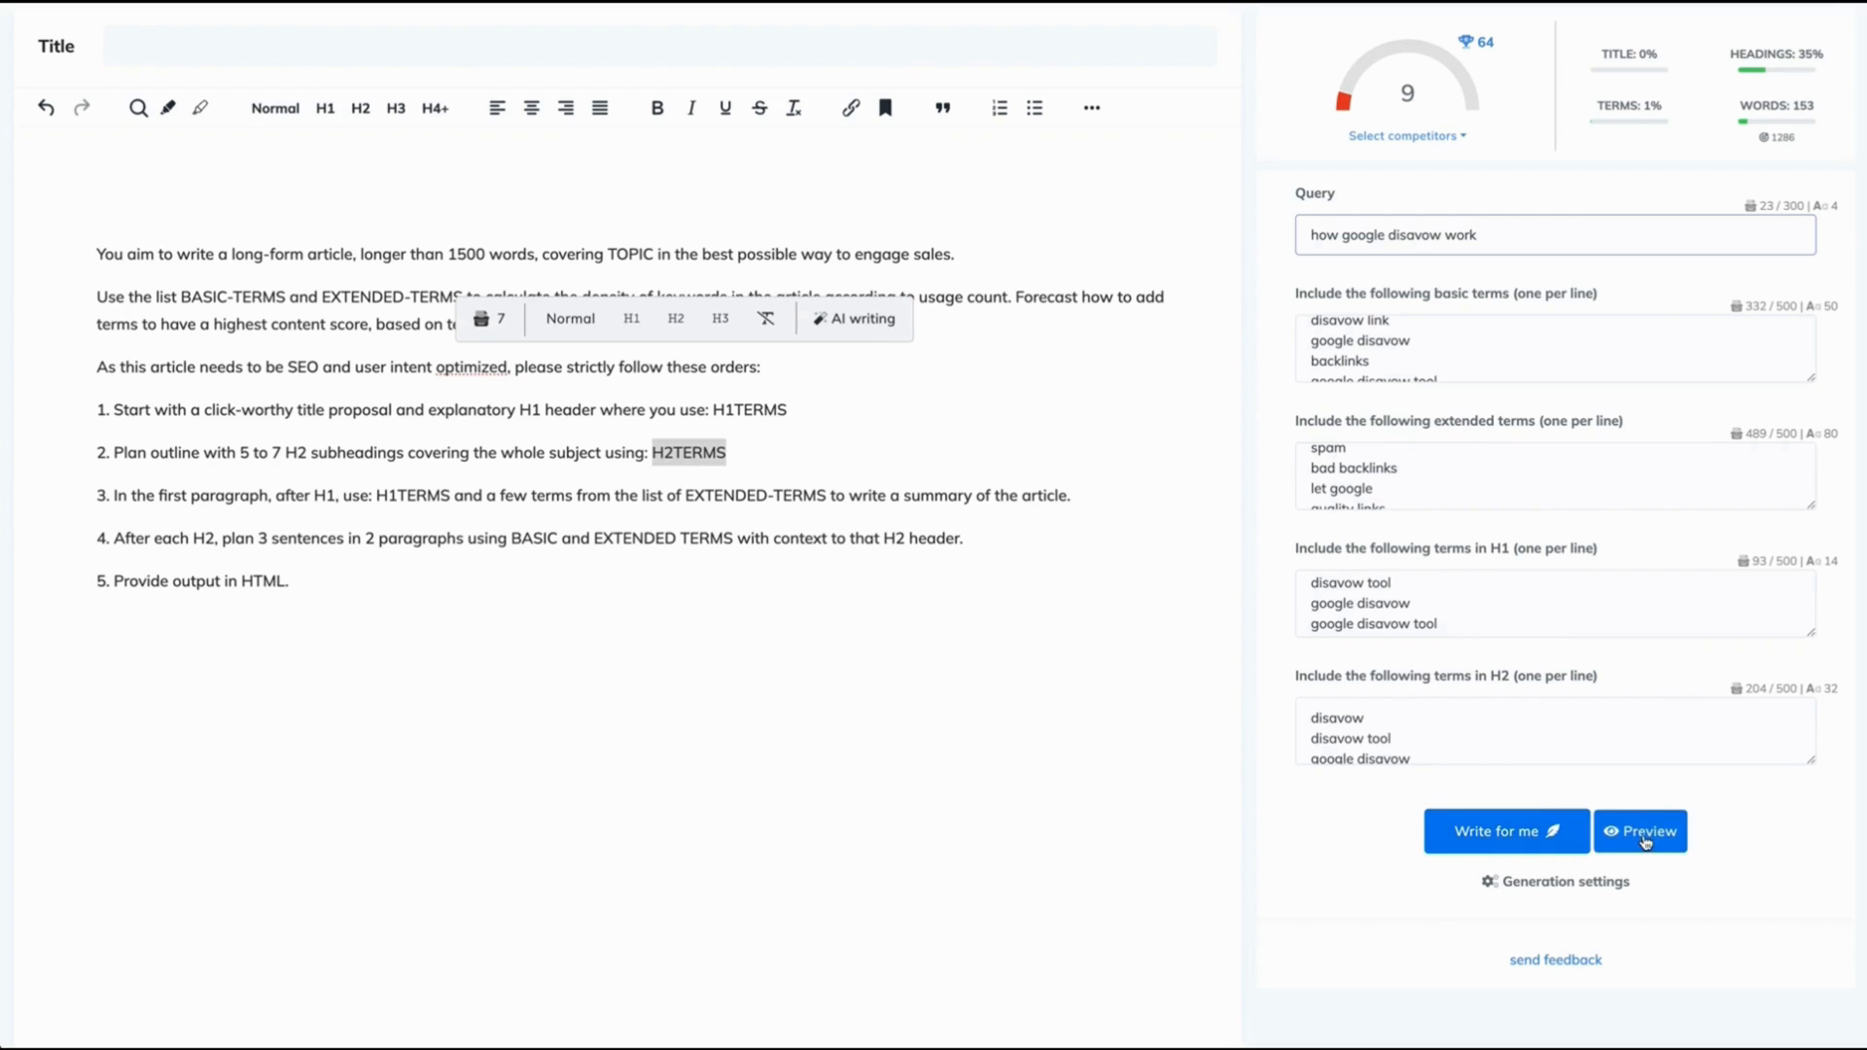
Step: Preview the assembled prompt with TOPIC and the four term lists, then dismiss it
click(1639, 830)
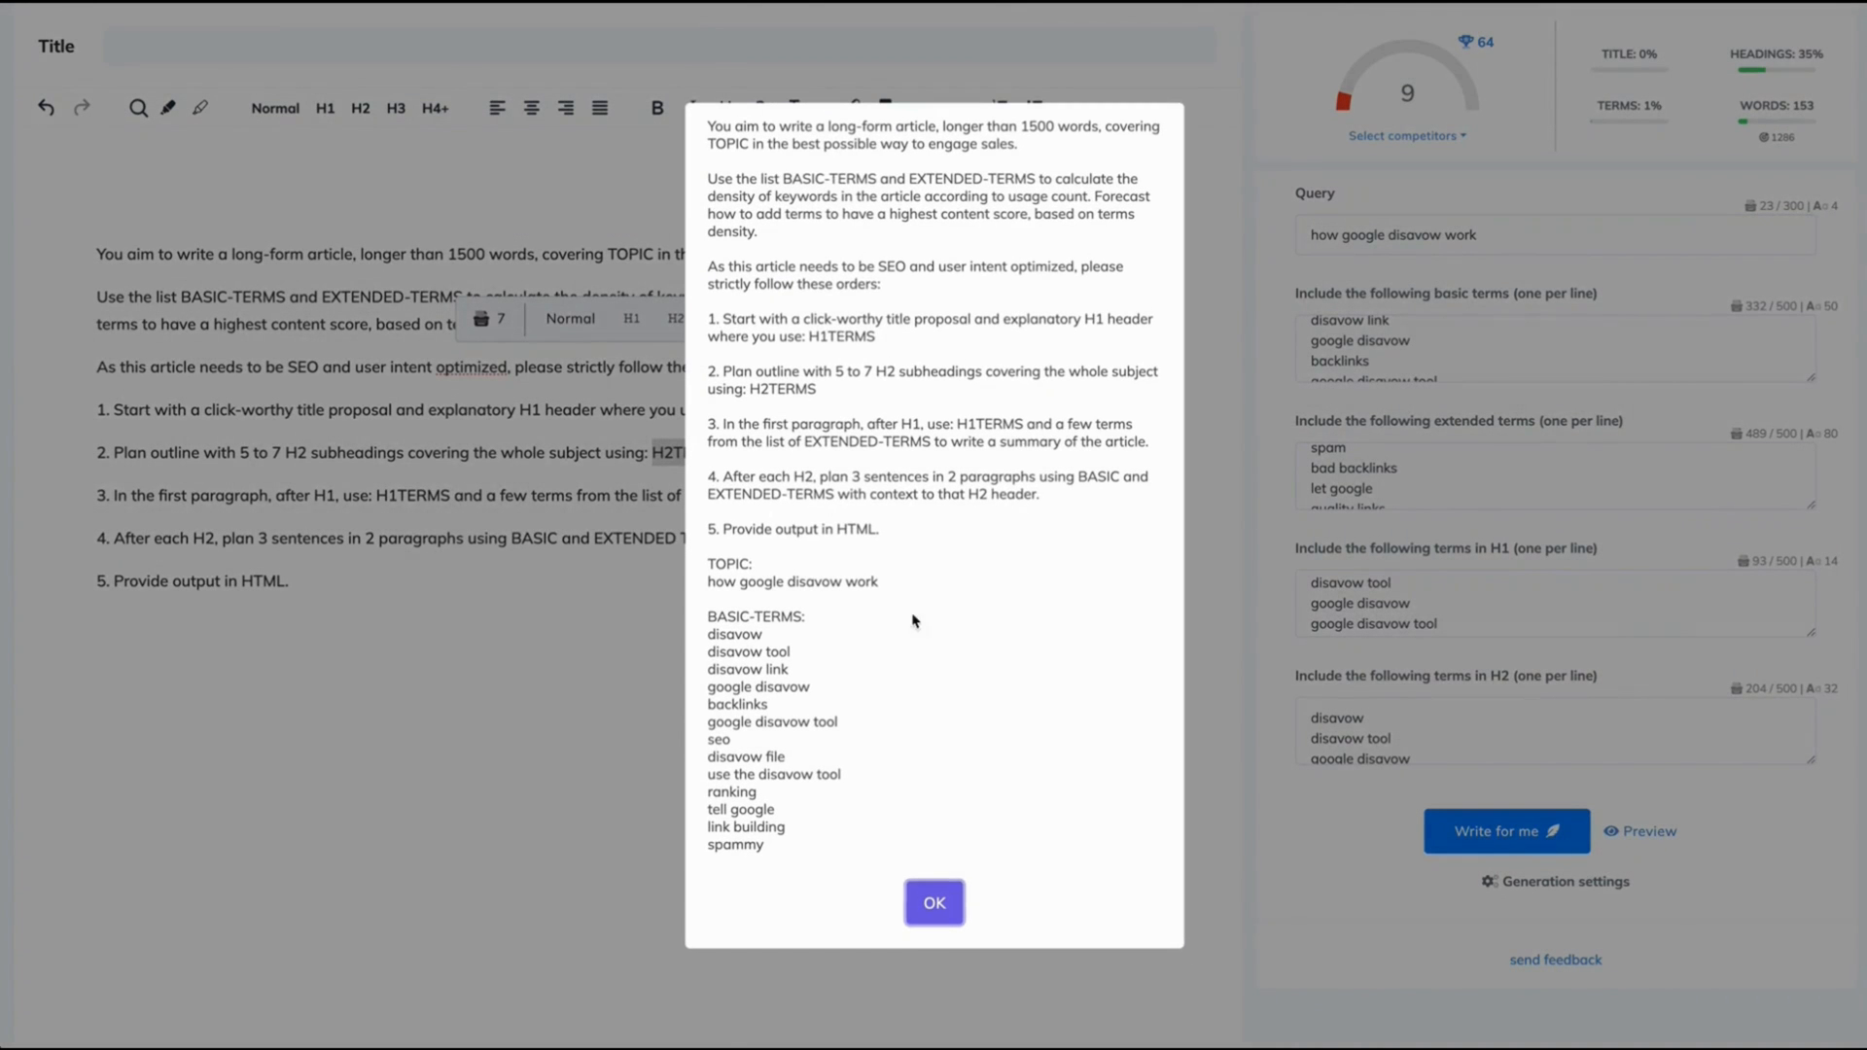
scroll(down, 3)
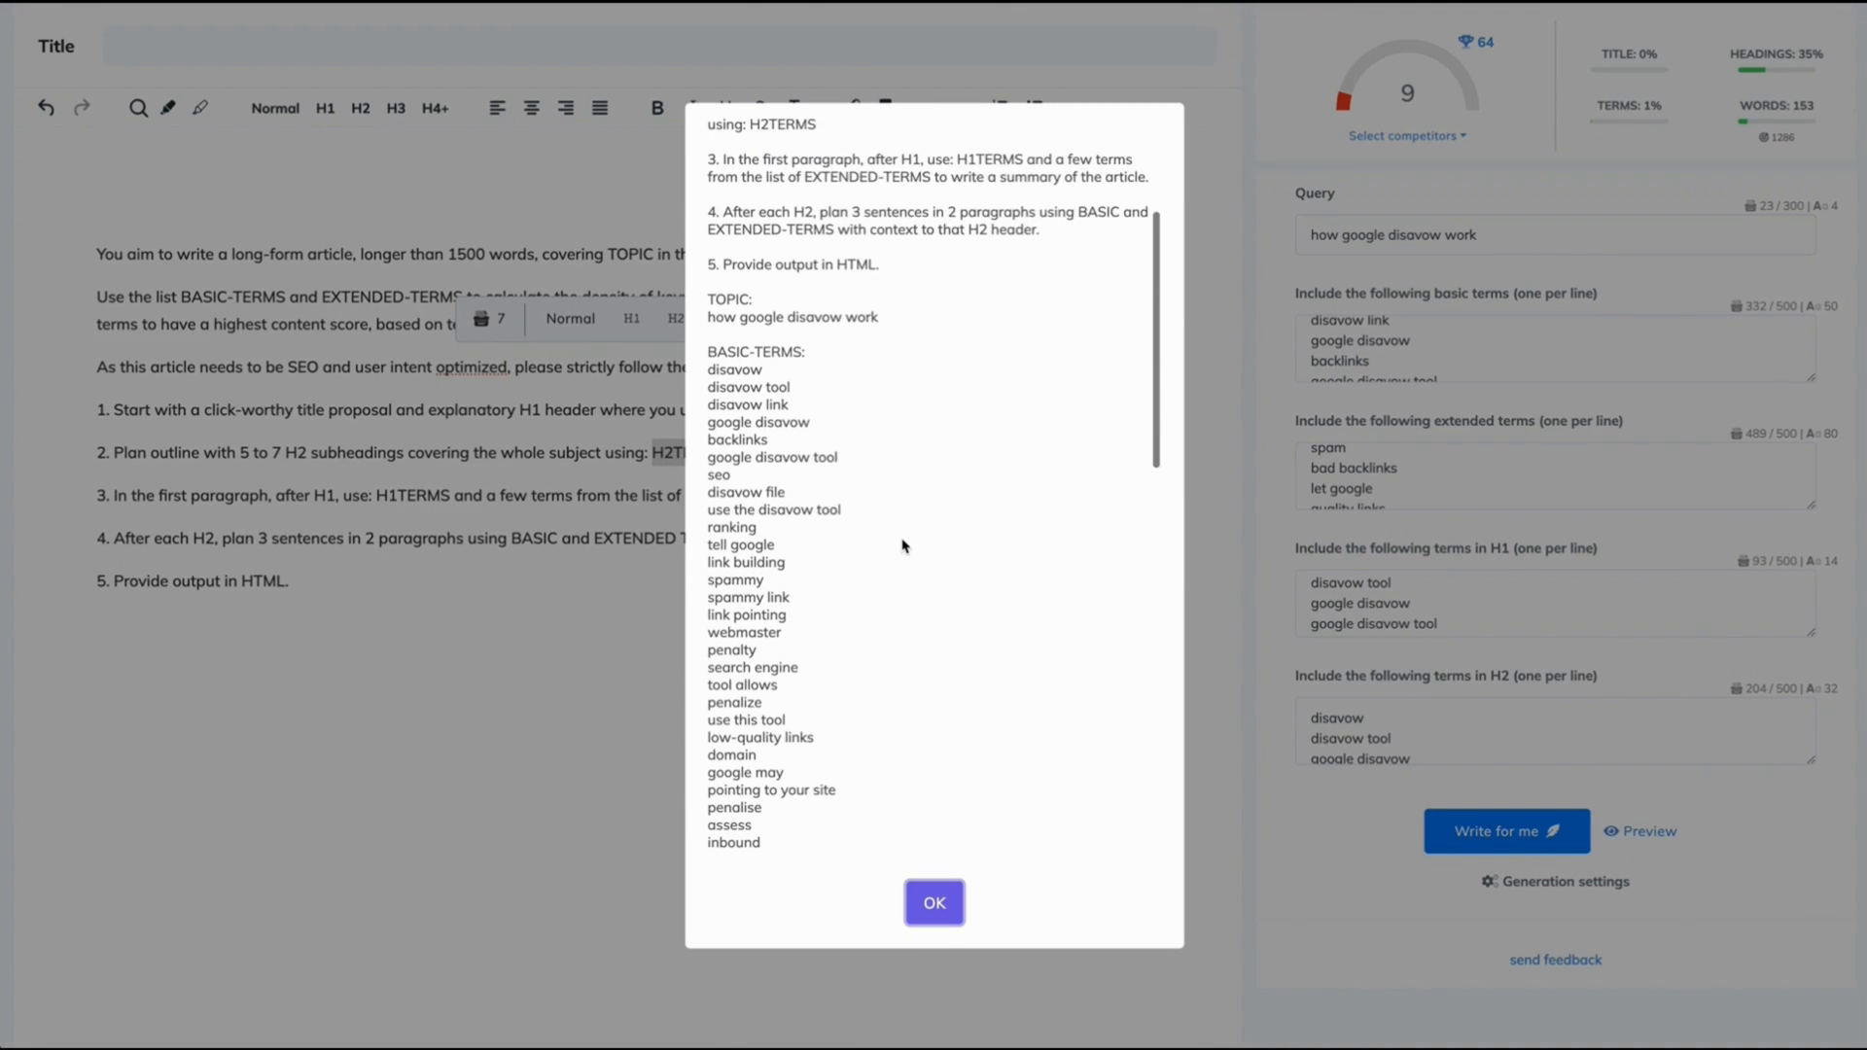
scroll(down, 3)
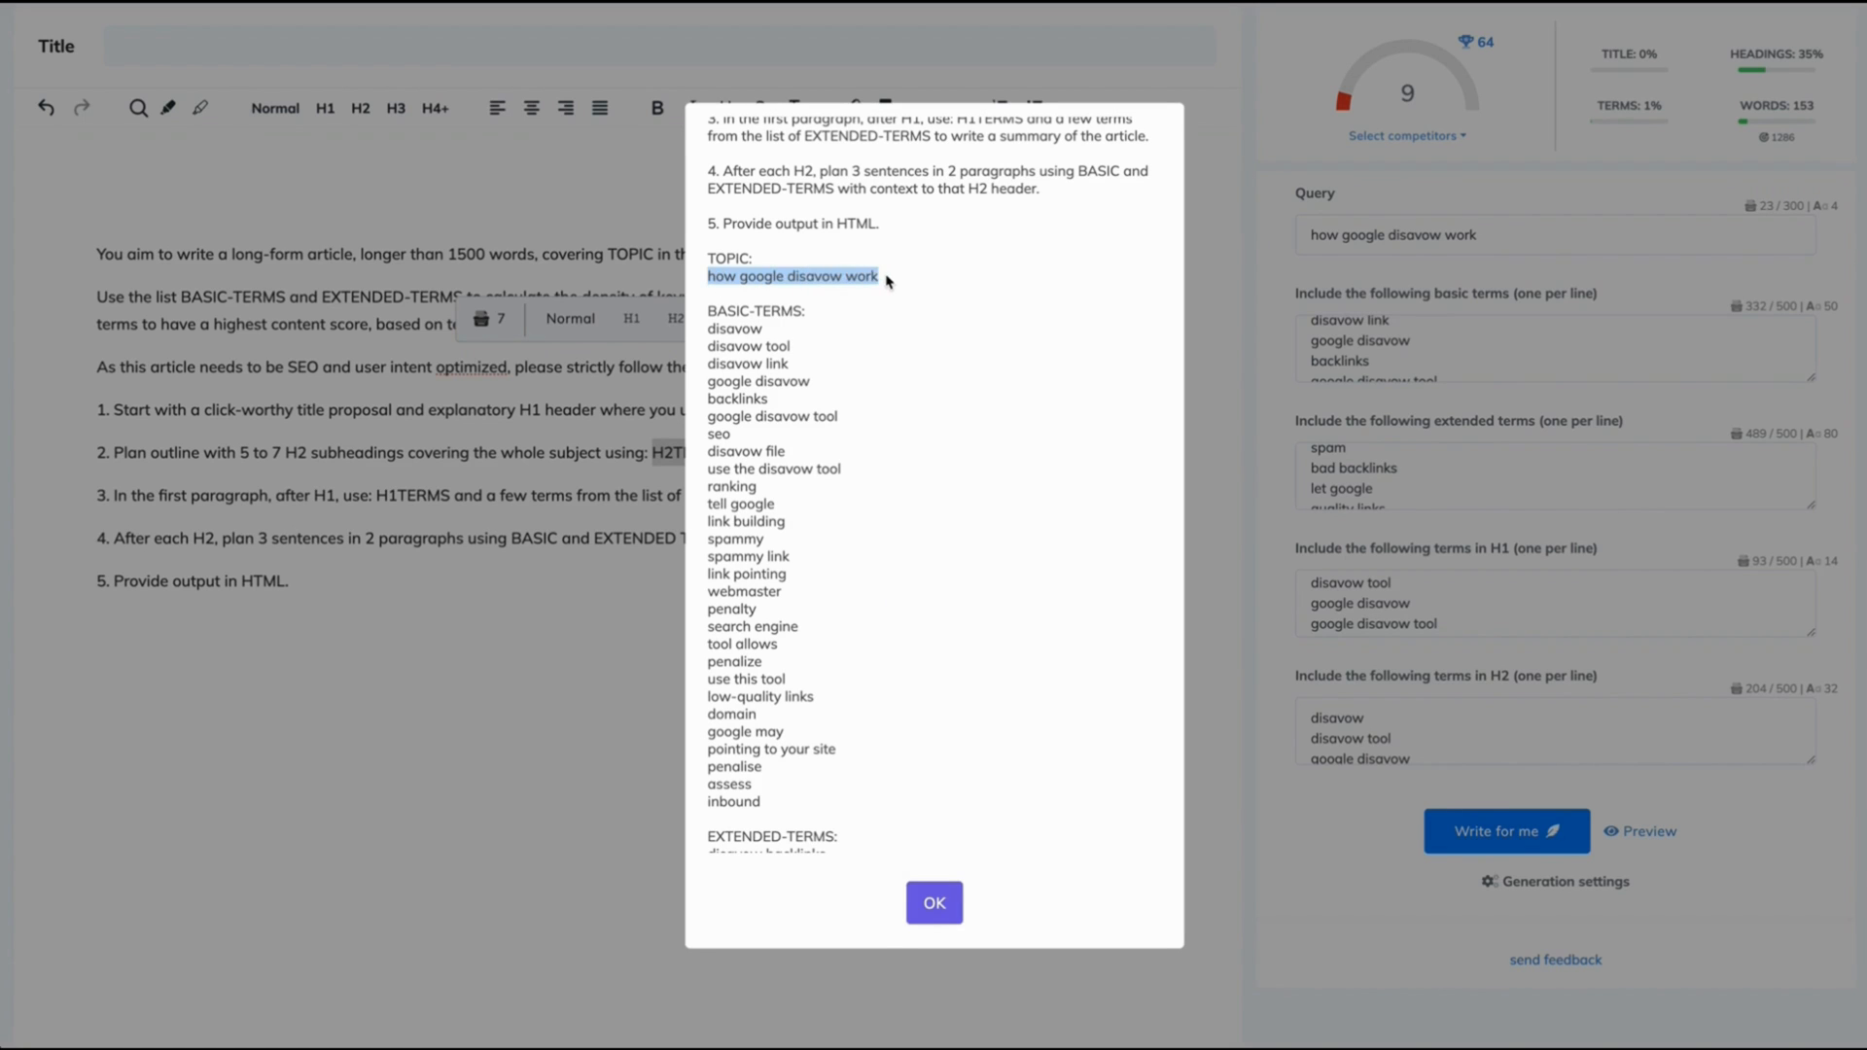
scroll(down, 3)
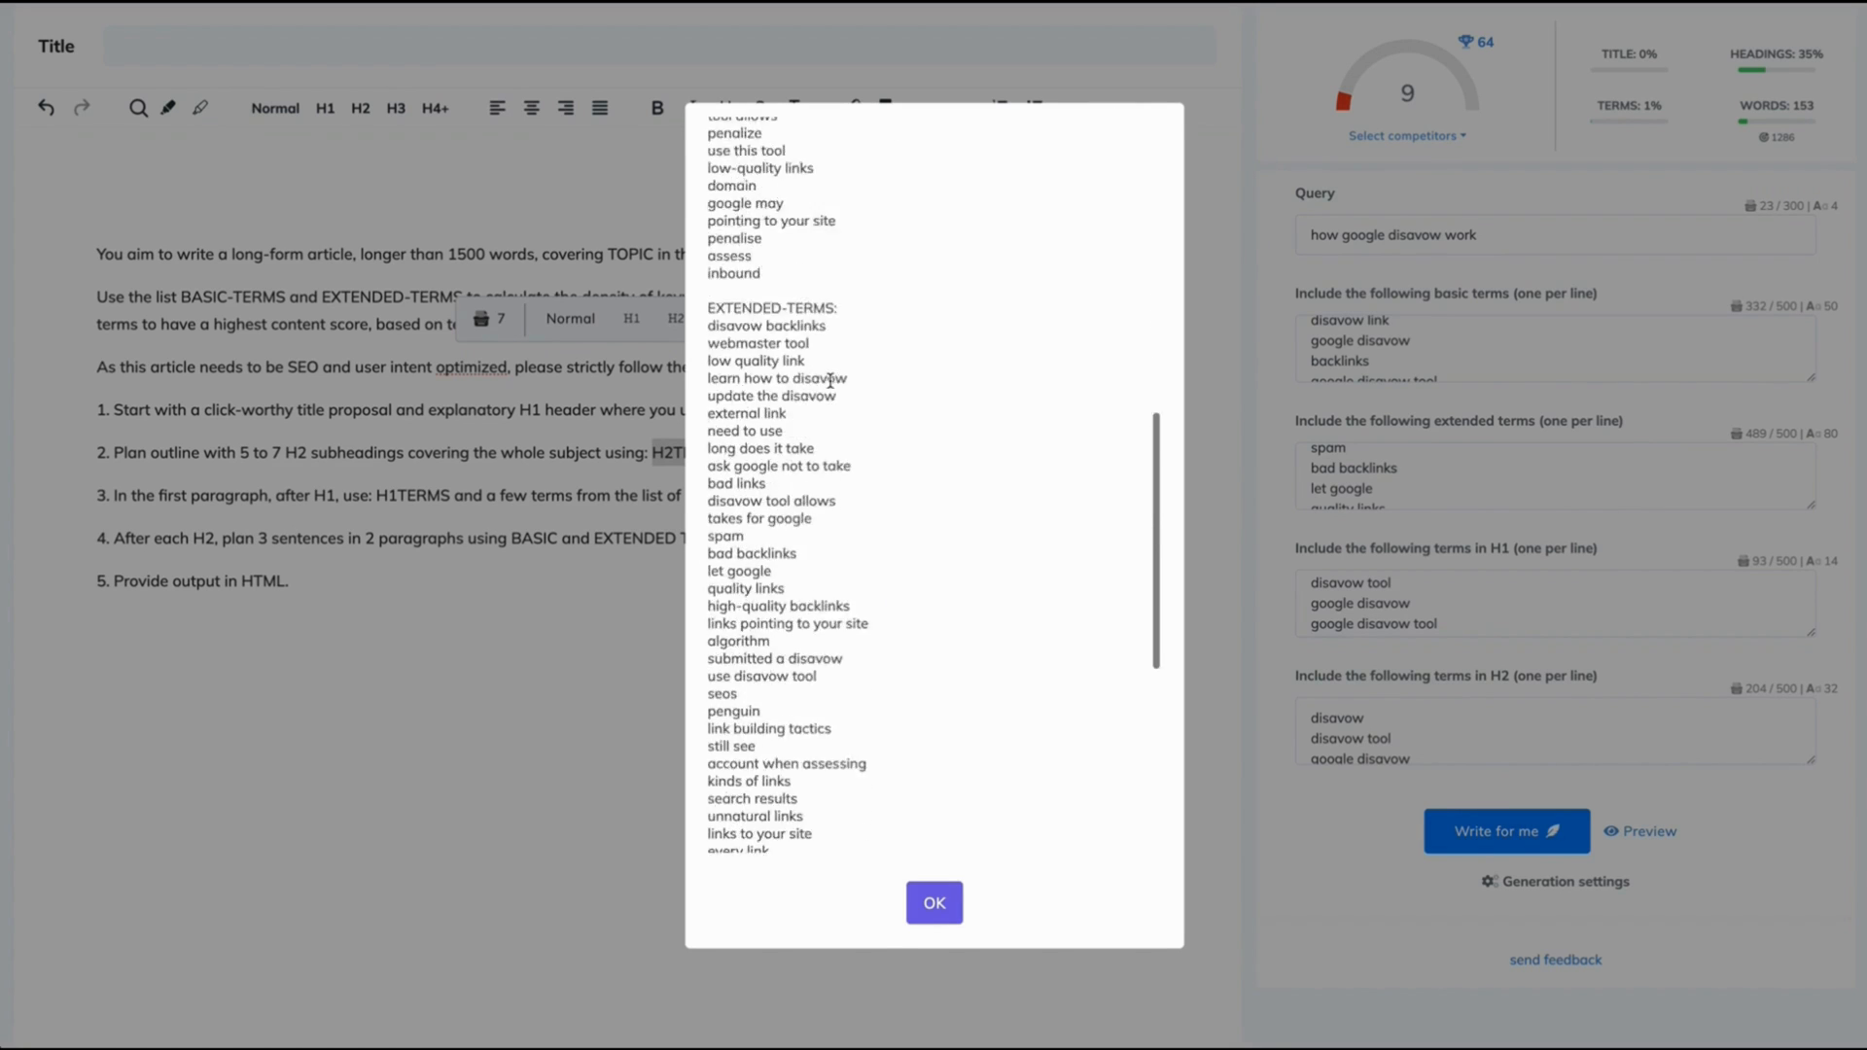
scroll(down, 3)
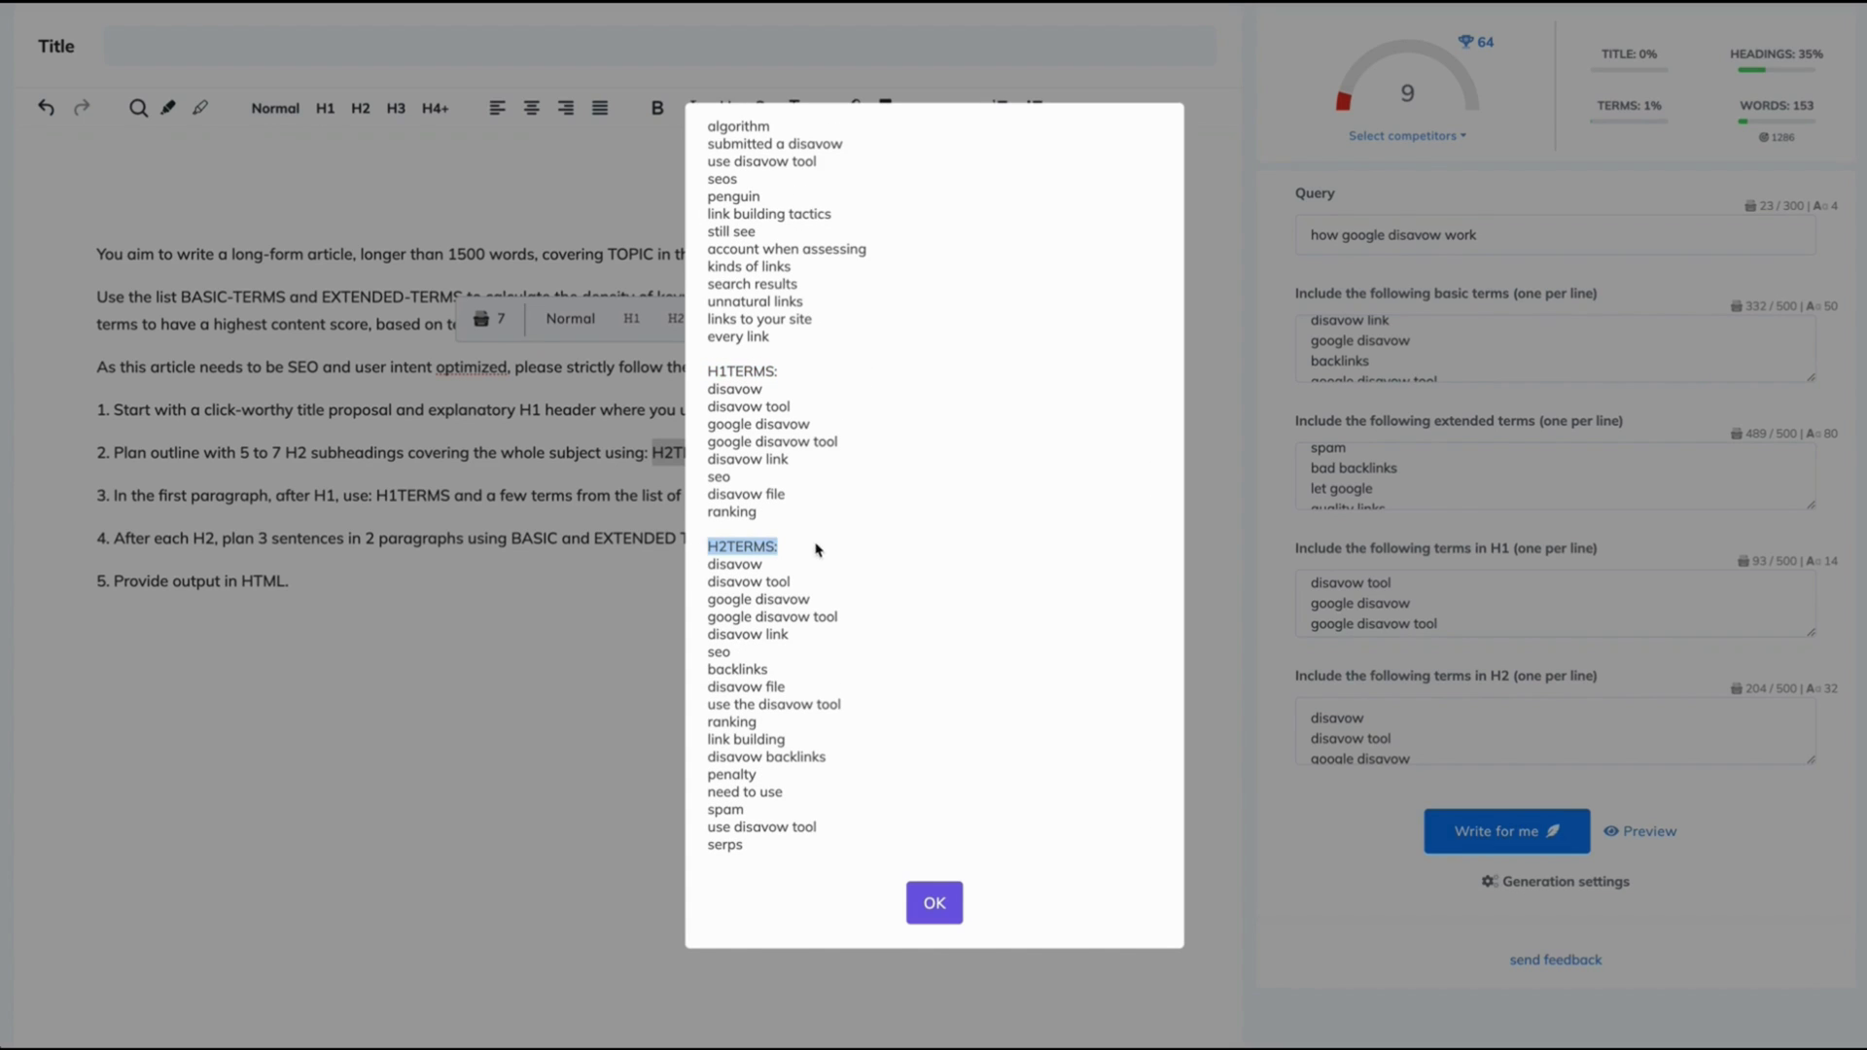
click(933, 903)
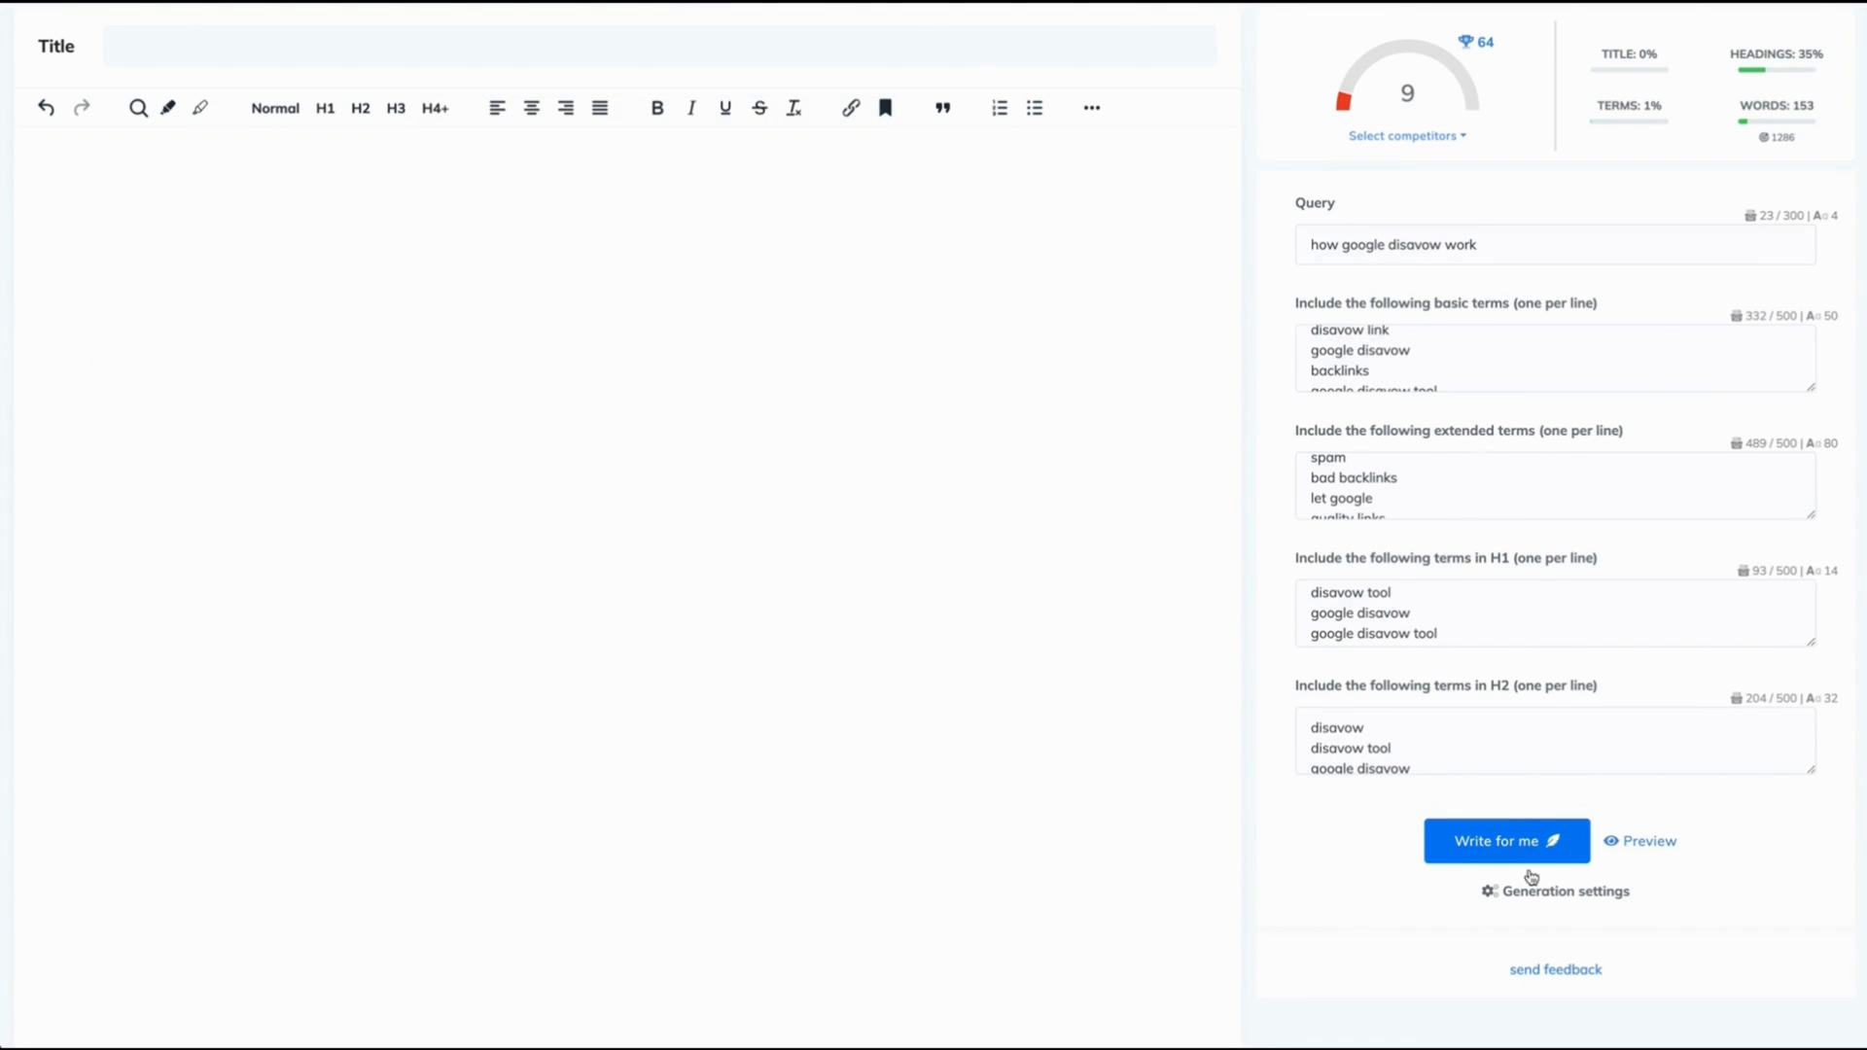
Step: Write the disavow-tool article from the template and add an AI meta title, reaching score 66
click(1505, 840)
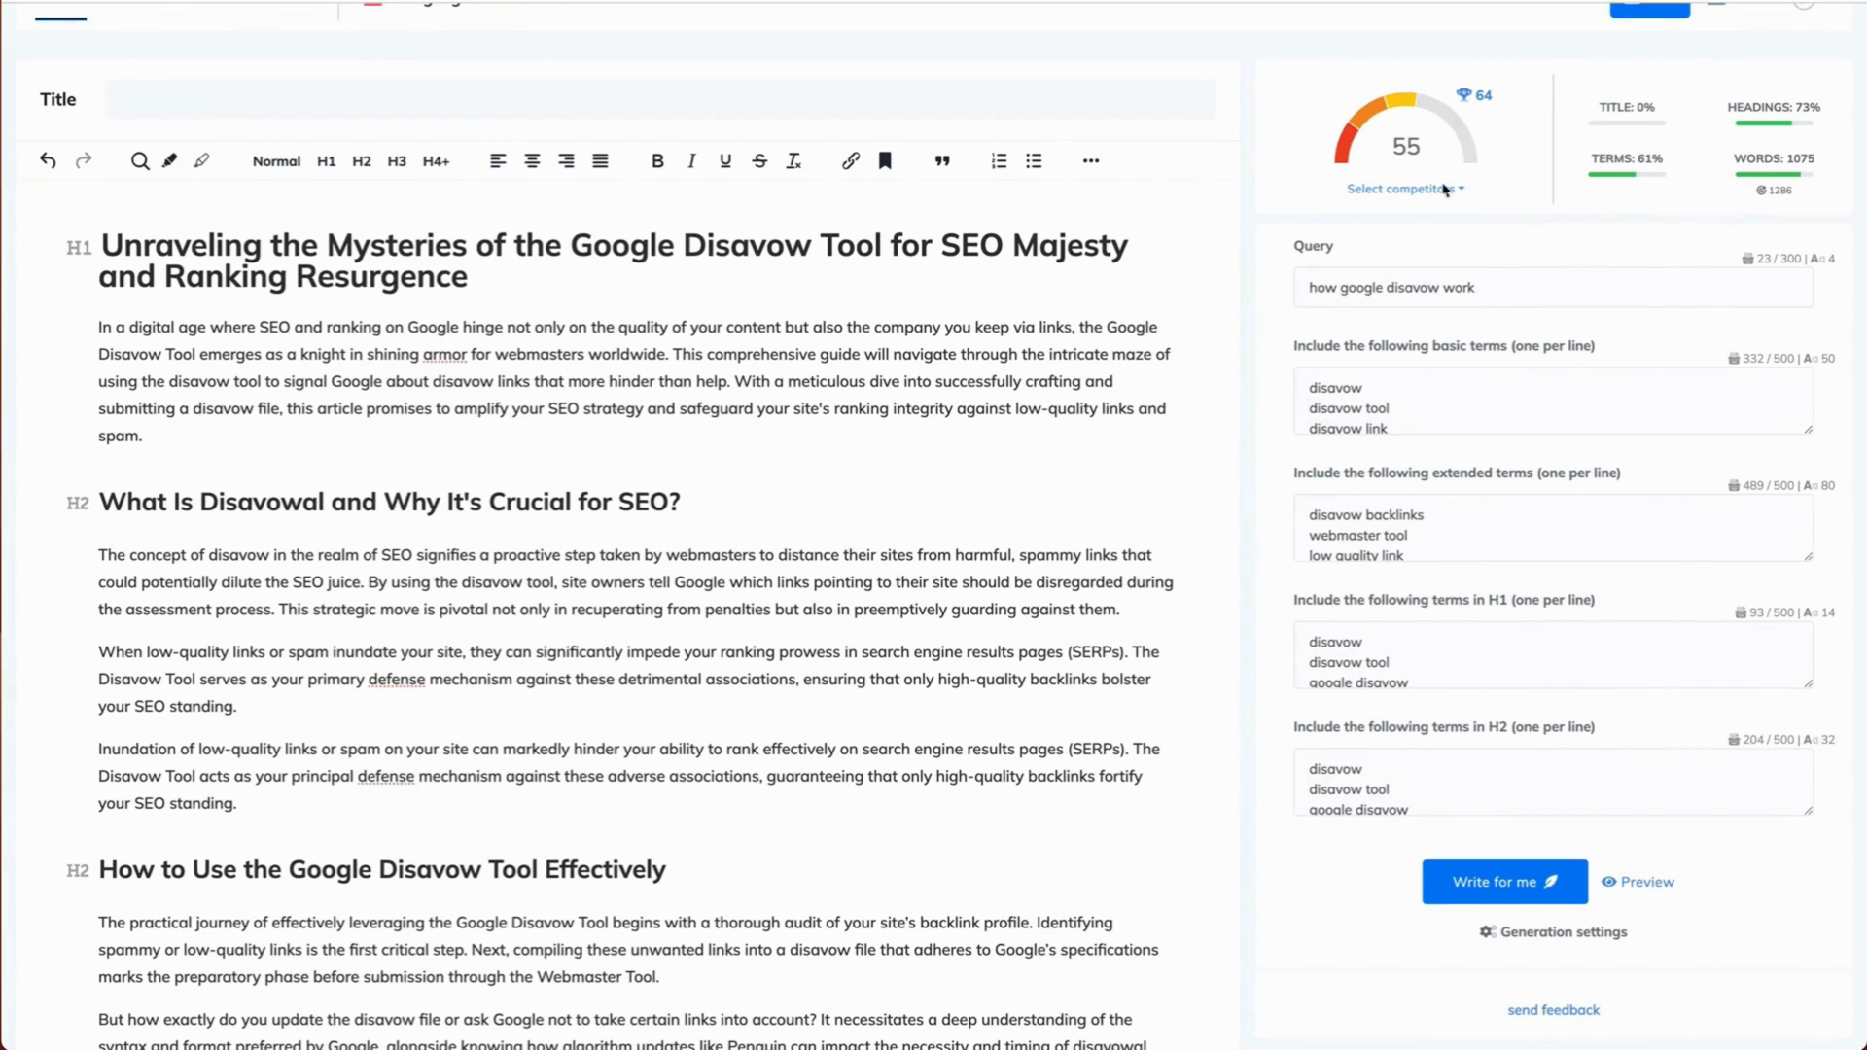
scroll(up, 3)
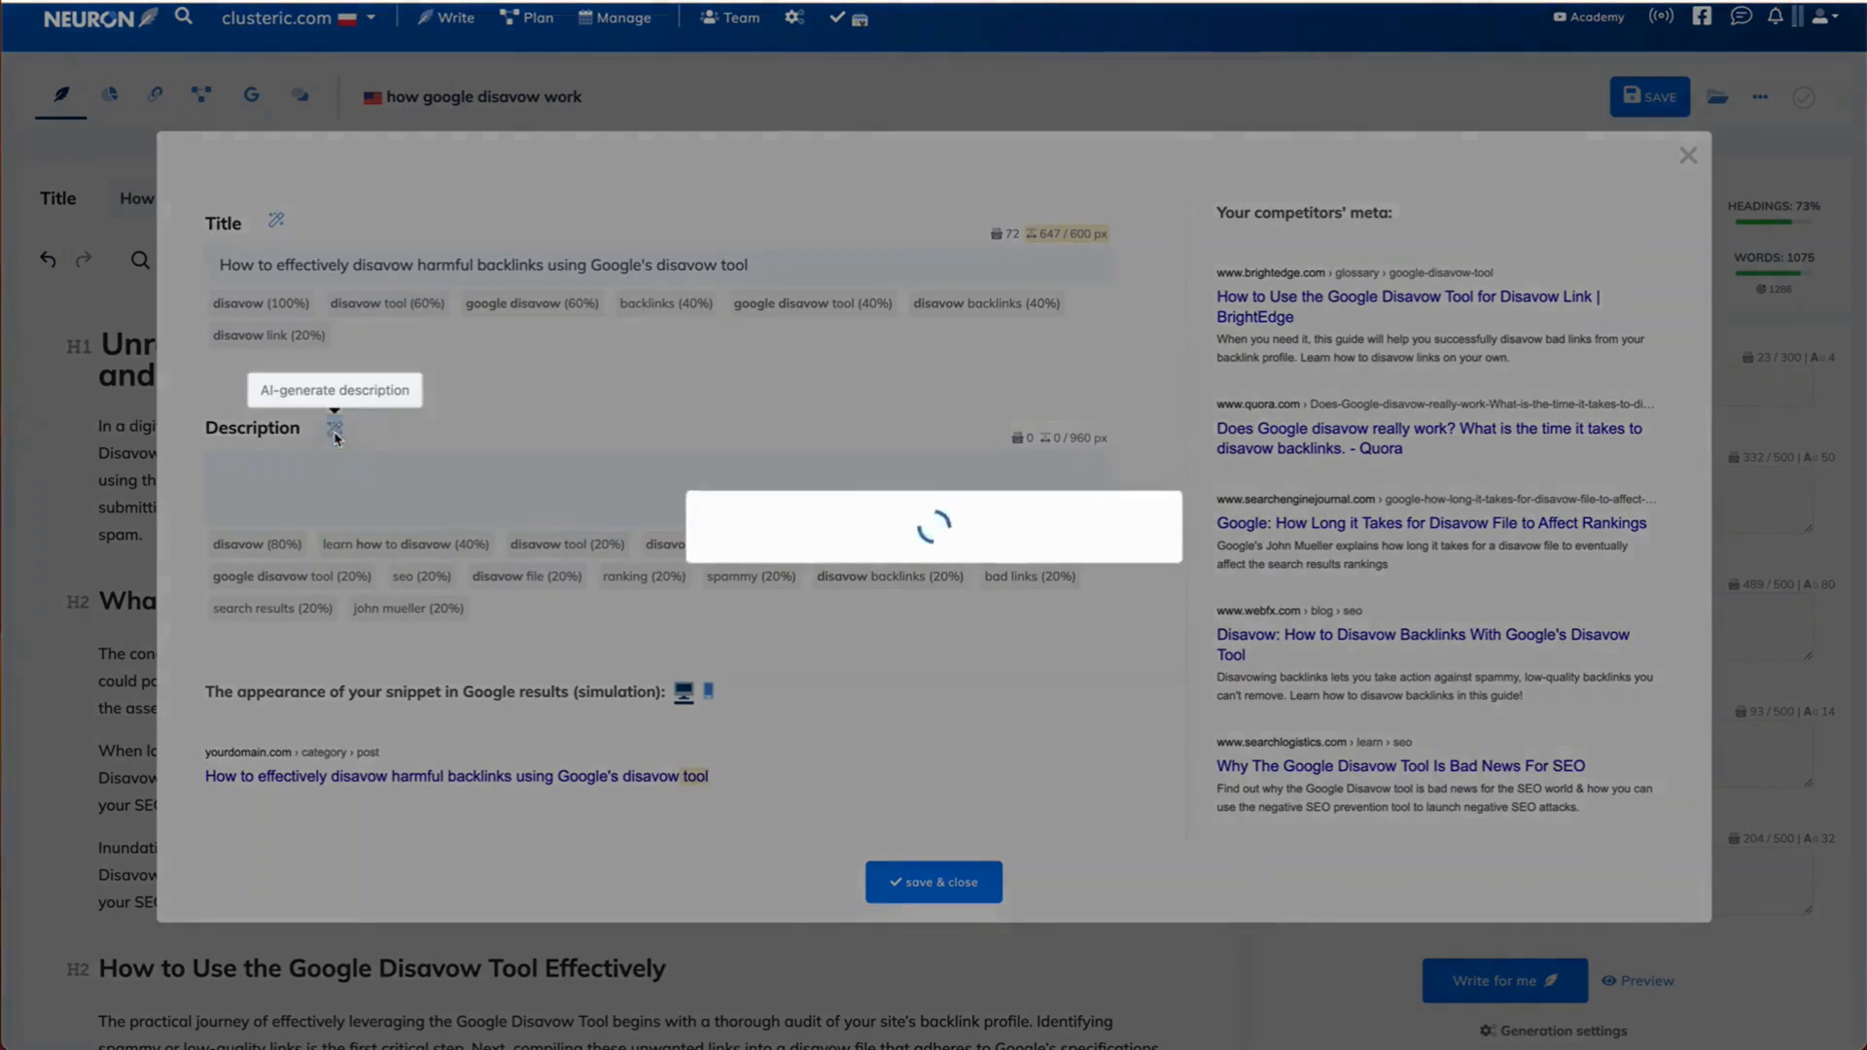
click(1688, 155)
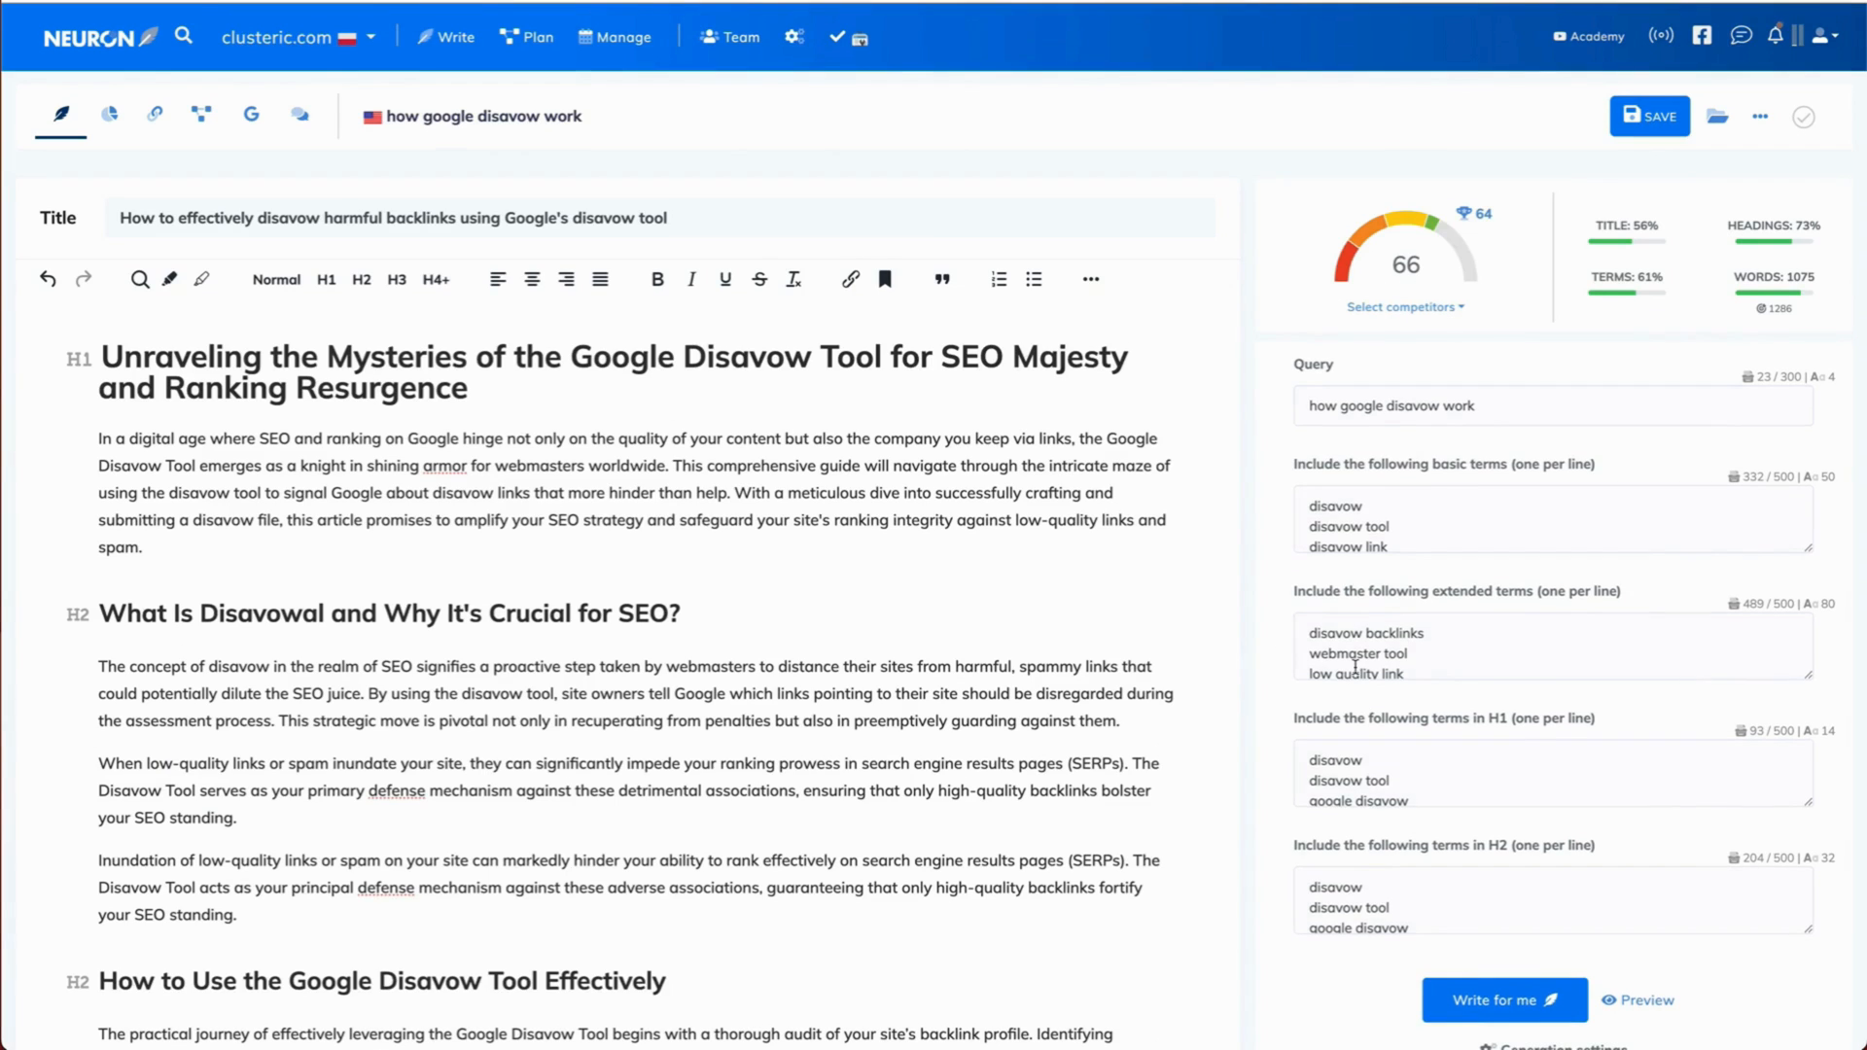
mouse_move(1647, 772)
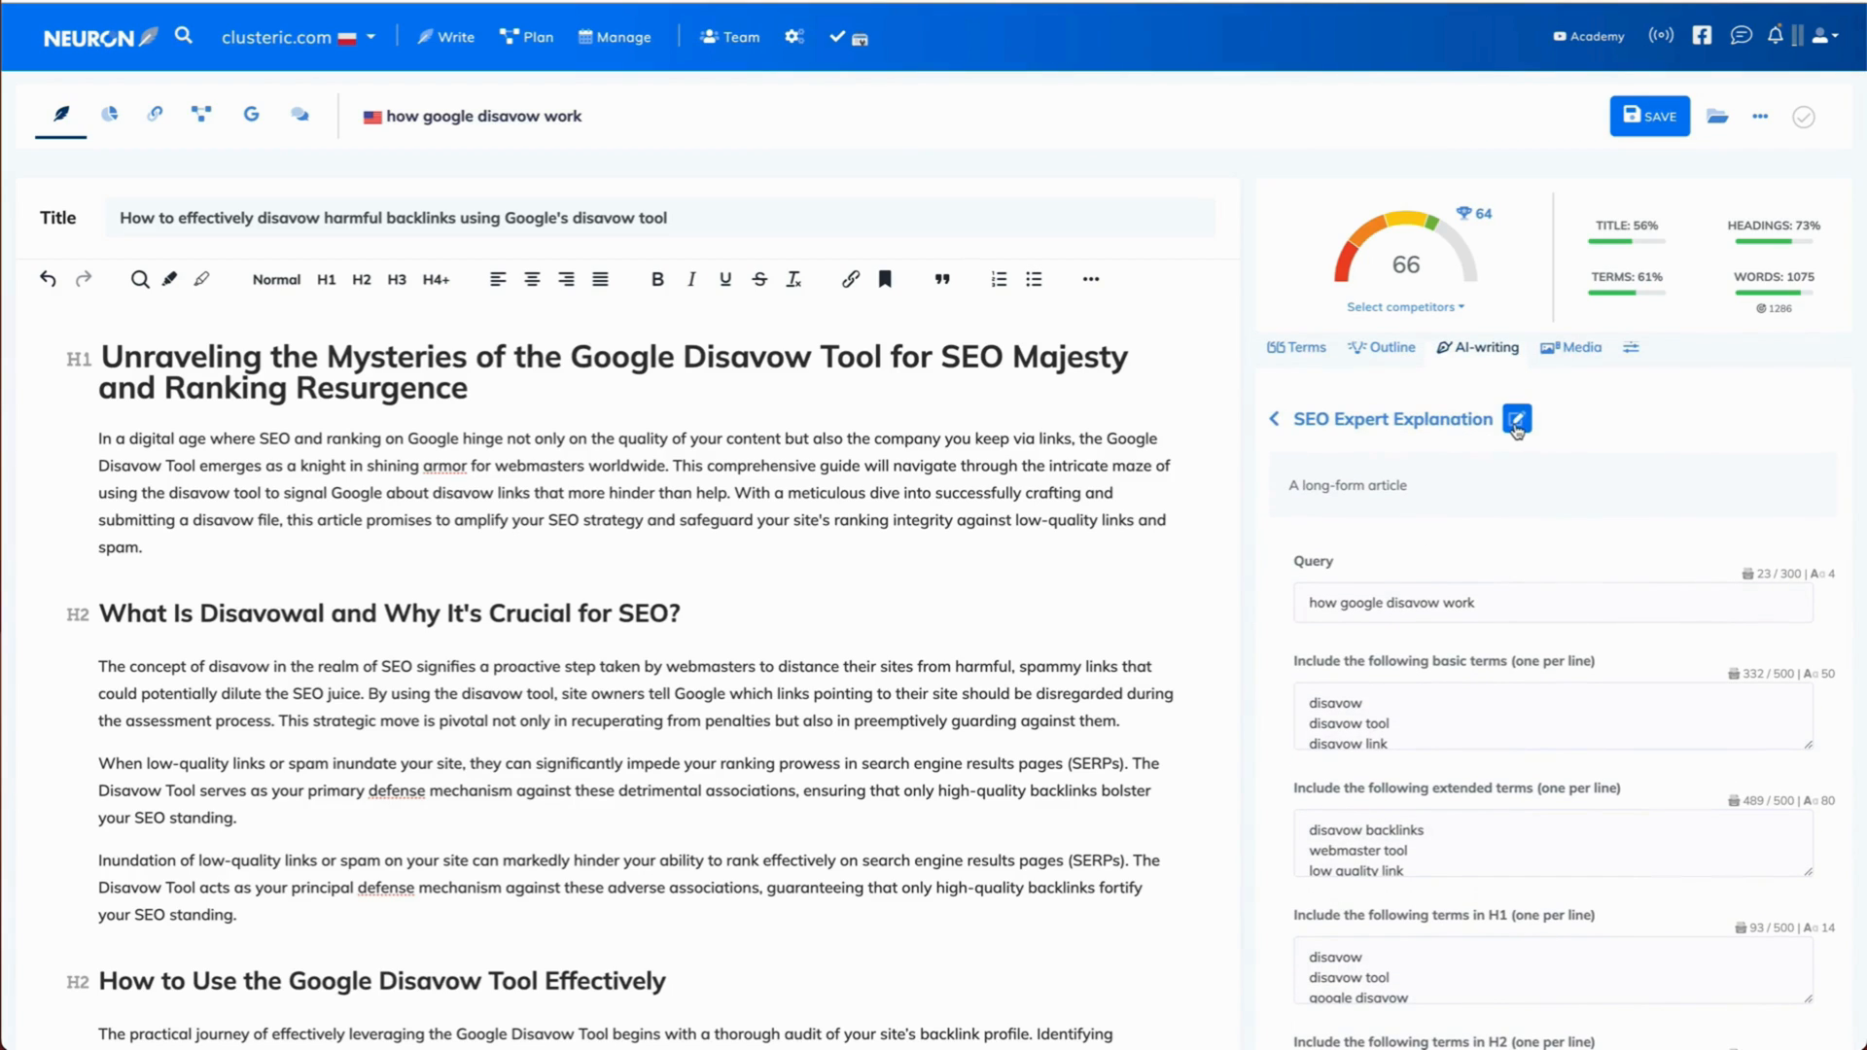
Step: Reopen the SEO Expert Explanation template's settings via its pencil icon
click(1517, 420)
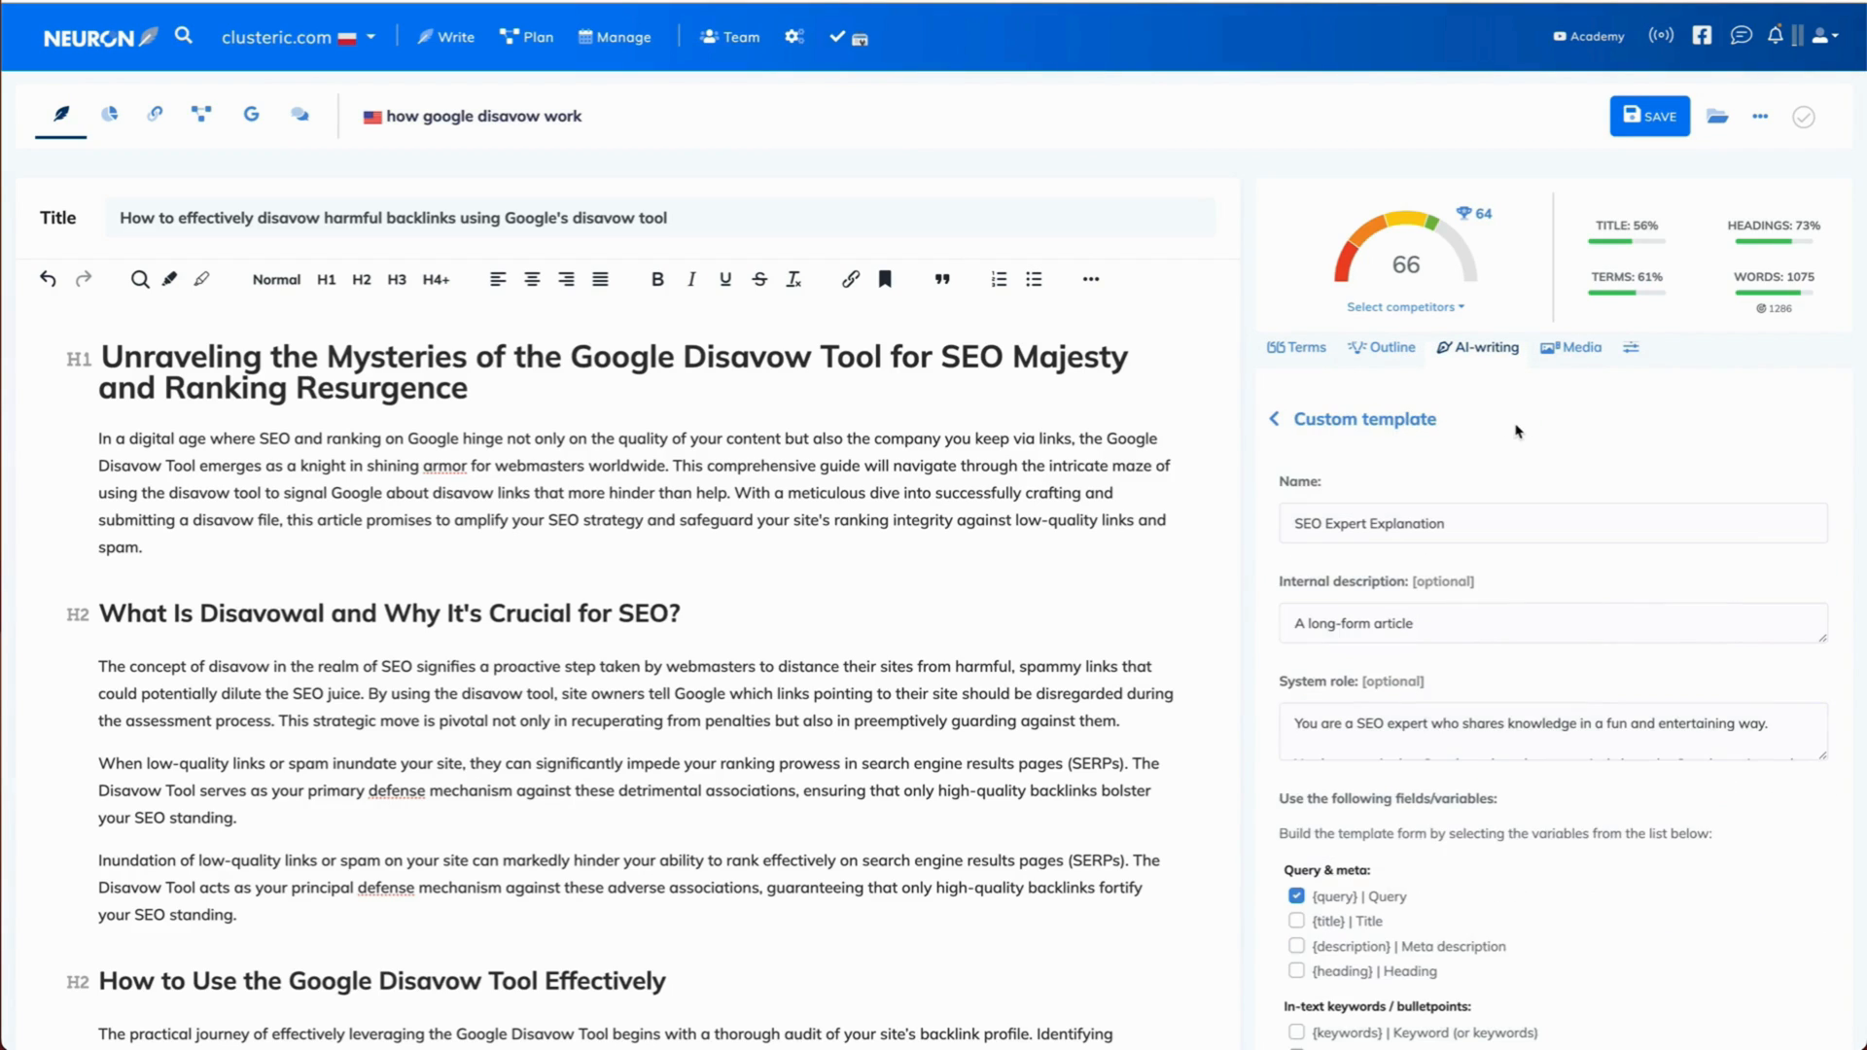